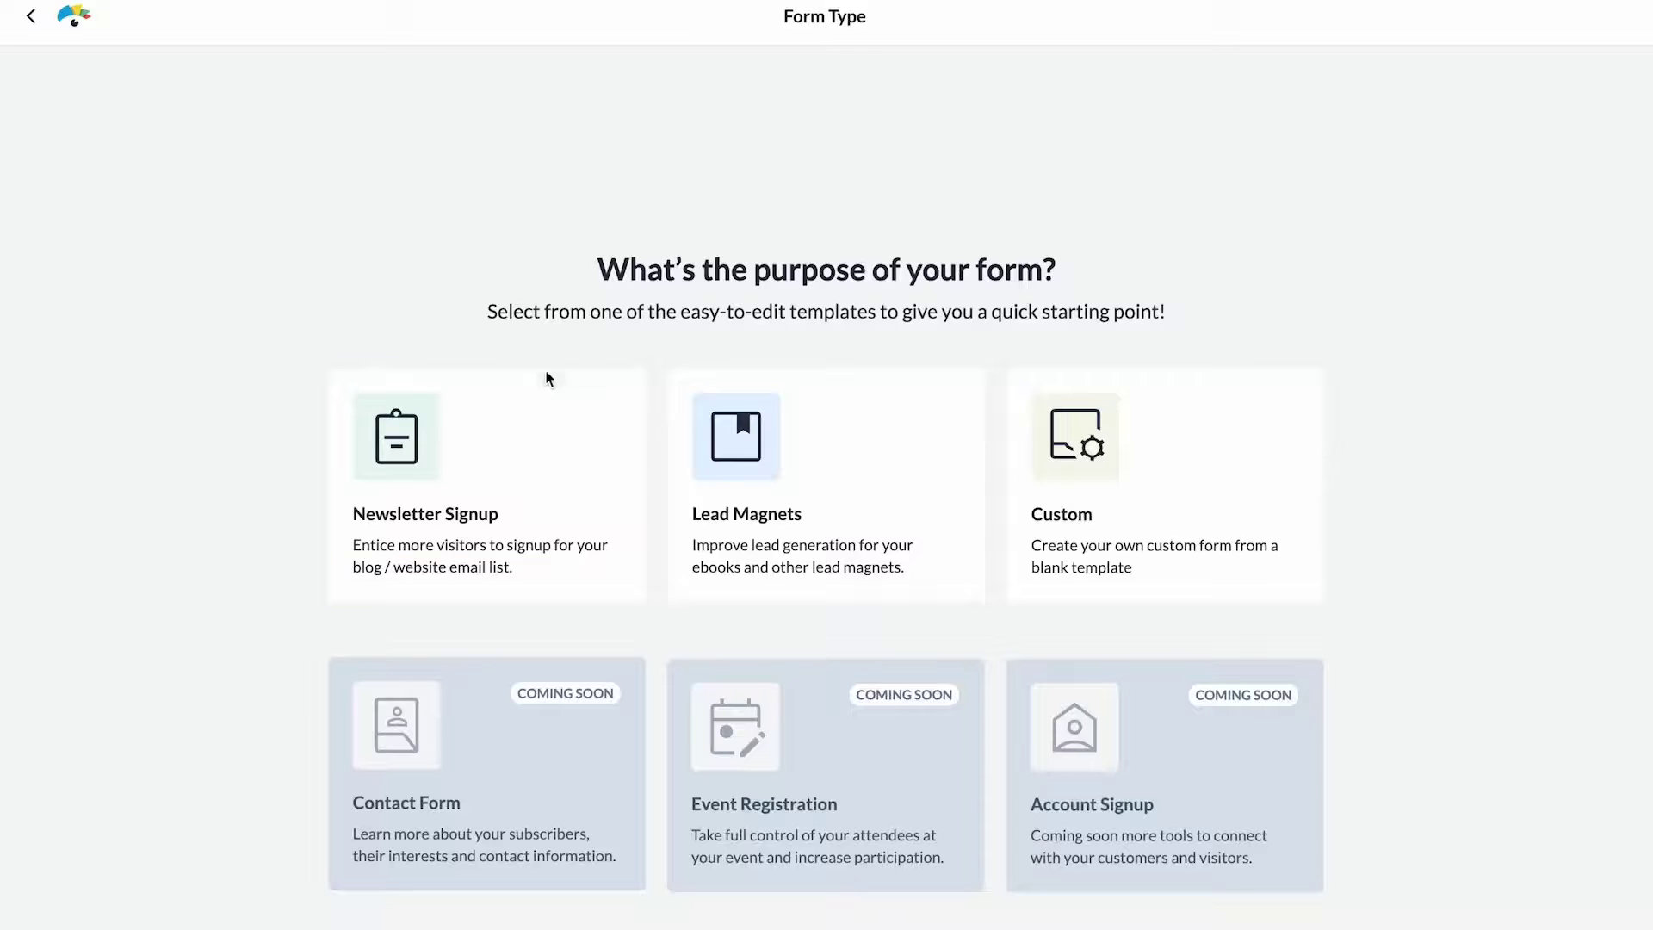
- Start a new form from the blank Custom template
{"action": "left_click", "coordinate": [826, 484]}
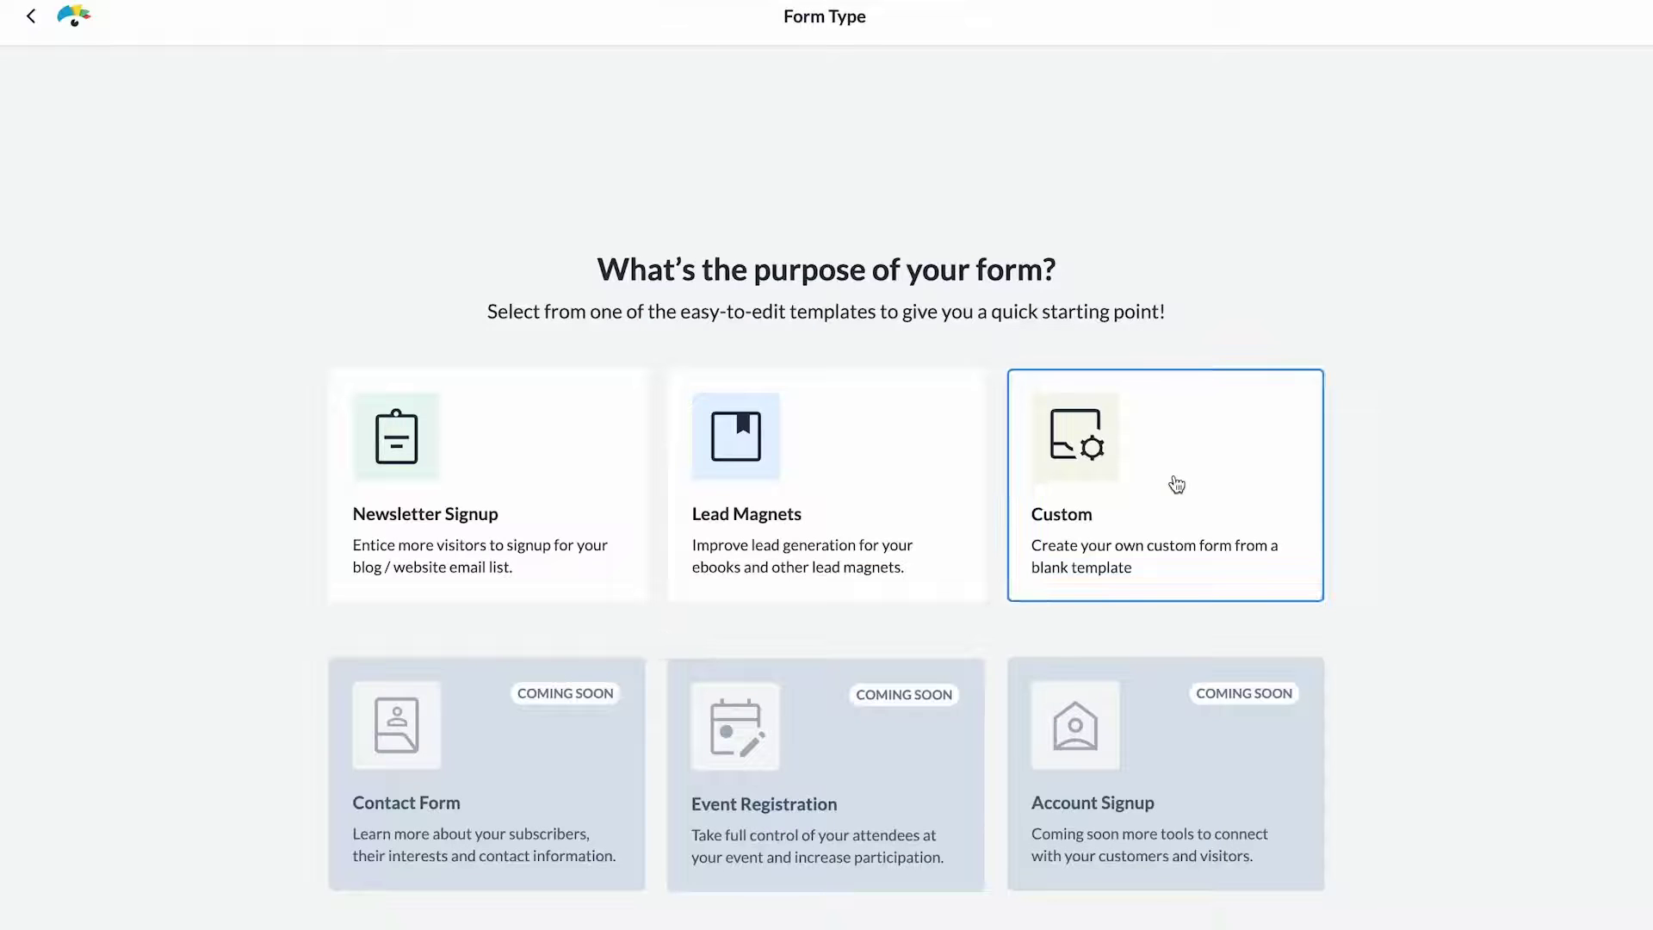
{"action": "left_click", "coordinate": [1175, 483]}
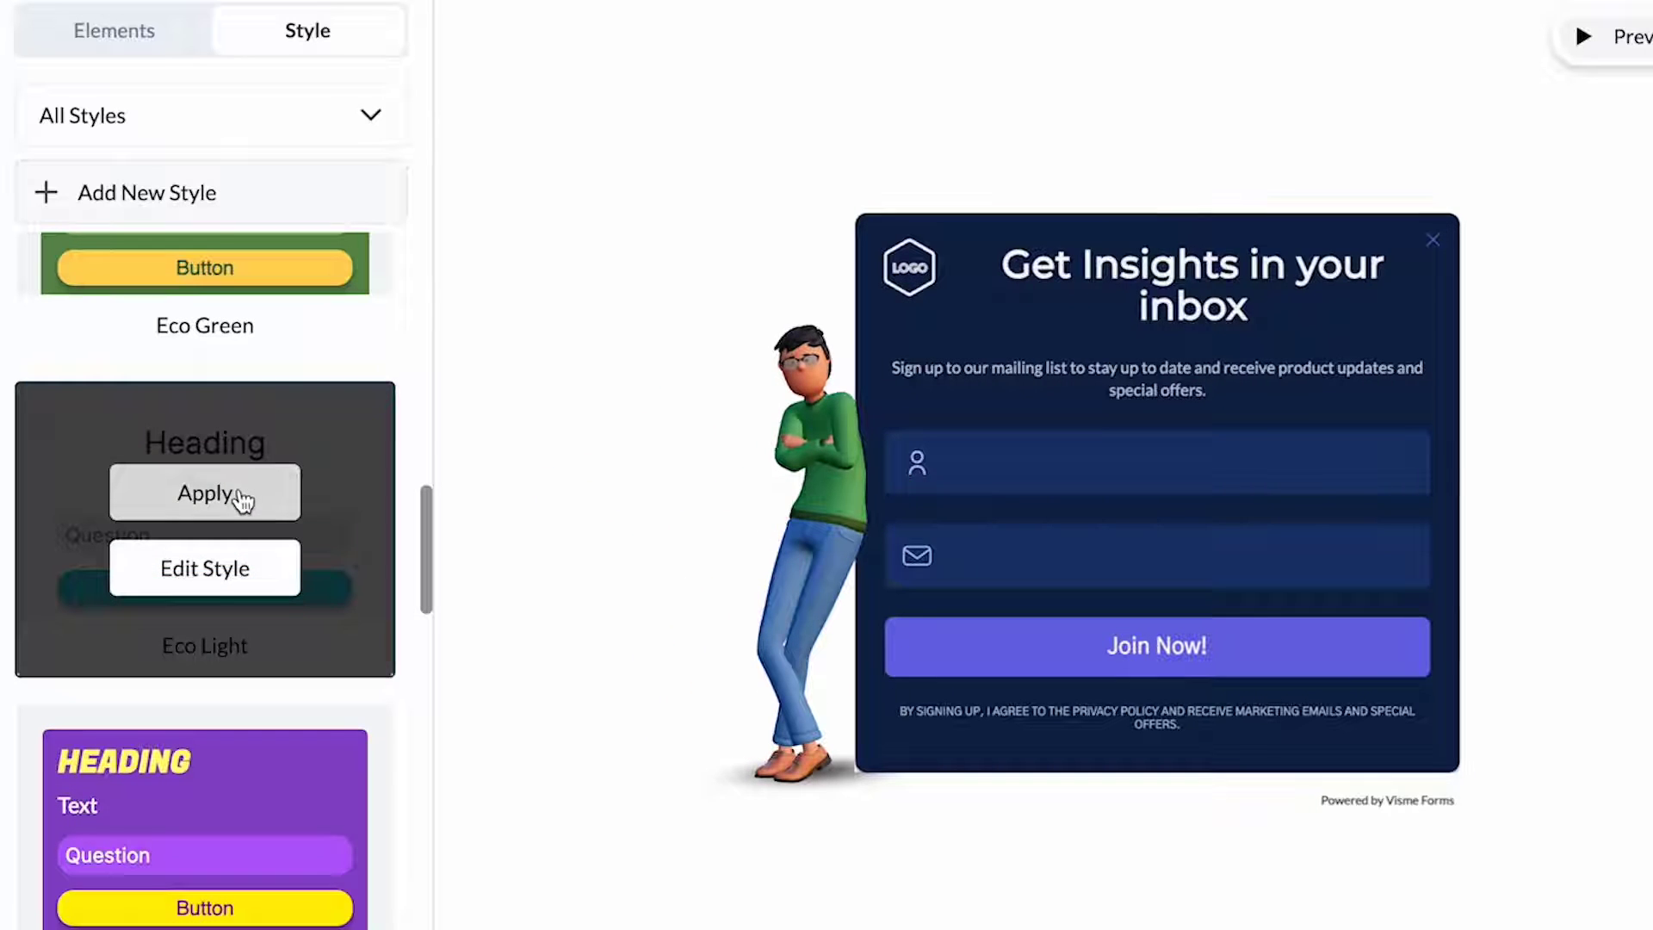
- Apply Eco Dark, then give it white inputs, a bright green button and a purple background
{"action": "left_click", "coordinate": [205, 493]}
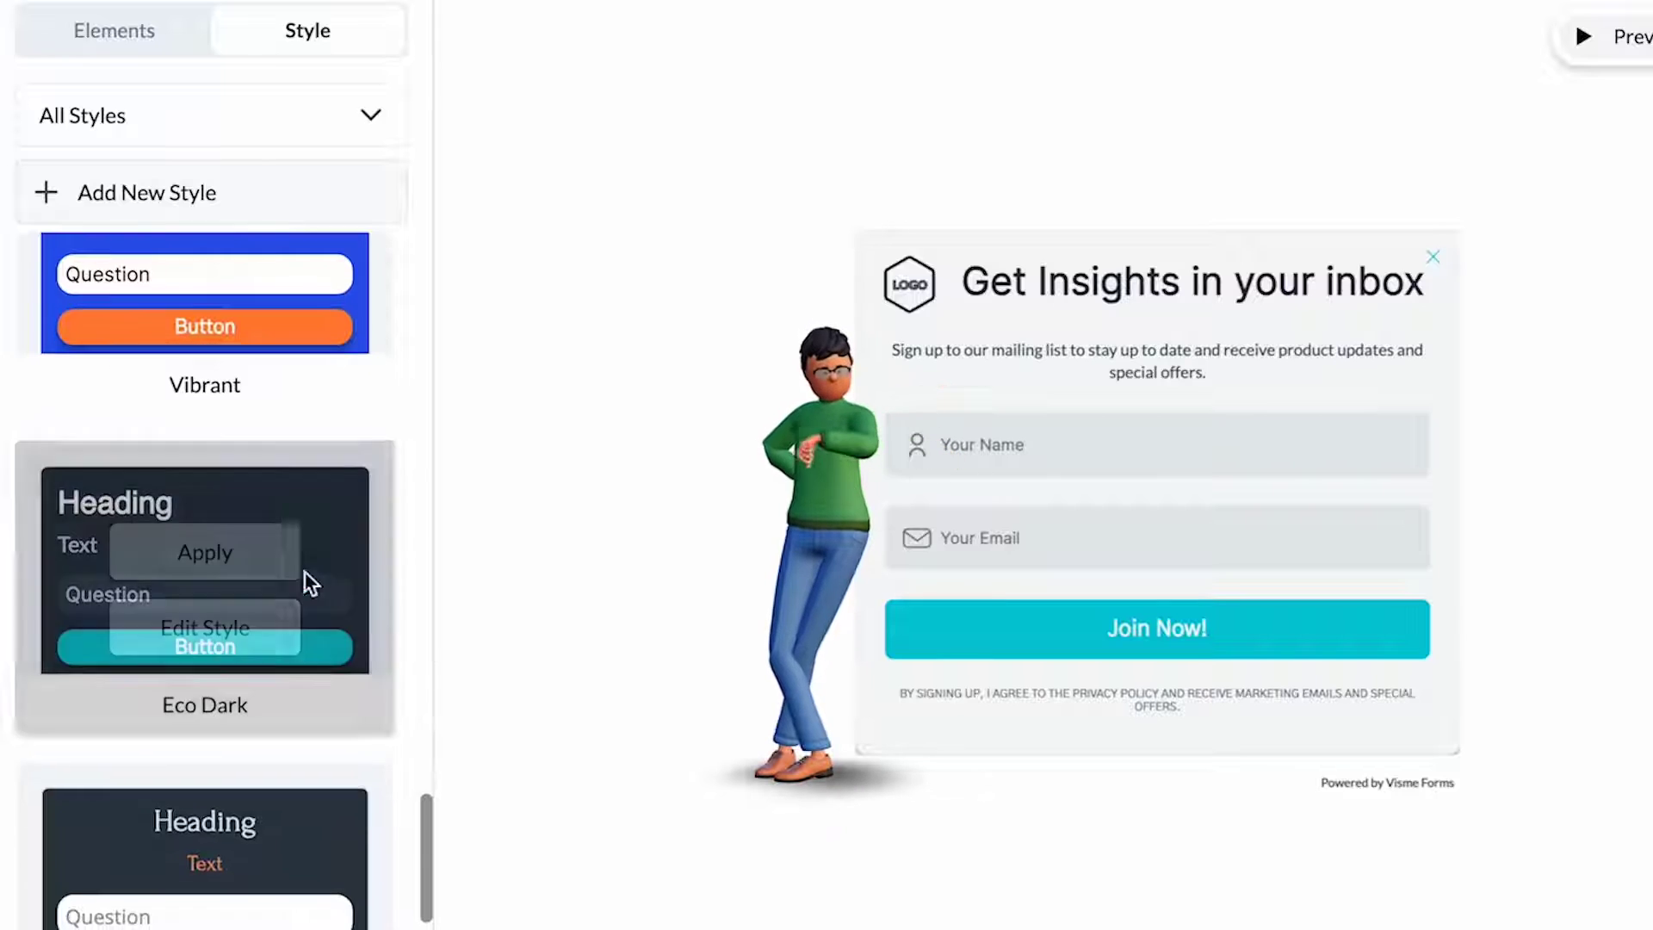
{"action": "left_click", "coordinate": [205, 552]}
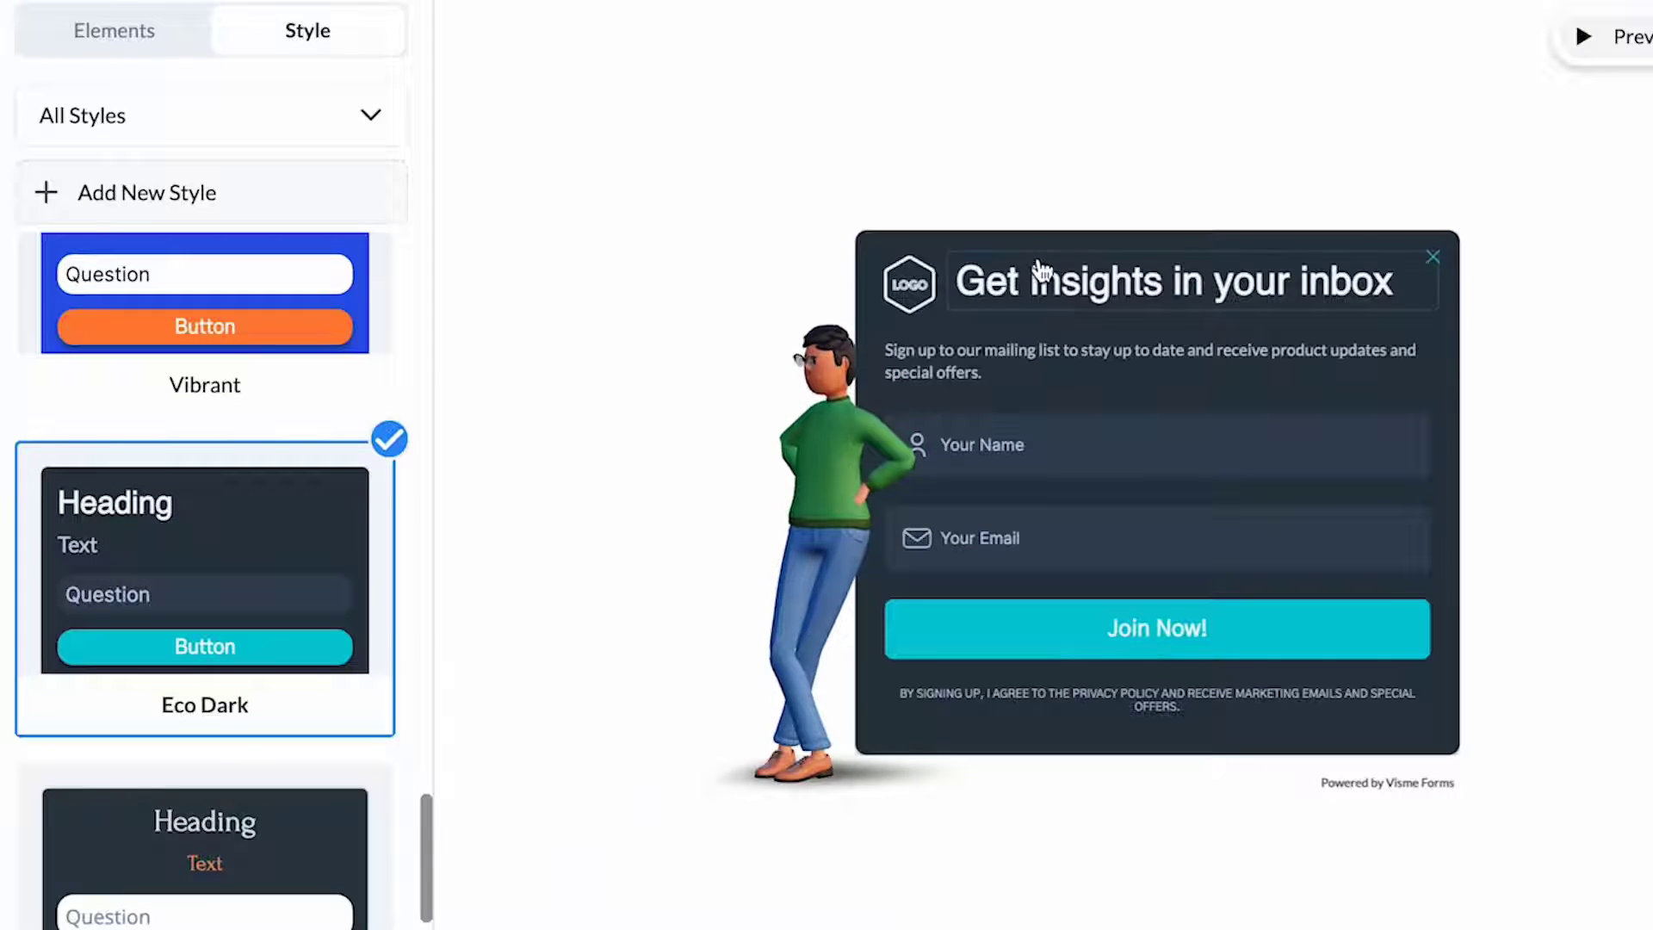
{"action": "left_click", "coordinate": [110, 31]}
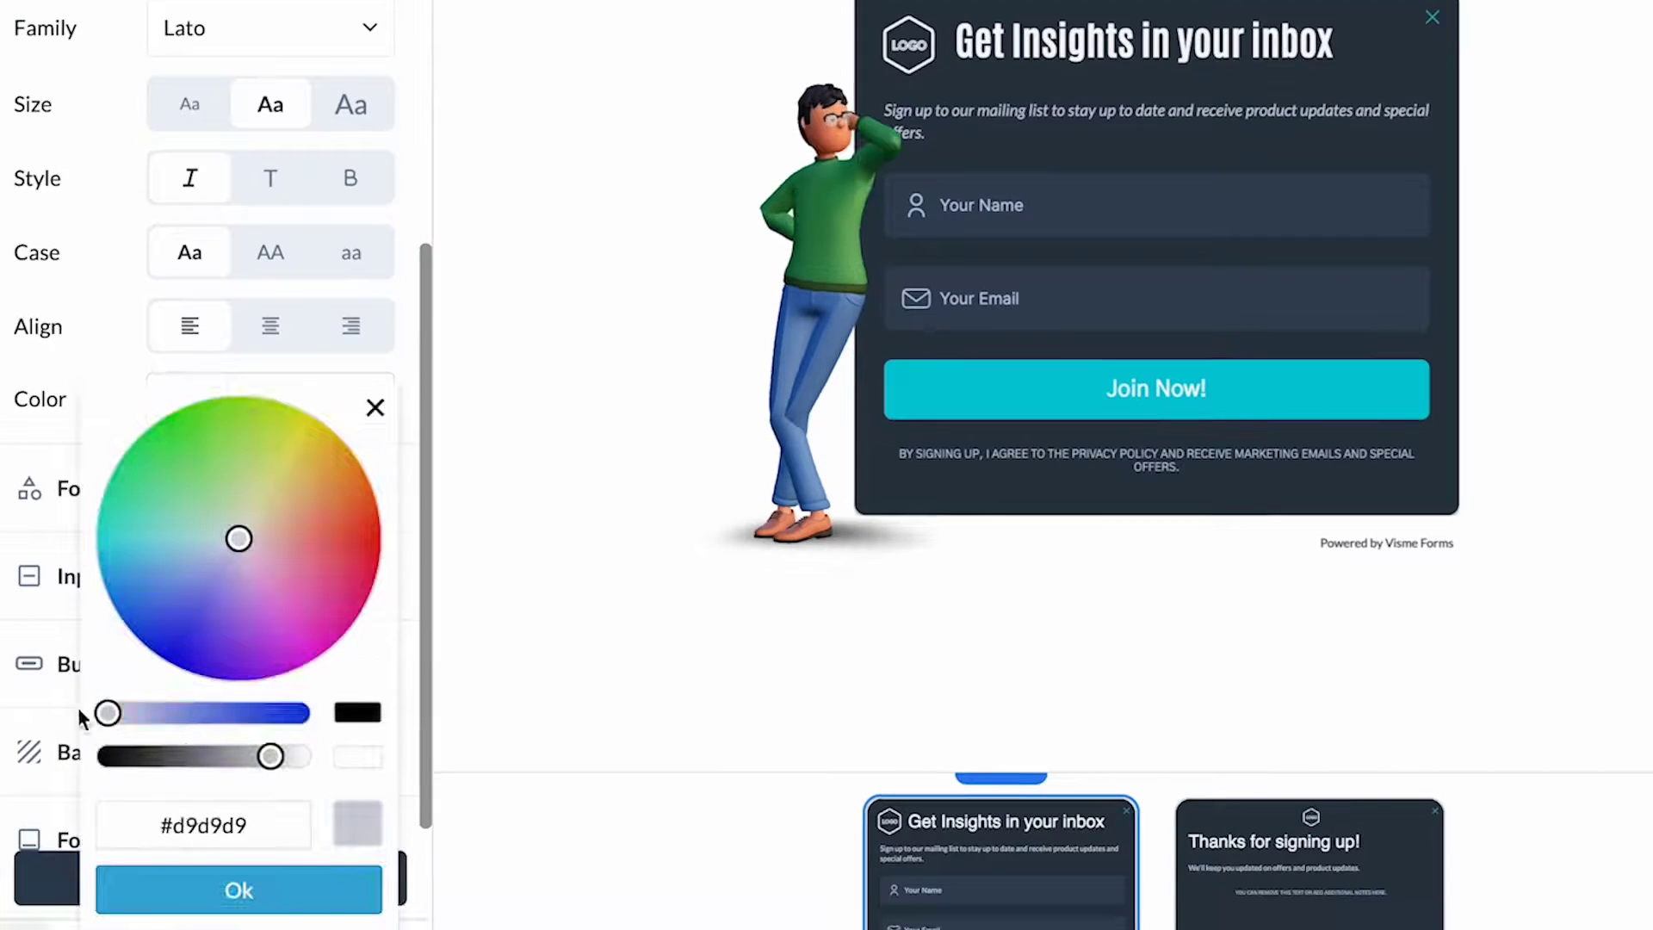
{"action": "left_click", "coordinate": [238, 913]}
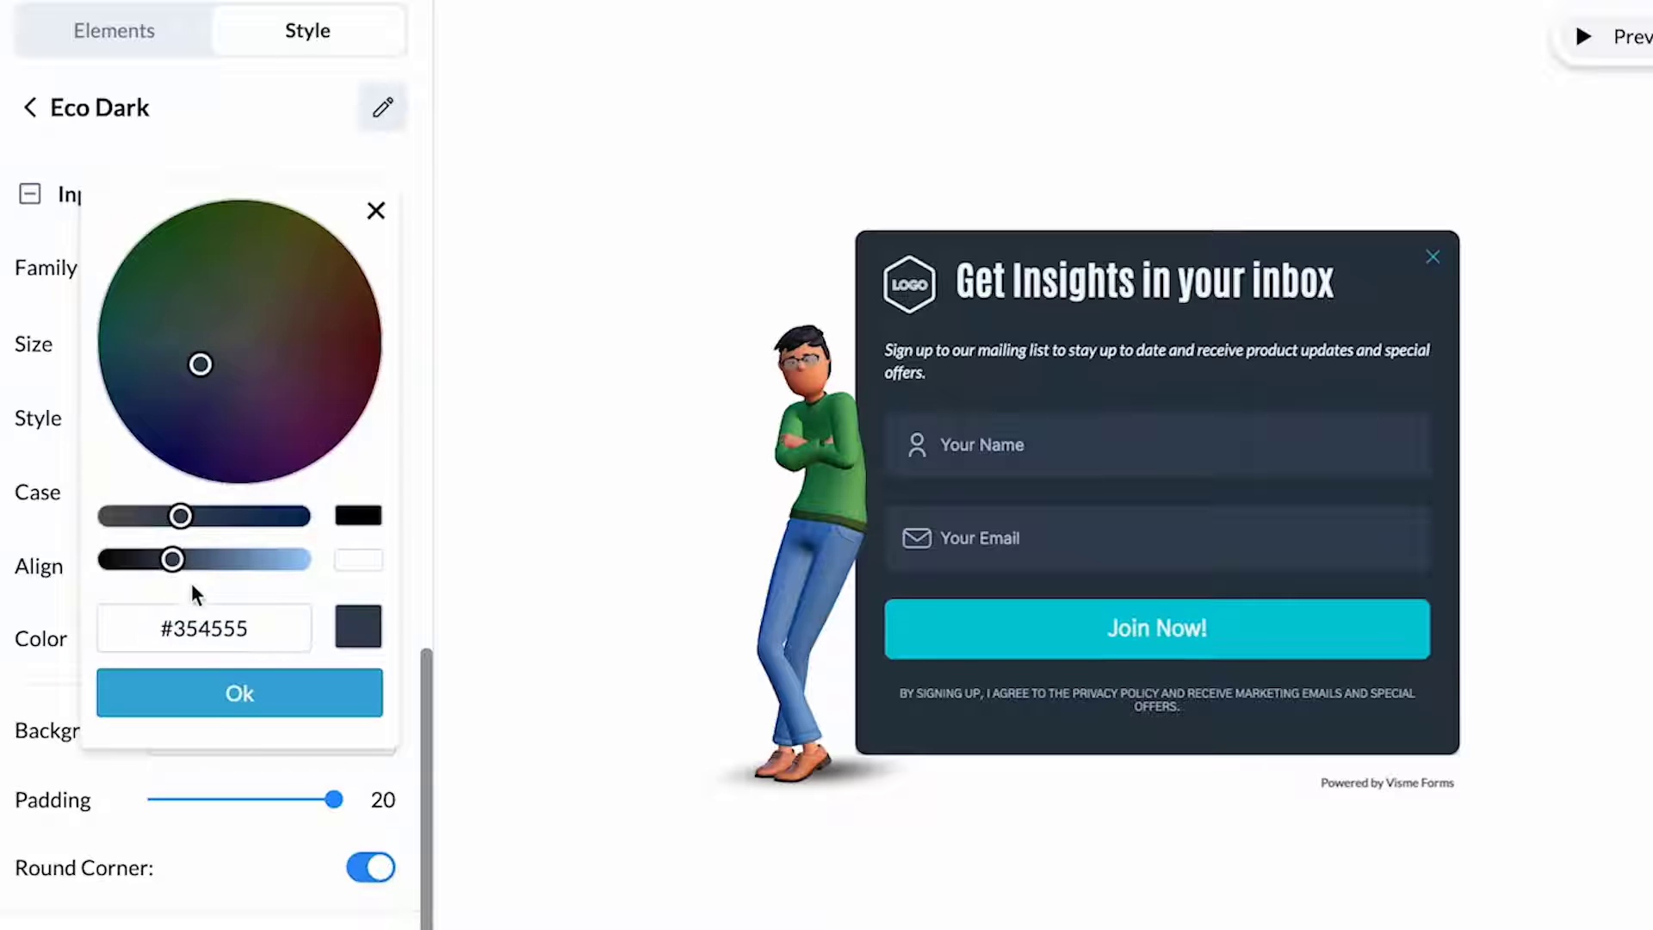
{"action": "left_click", "coordinate": [239, 693]}
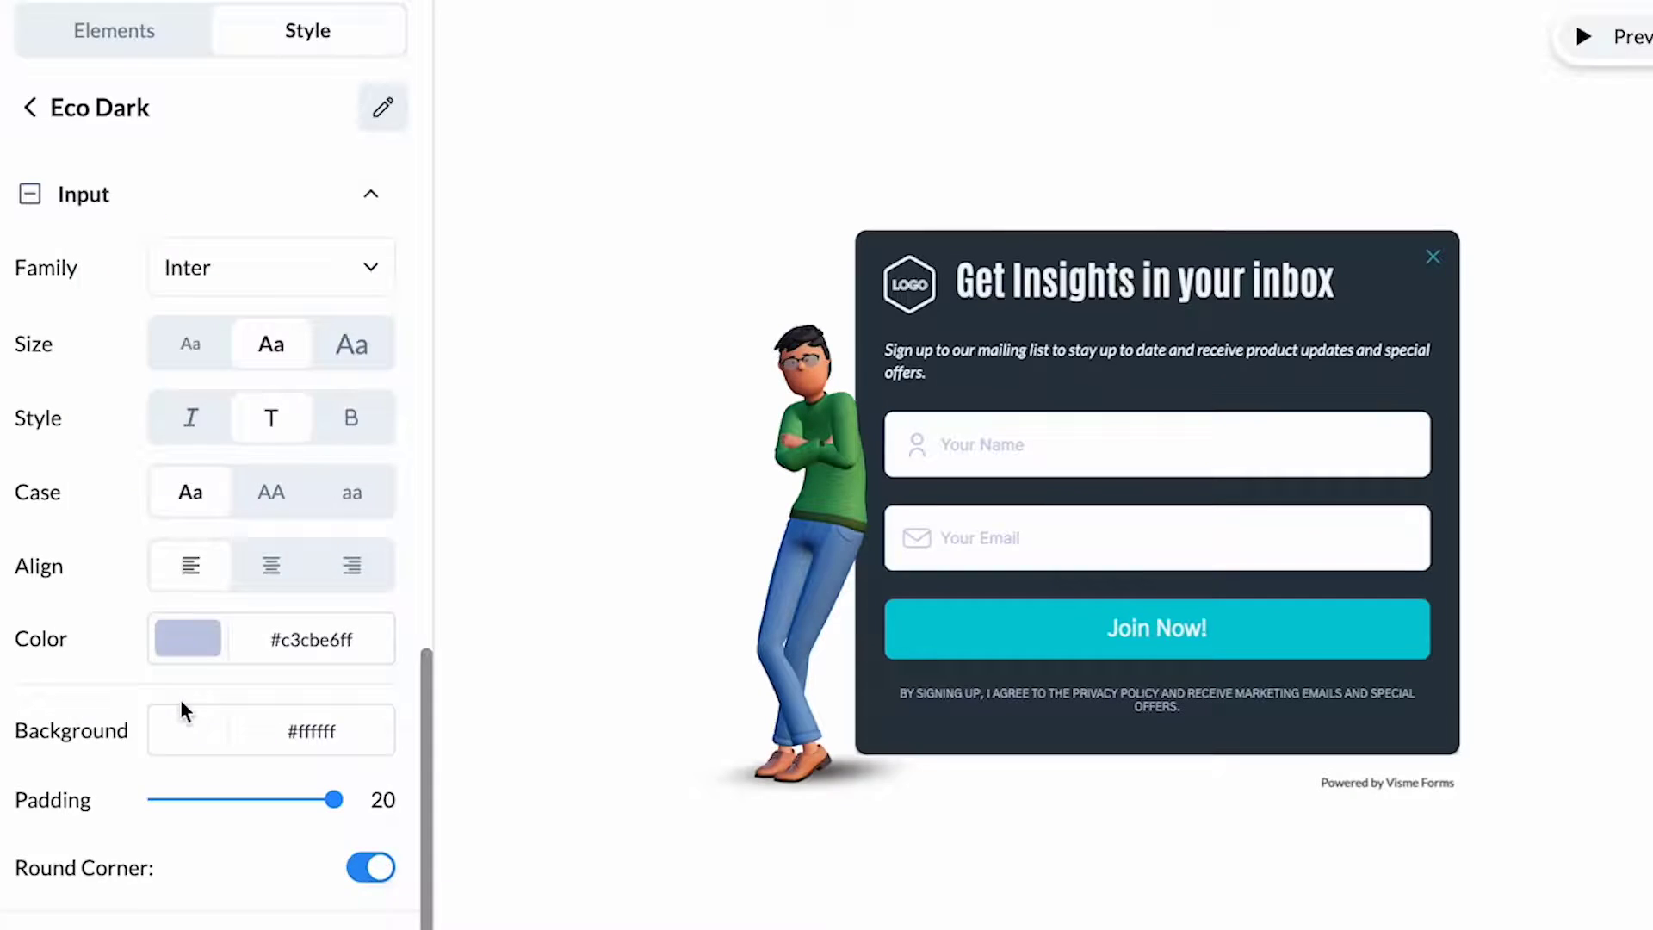
{"action": "left_click", "coordinate": [185, 729]}
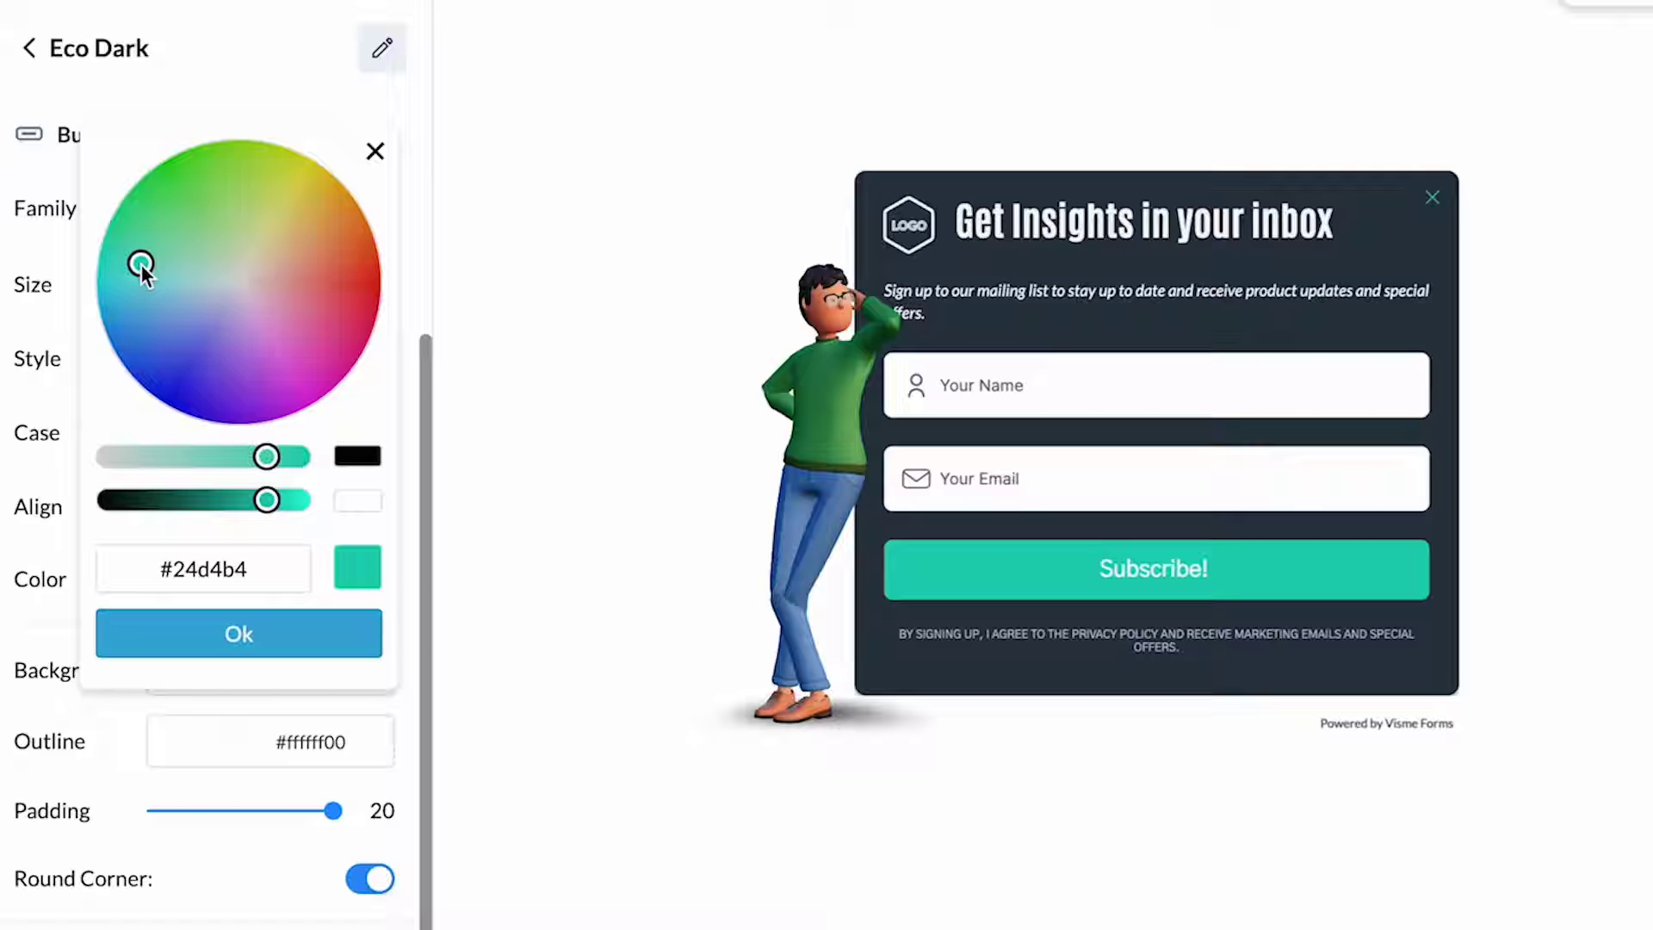
{"action": "left_click_drag", "start_coordinate": [139, 264], "coordinate": [121, 253]}
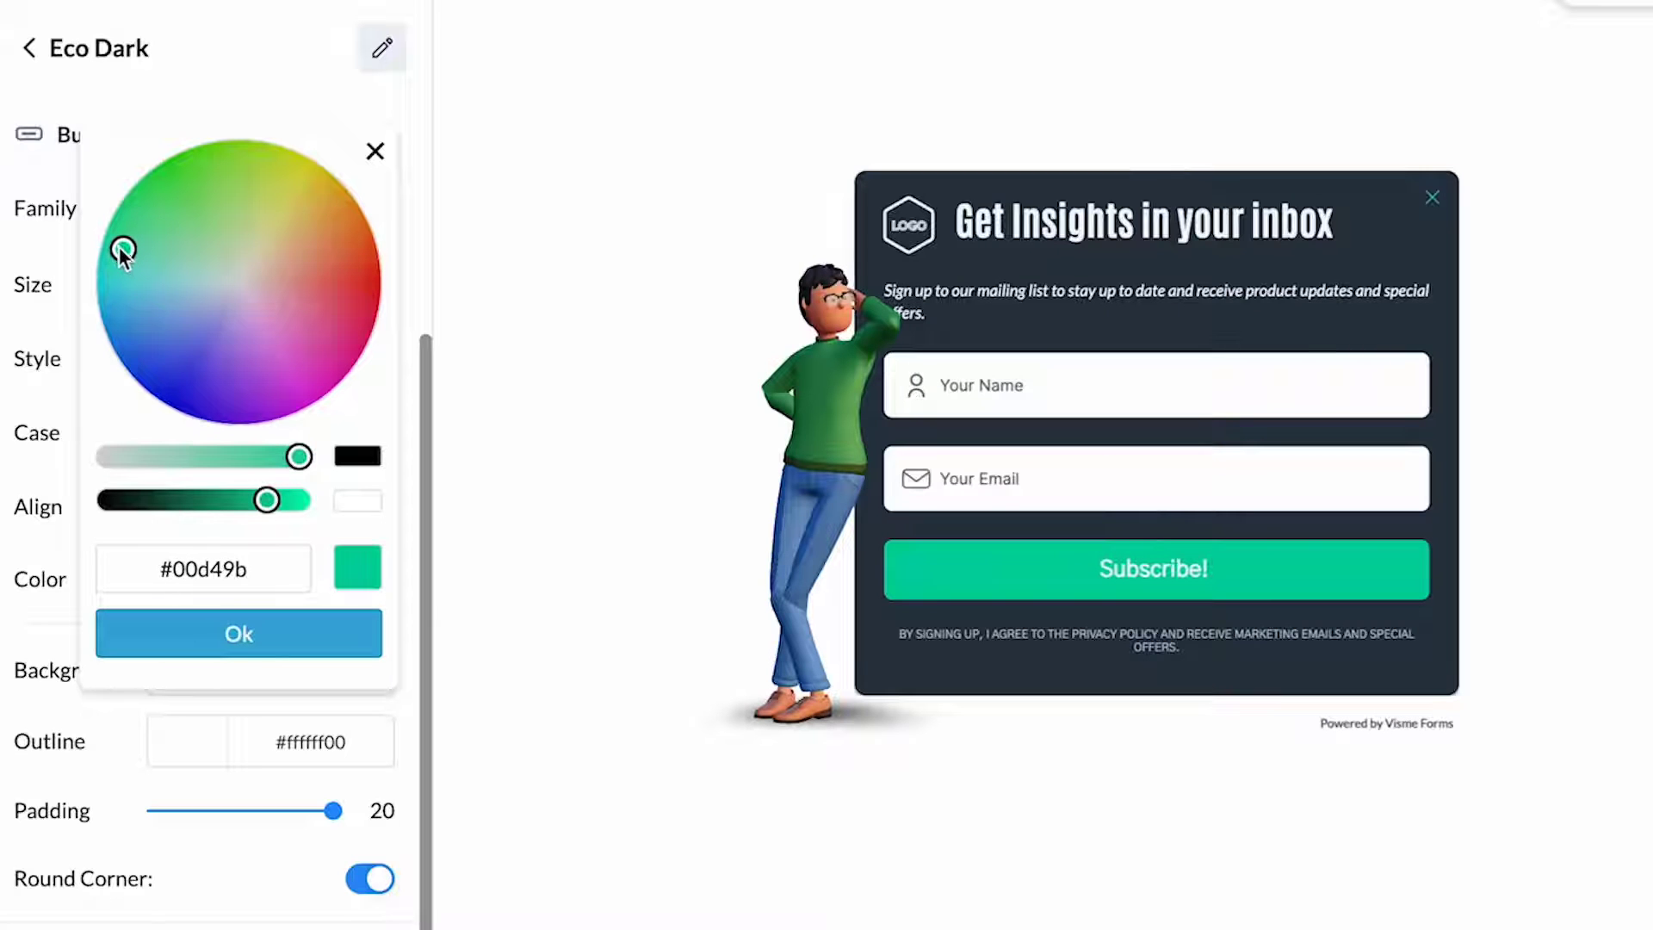
{"action": "left_click", "coordinate": [239, 633]}
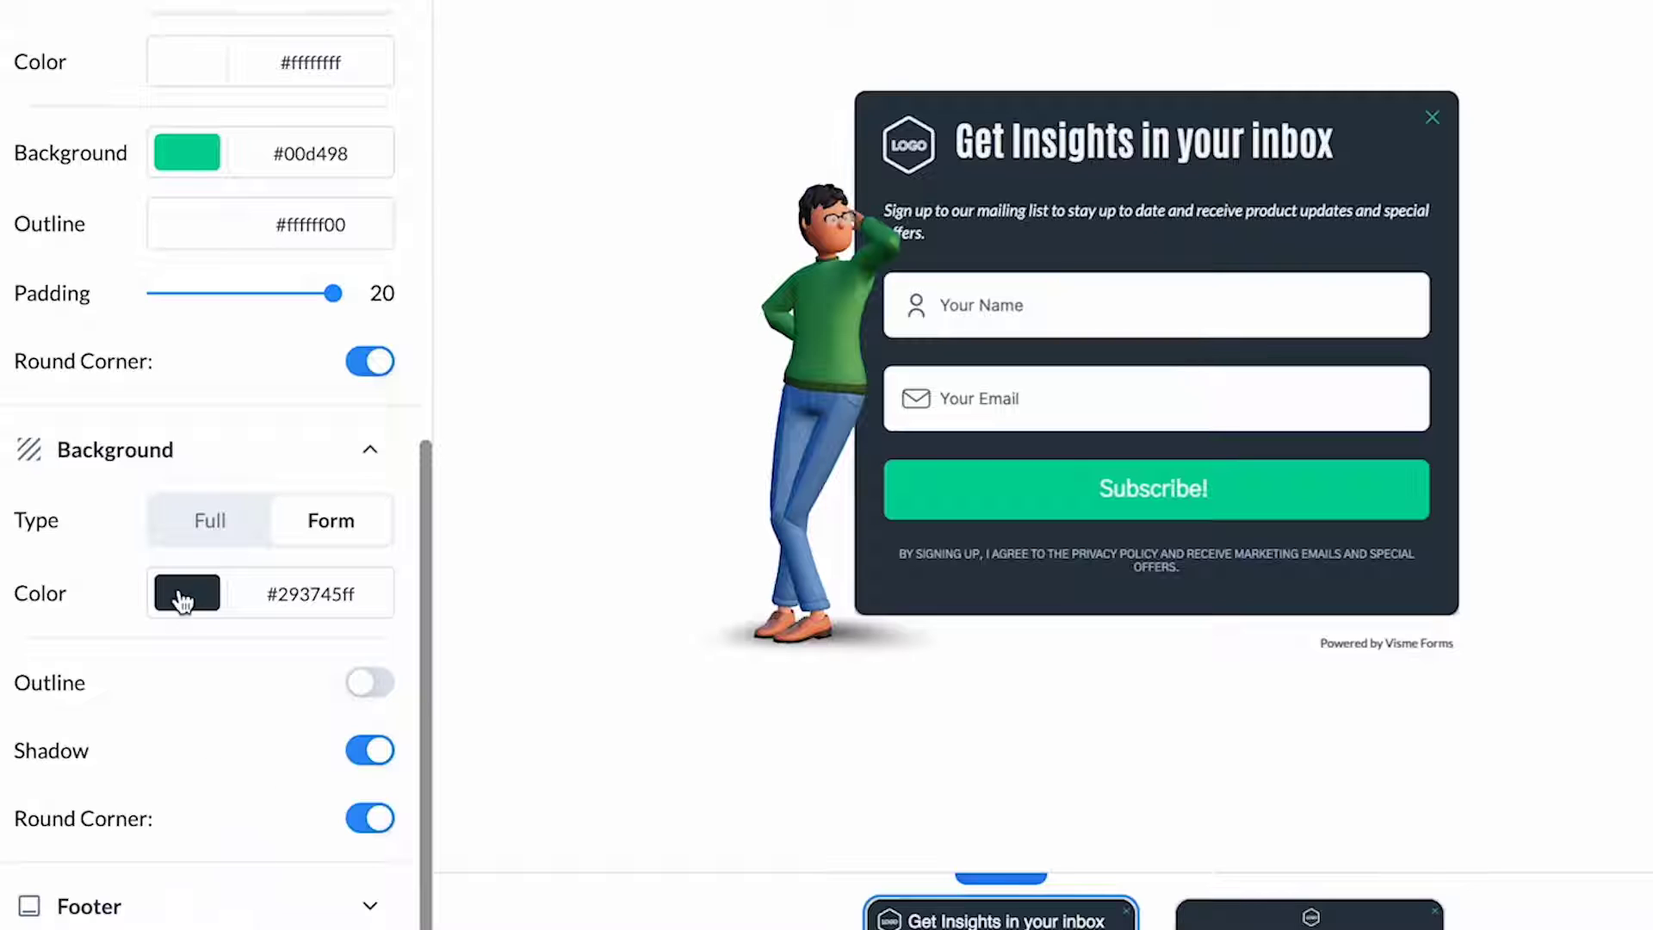
{"action": "left_click", "coordinate": [186, 593]}
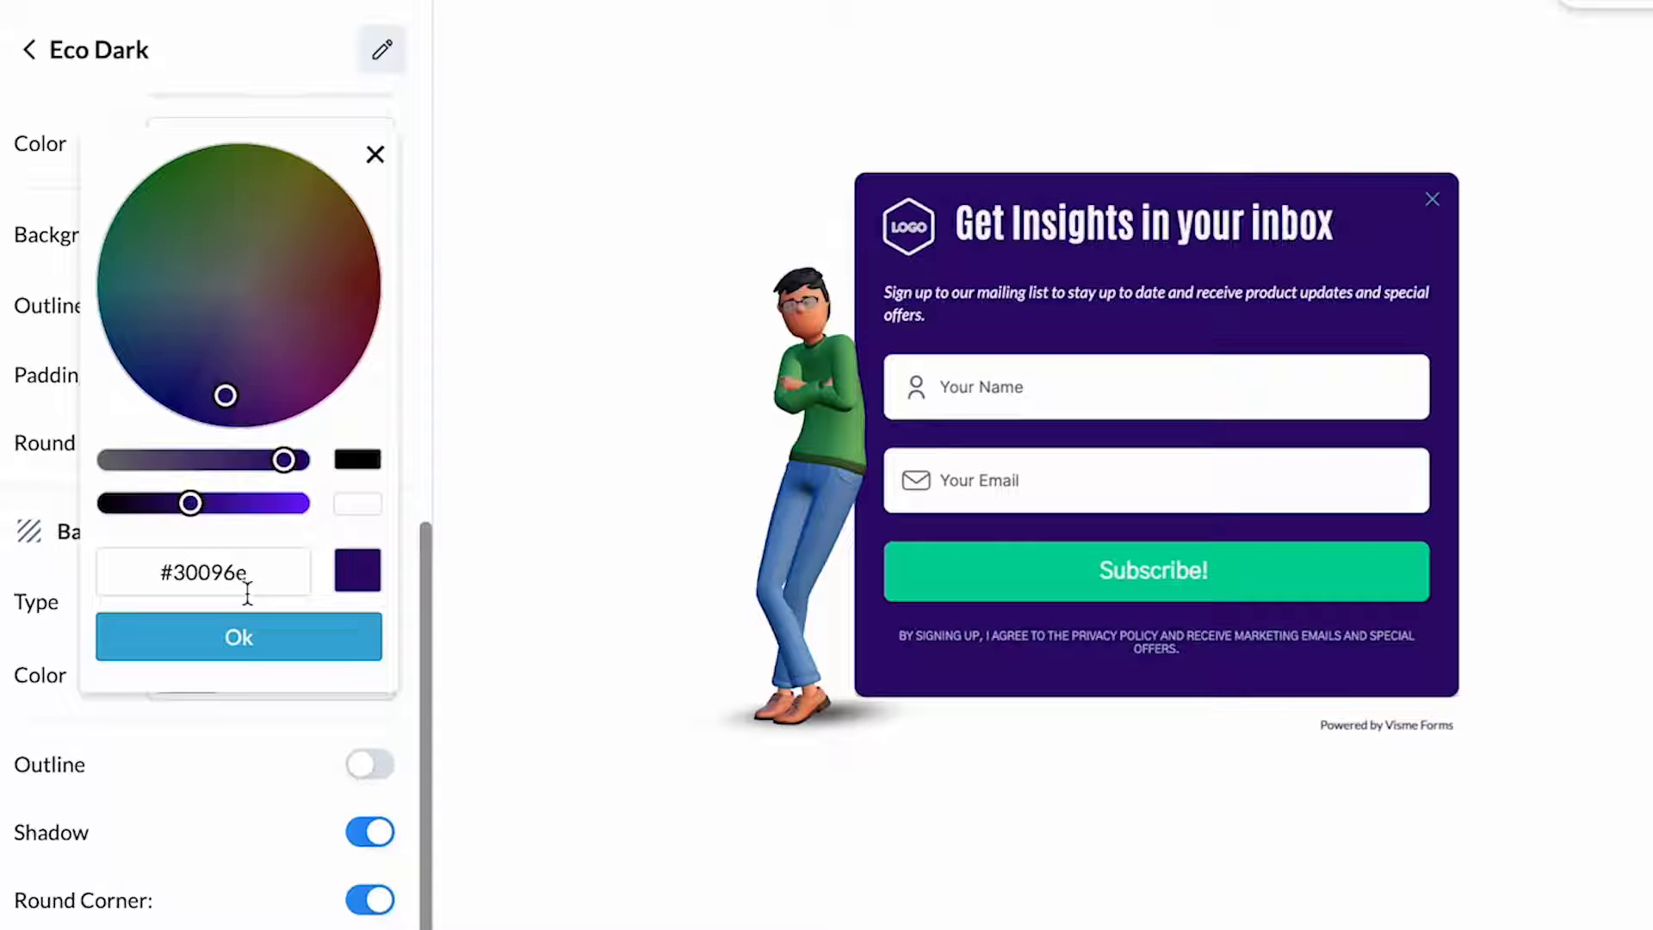
{"action": "left_click", "coordinate": [239, 637]}
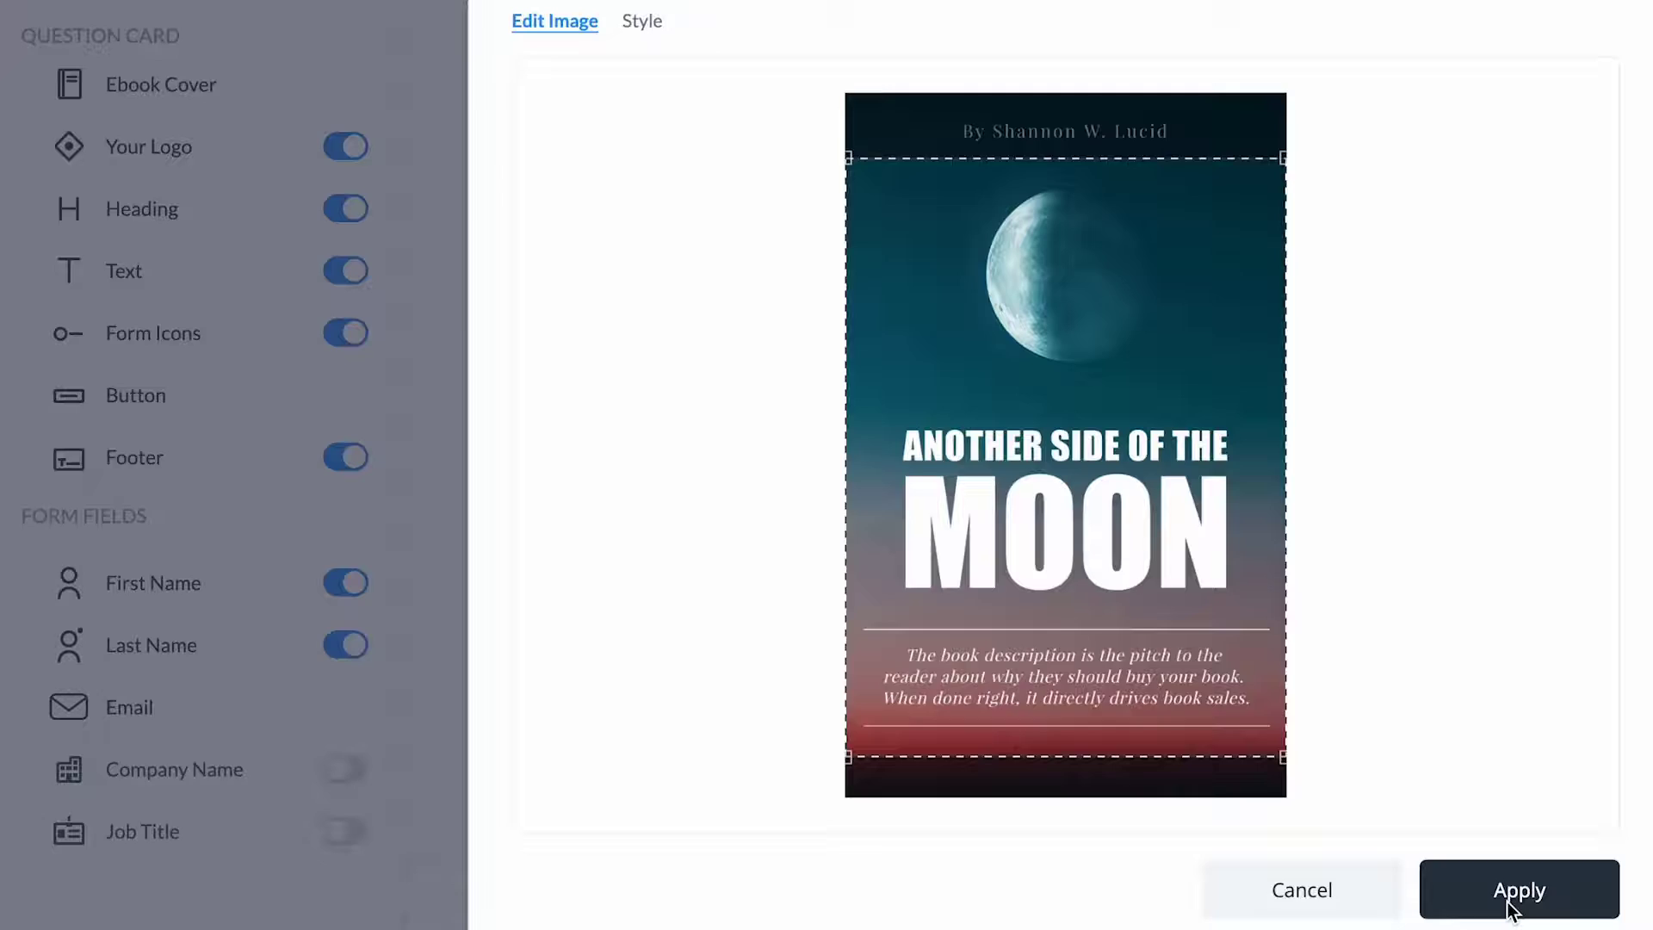
- Apply the cropped moon ebook cover and adjust a field toggle in Elements
{"action": "left_click", "coordinate": [1517, 914]}
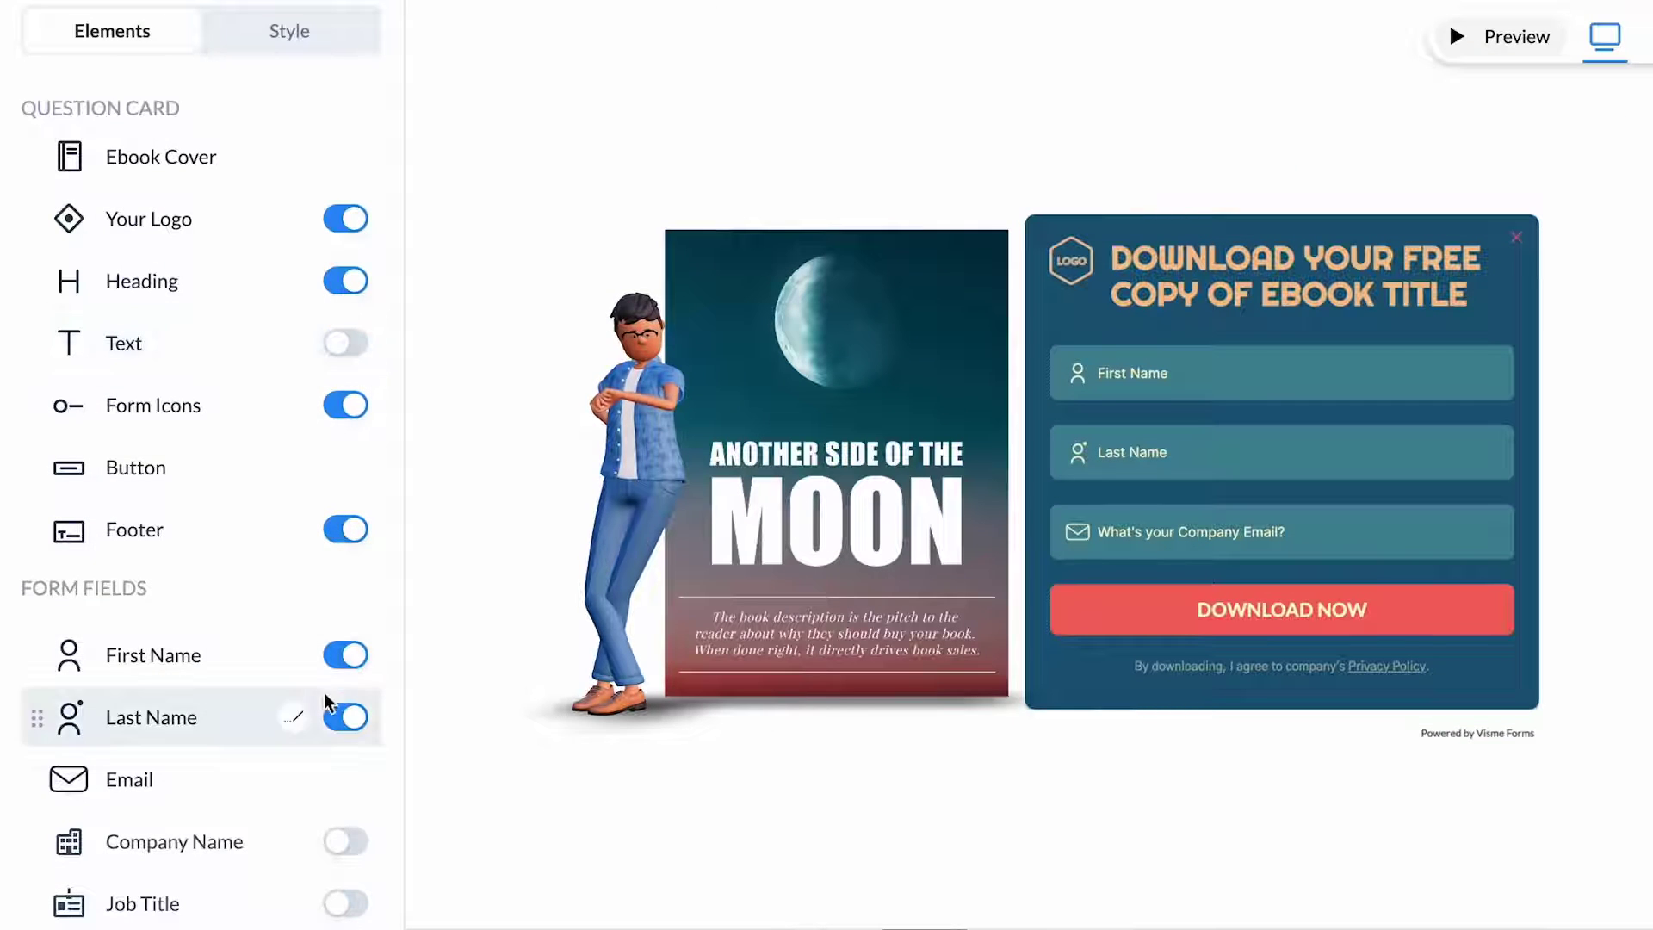
{"action": "left_click", "coordinate": [344, 841]}
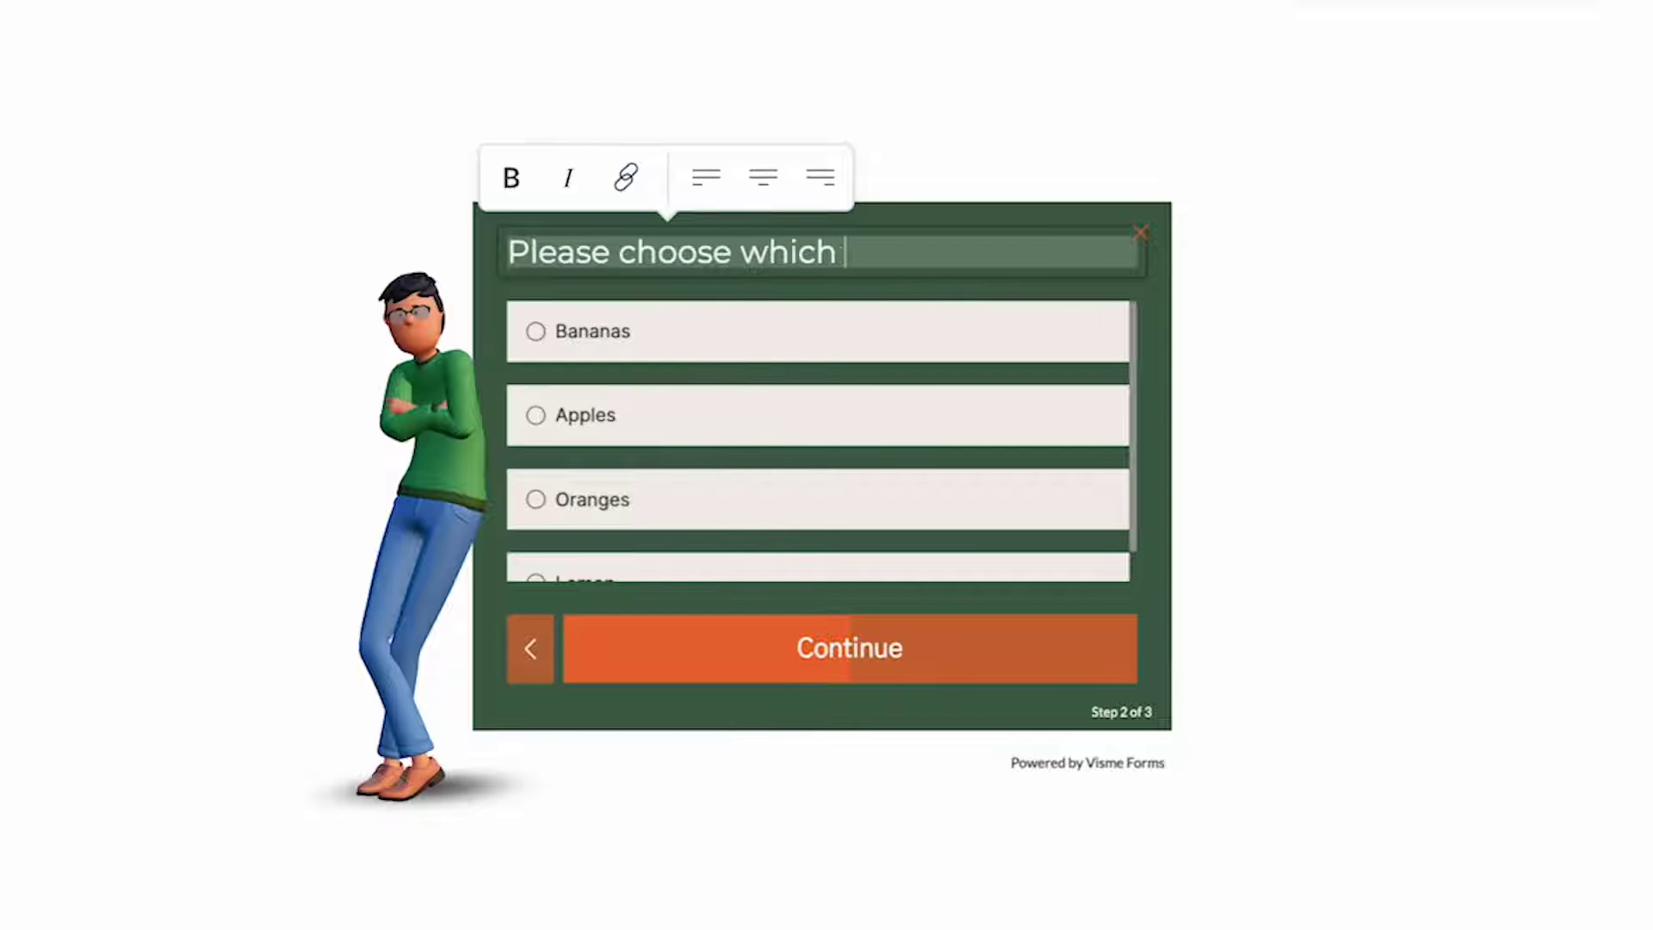
- Write 'Browser you use the most' with an Other option, use heart ratings, enable phone country code
{"action": "type", "text": "Browser you use the most?"}
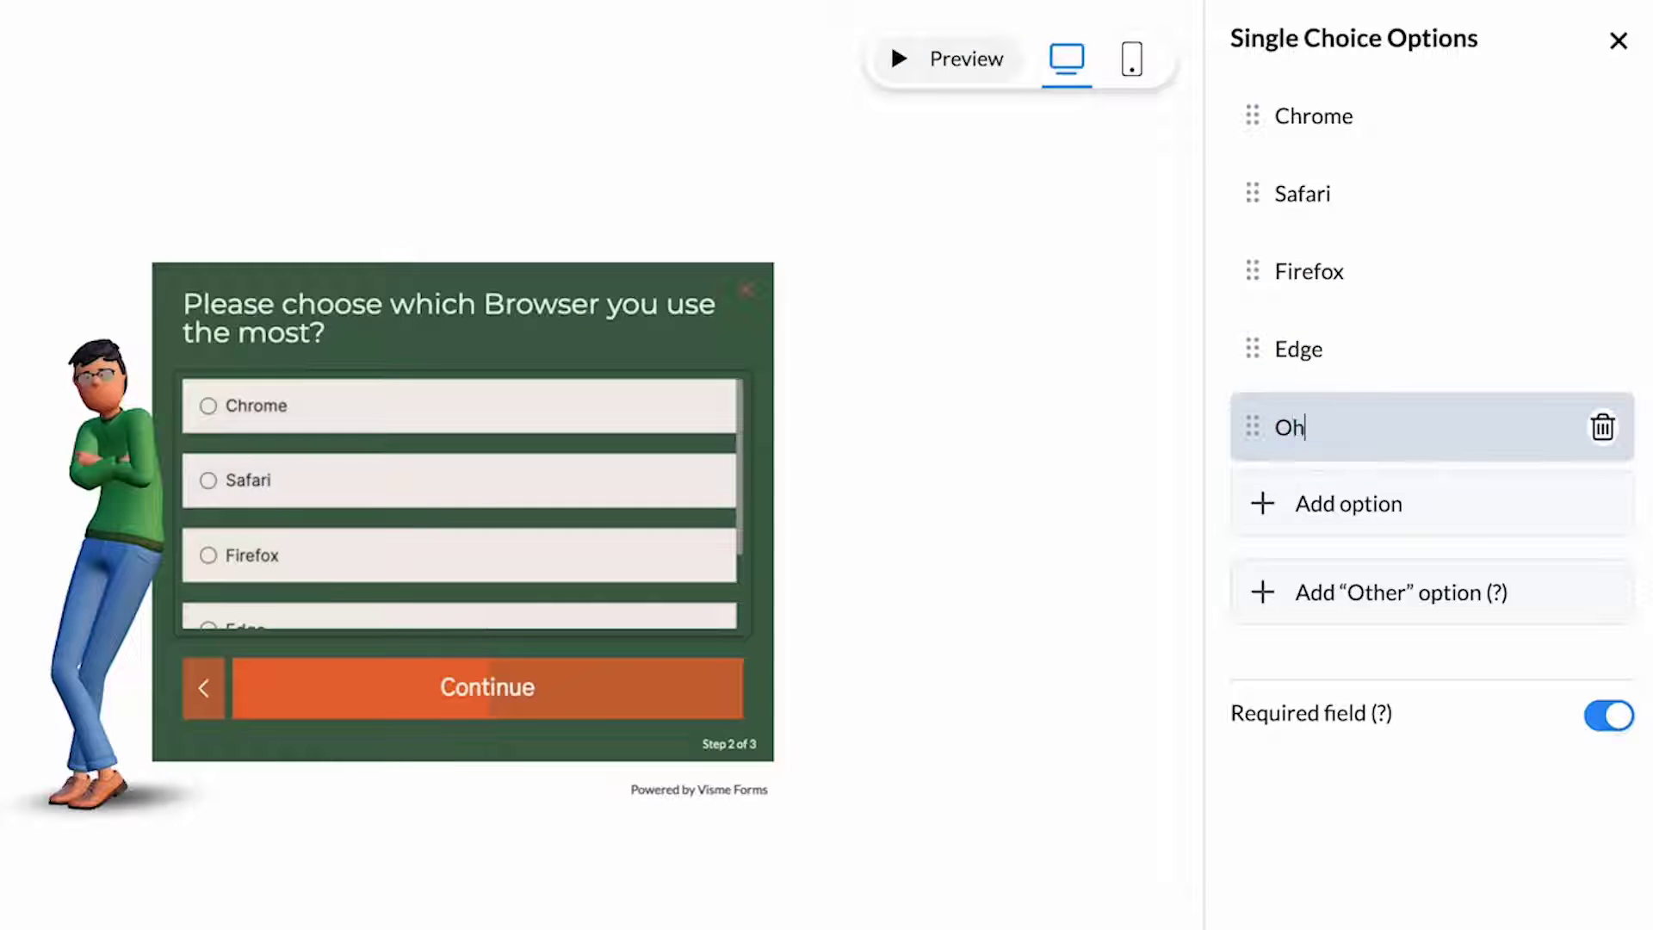
{"action": "type", "text": "Other"}
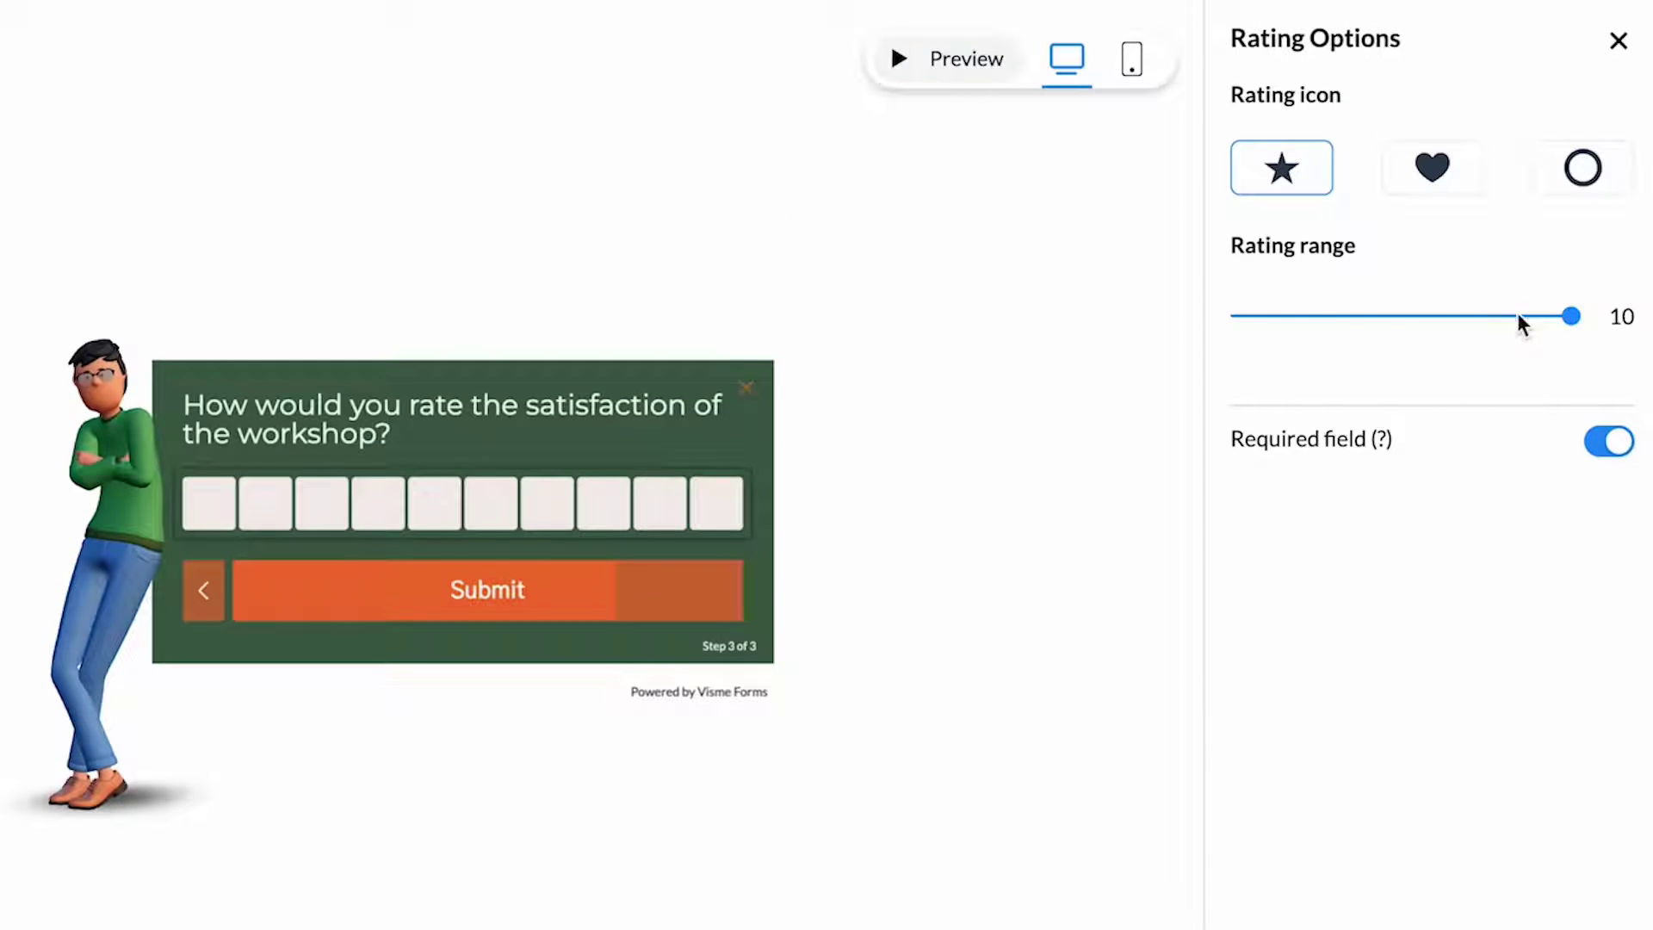
{"action": "left_click", "coordinate": [1432, 167]}
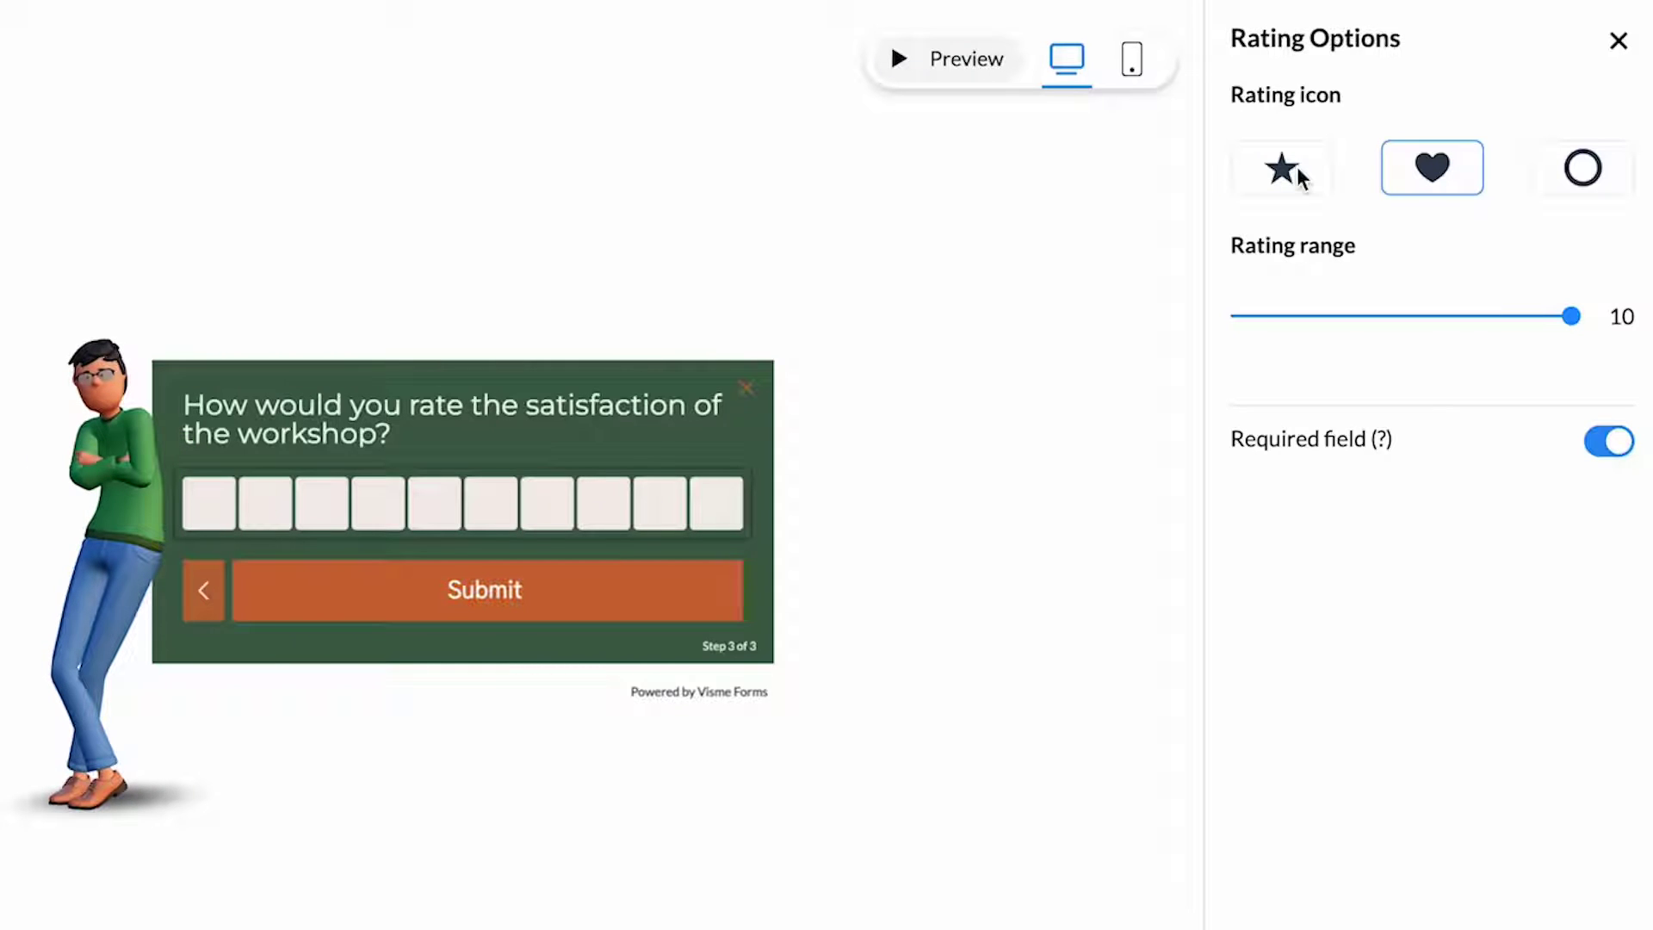
{"action": "left_click", "coordinate": [1612, 441]}
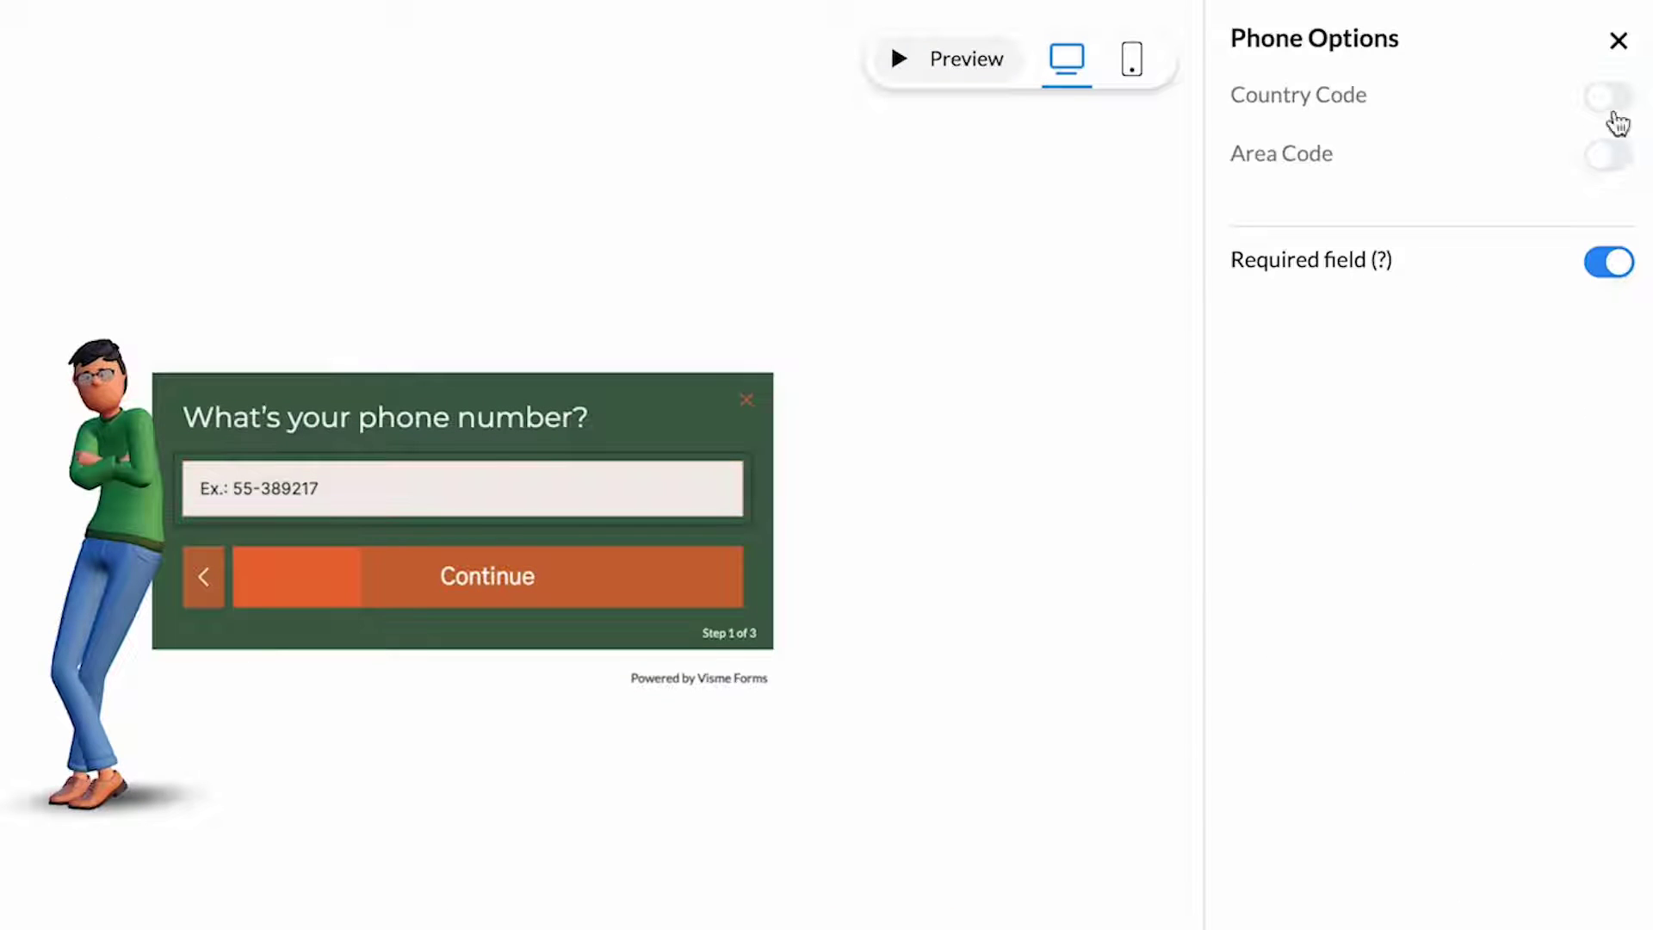
{"action": "left_click", "coordinate": [1605, 96]}
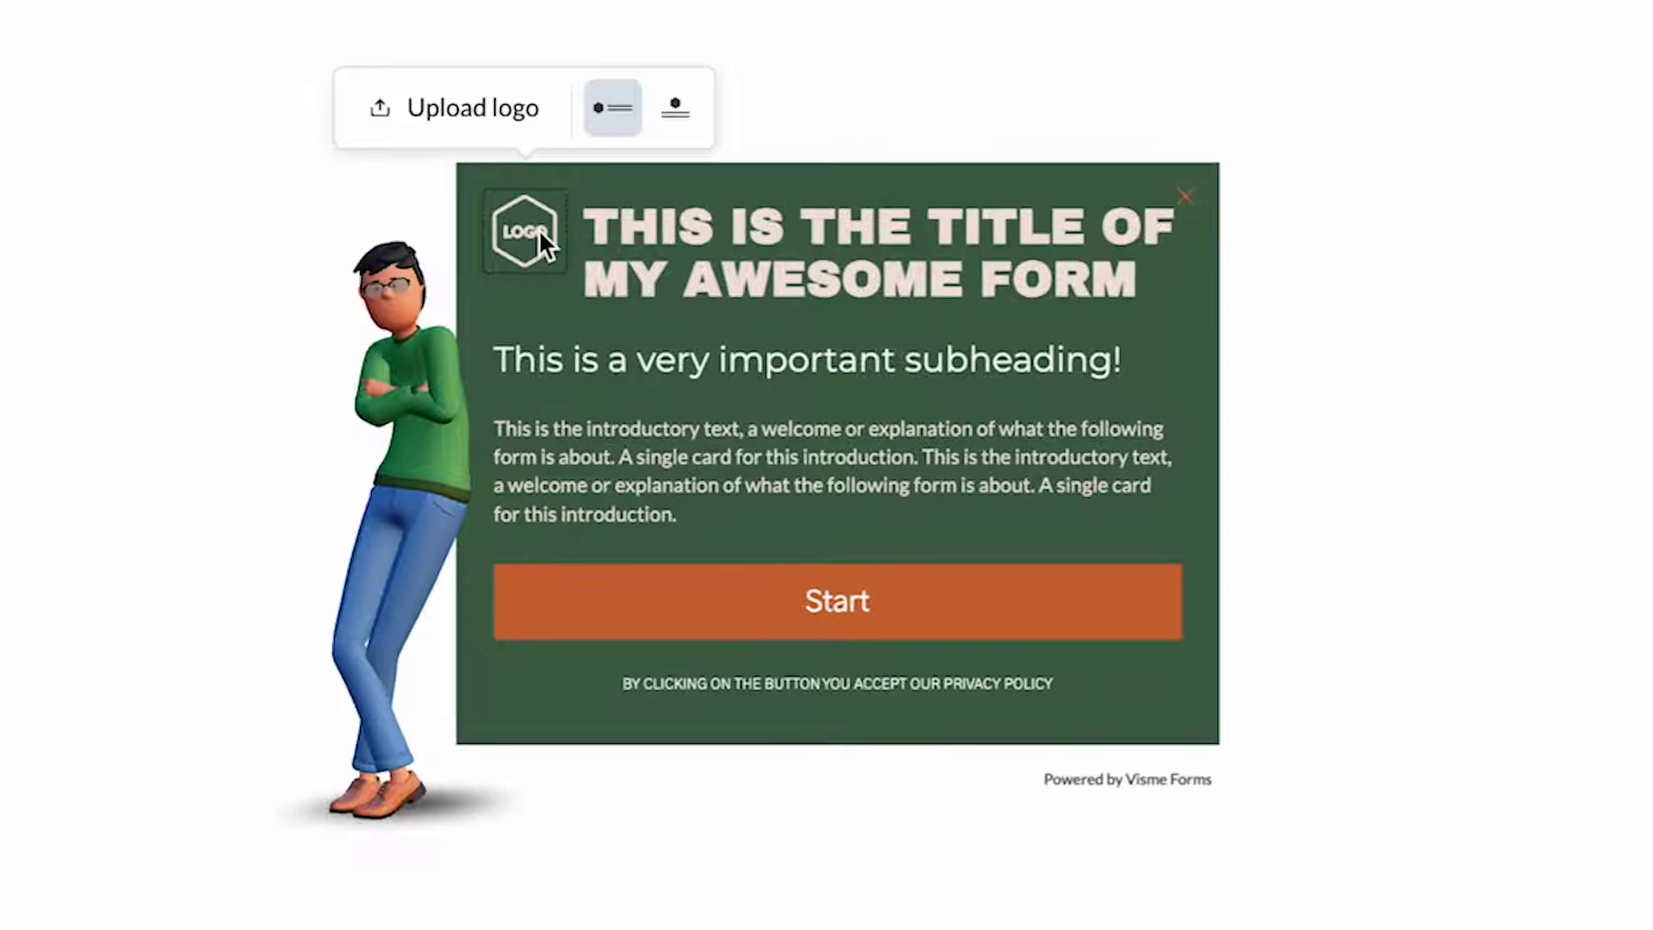
- Upload Logo Med.png as the logo and centre it above the title
{"action": "left_click", "coordinate": [468, 107]}
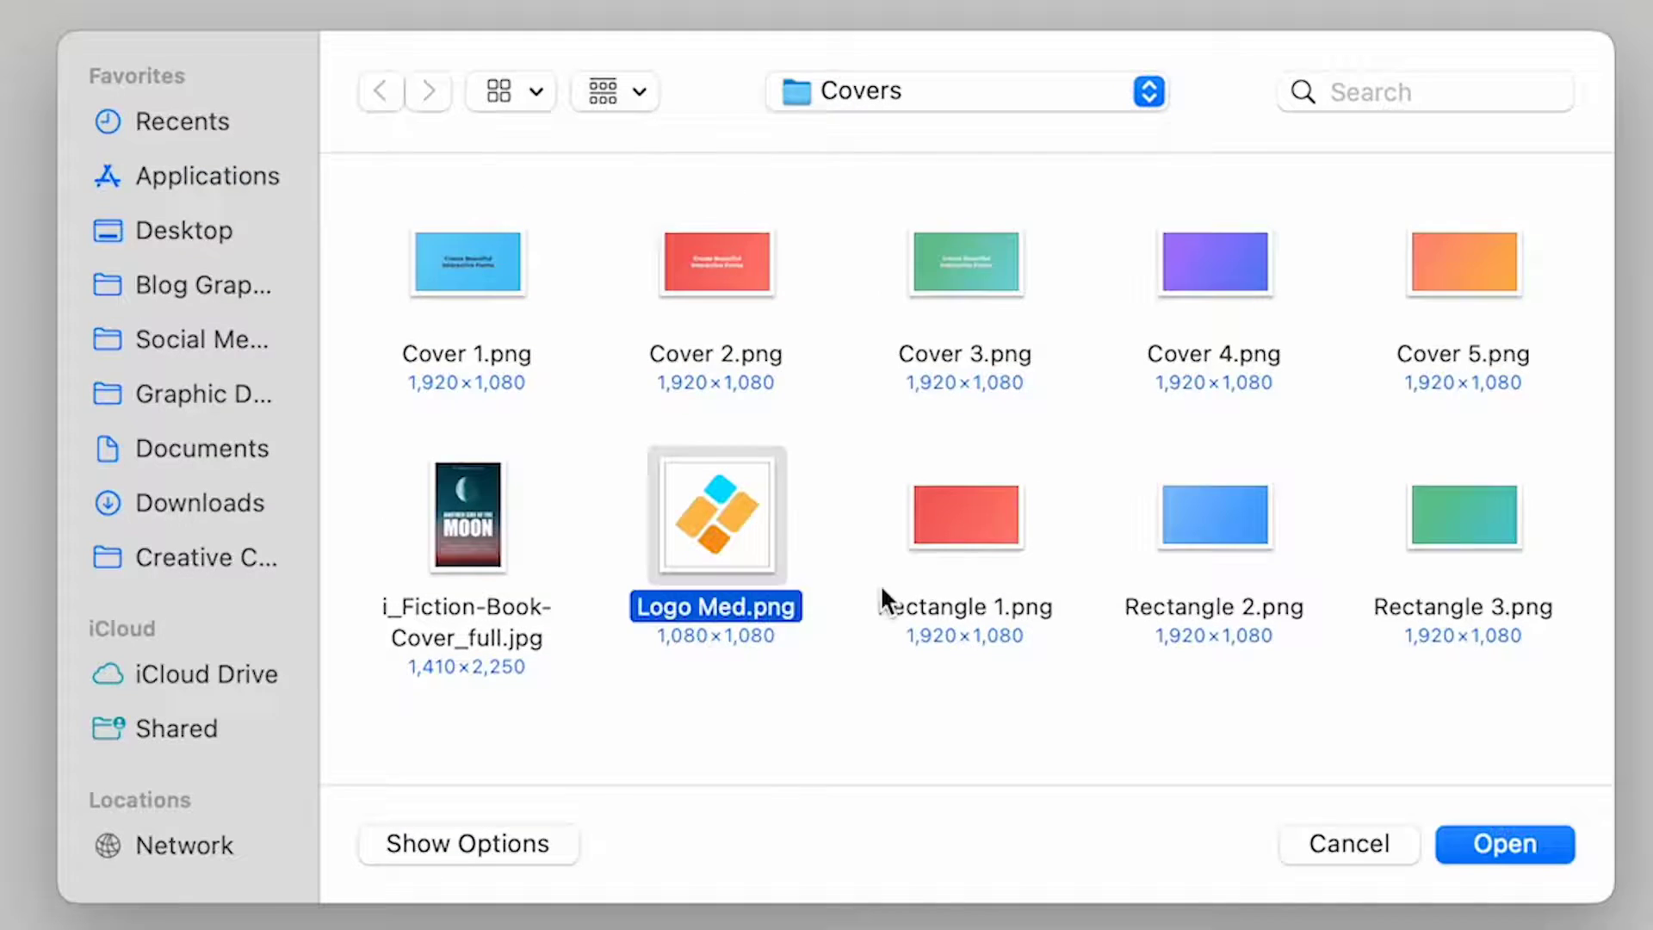
{"action": "left_click", "coordinate": [1503, 843]}
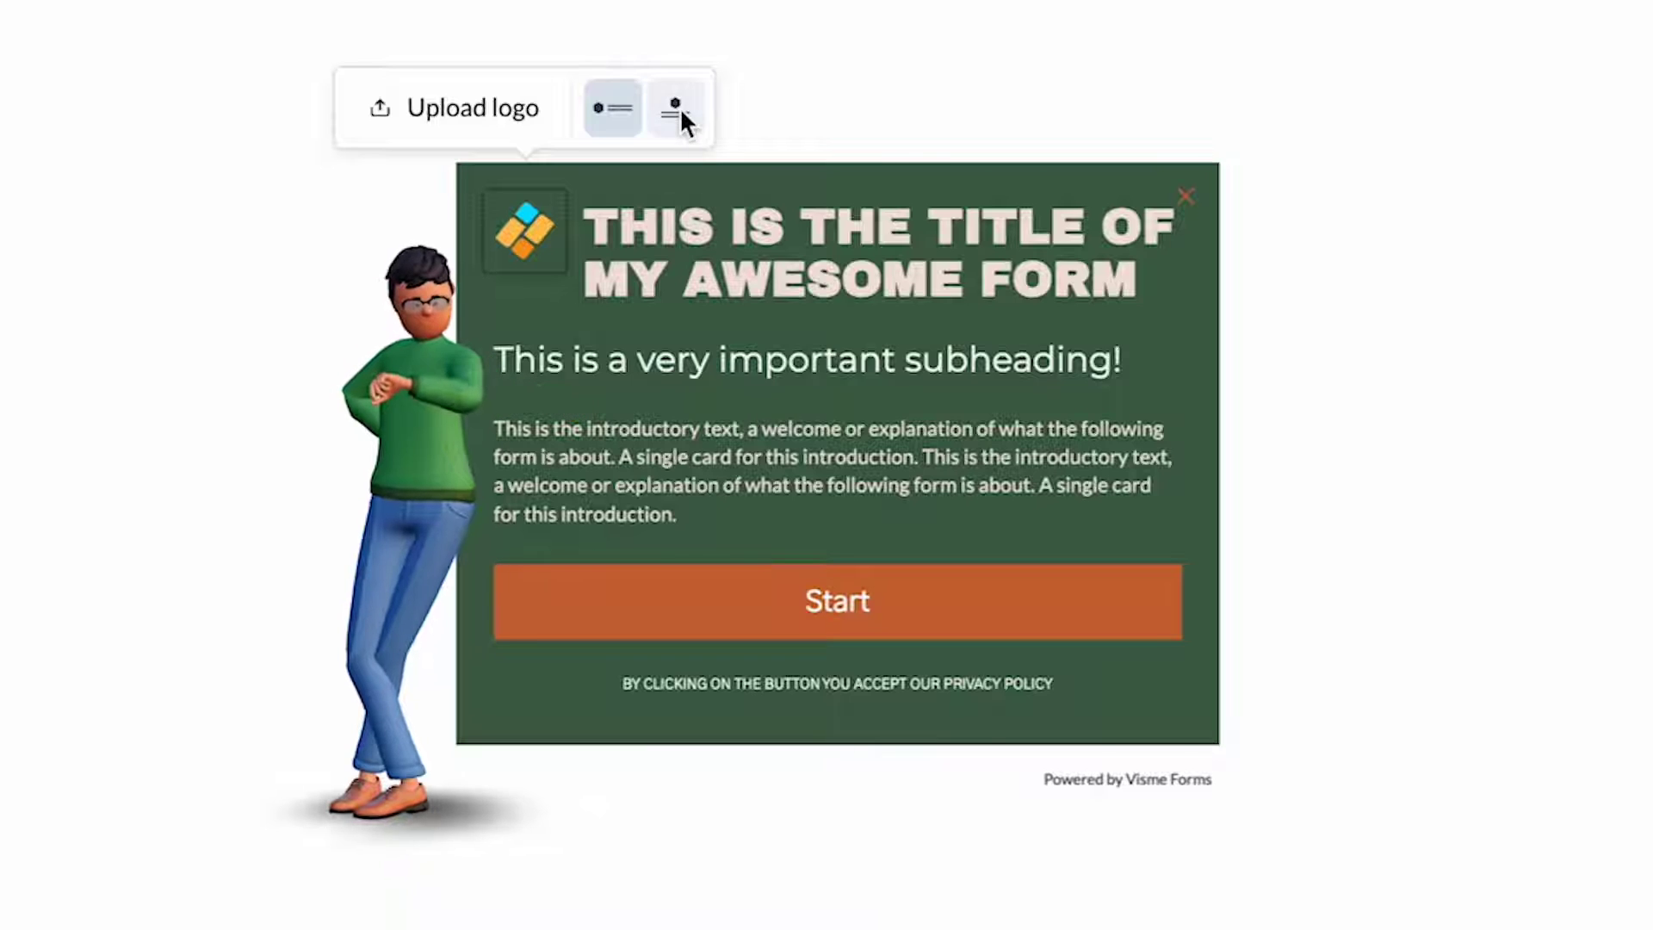
{"action": "left_click", "coordinate": [677, 108]}
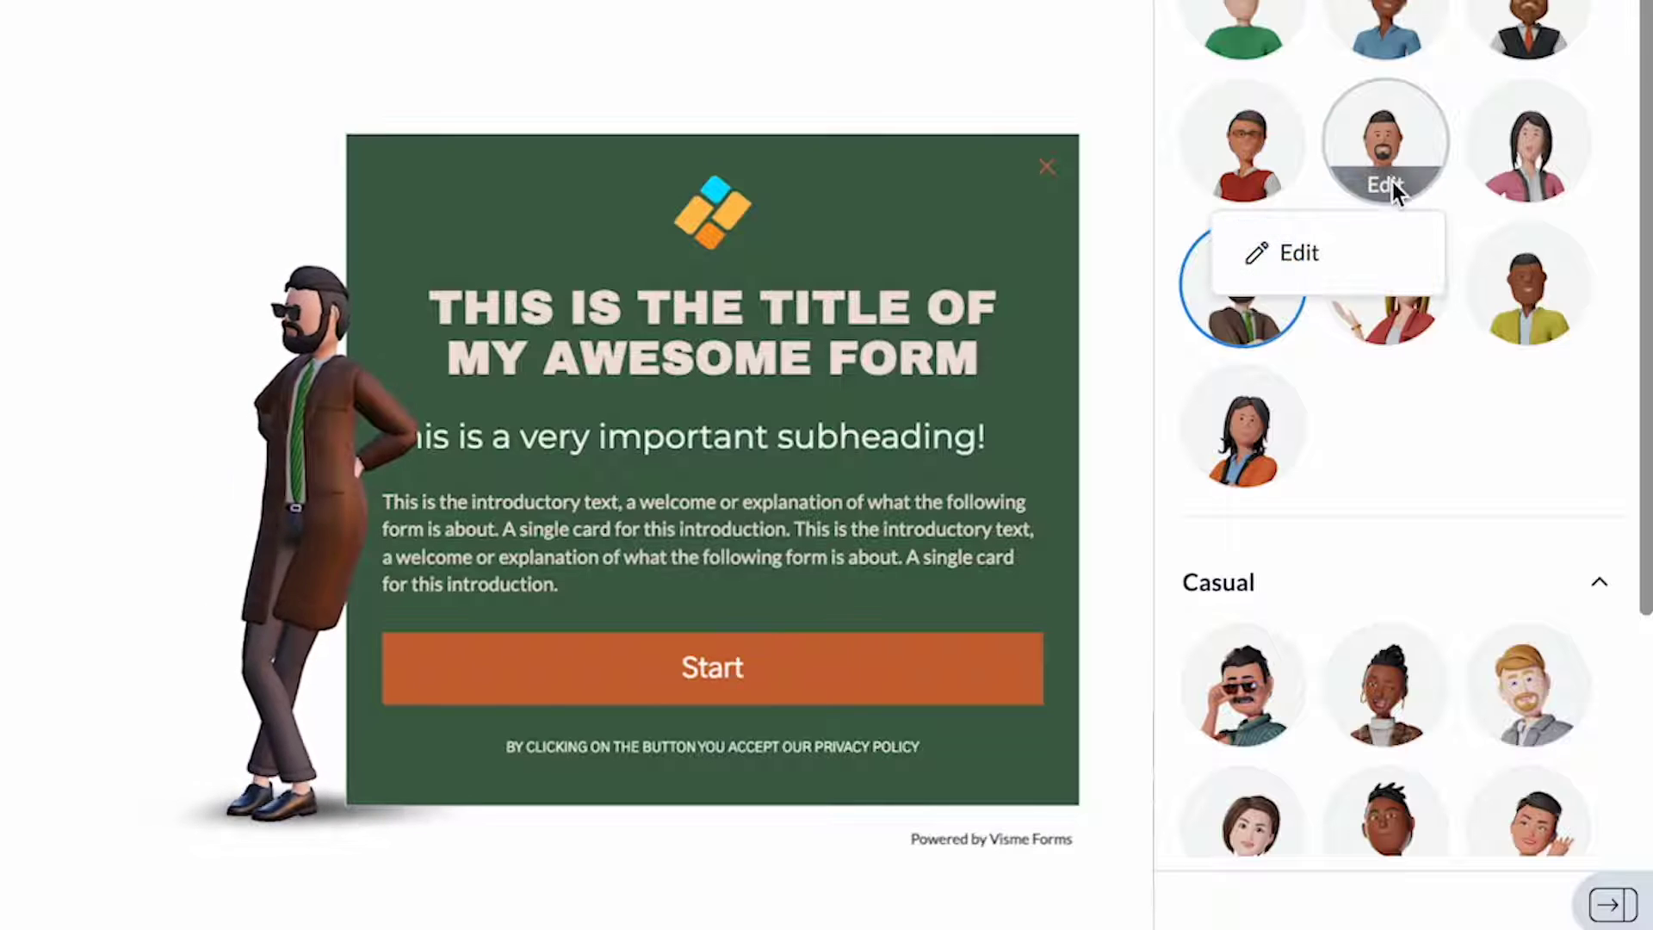
- Edit the formal male character with darker skin, a new hairstyle and a full beard
{"action": "left_click", "coordinate": [1294, 252]}
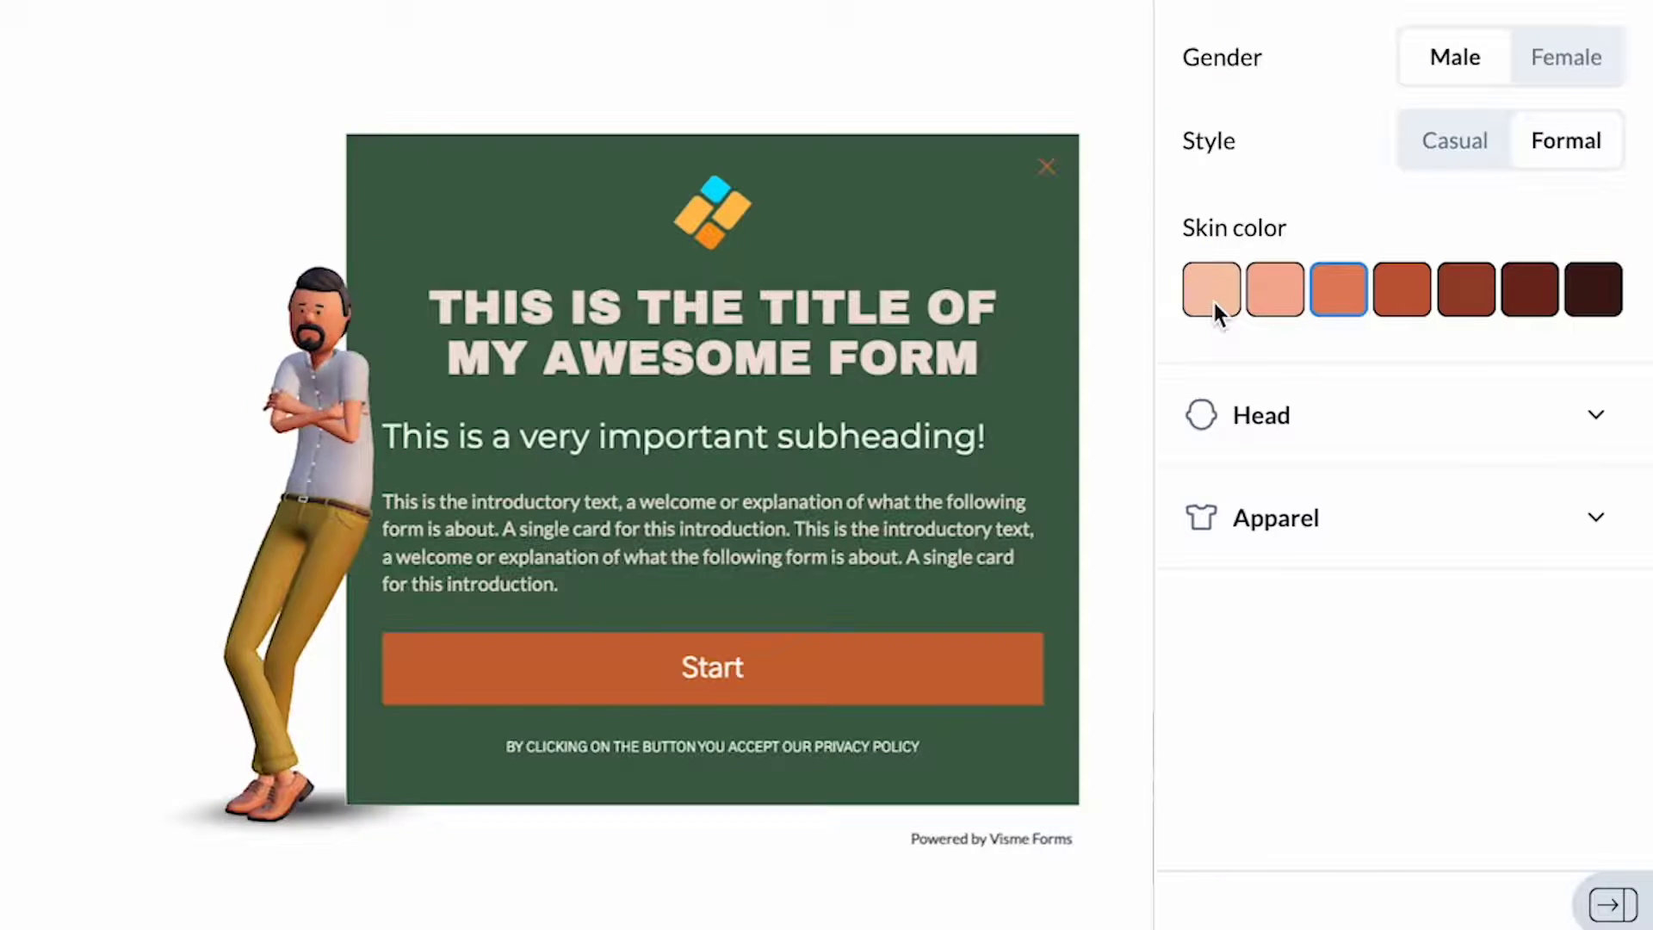
{"action": "left_click", "coordinate": [1402, 289]}
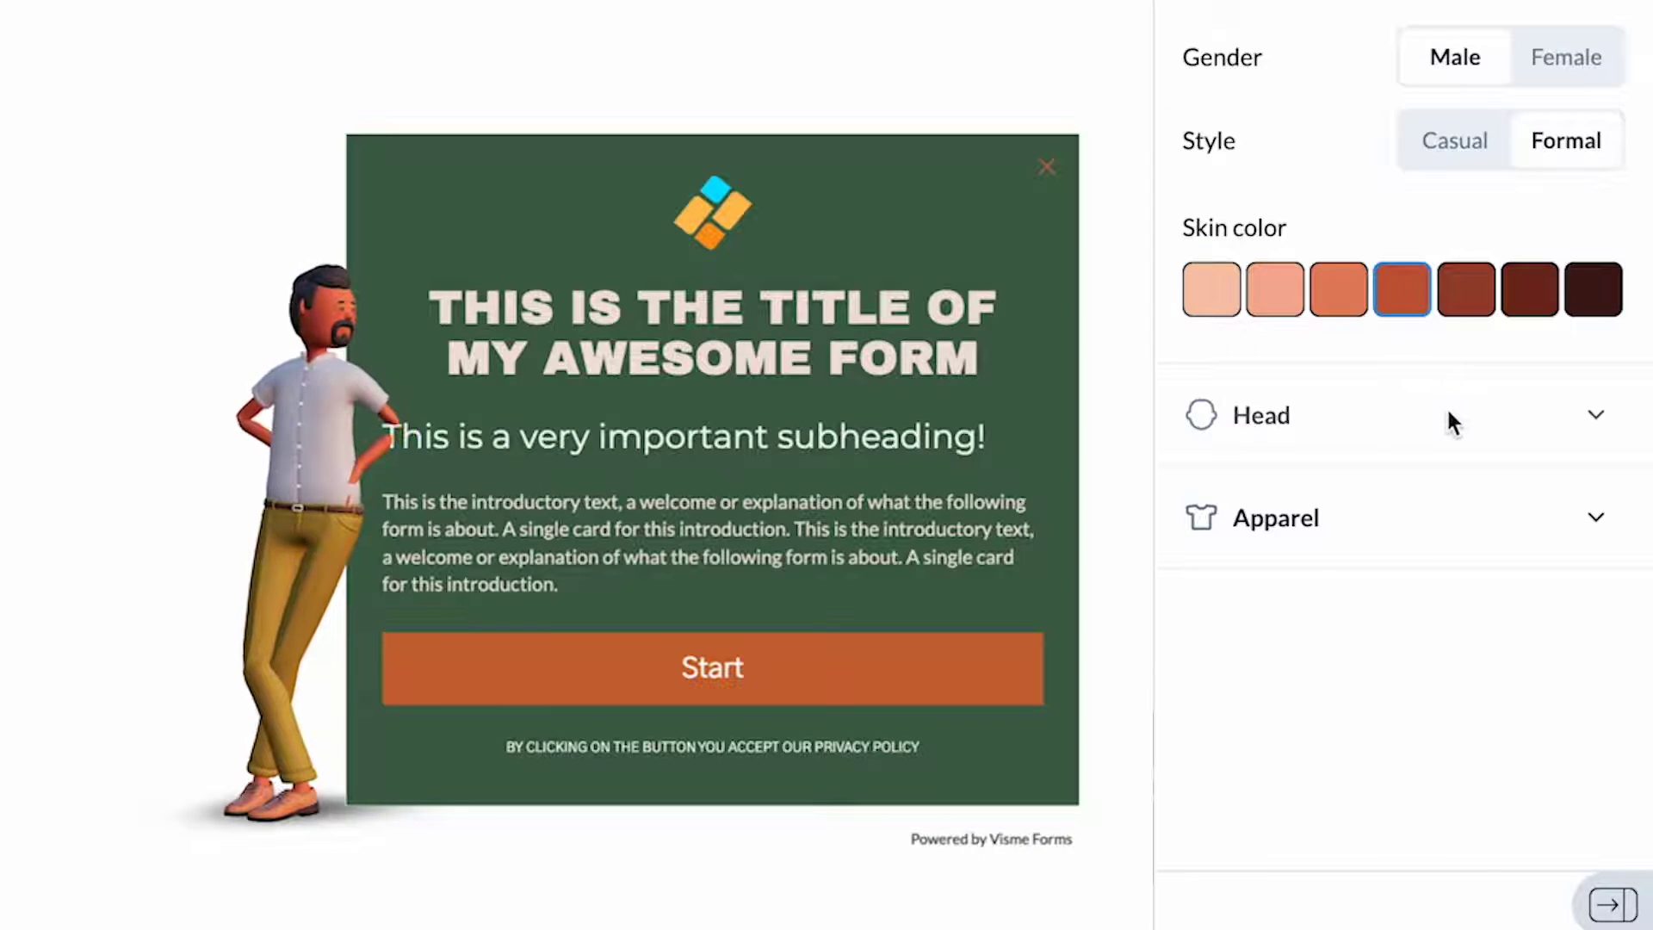
{"action": "left_click", "coordinate": [1261, 415]}
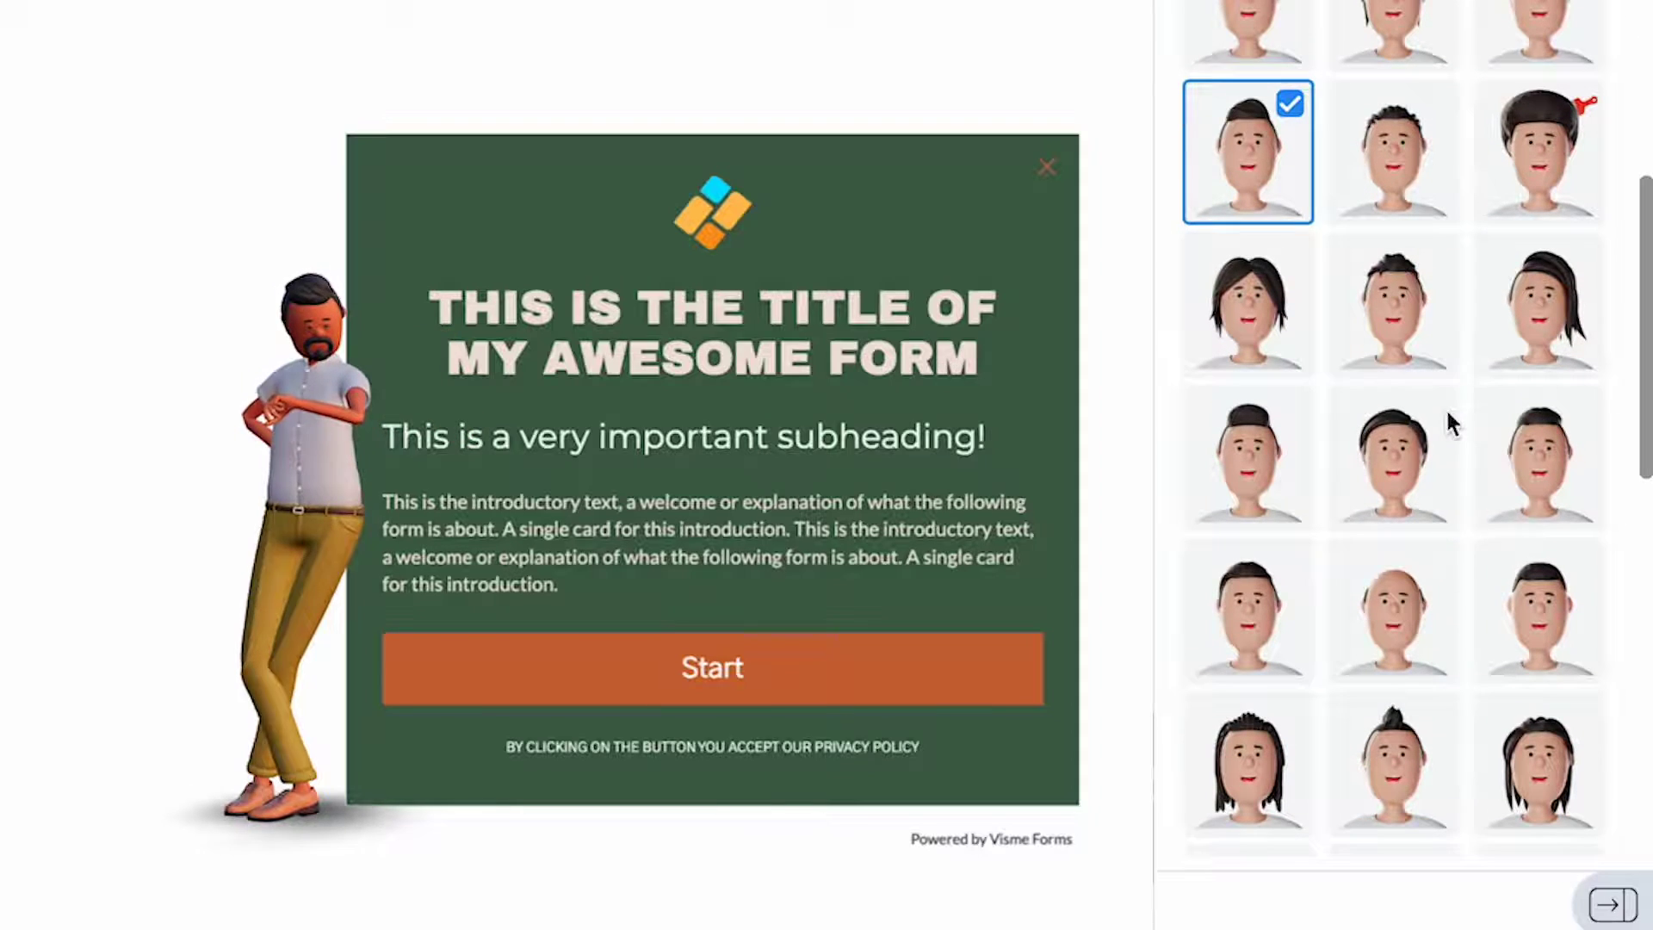
{"action": "left_click", "coordinate": [1393, 639]}
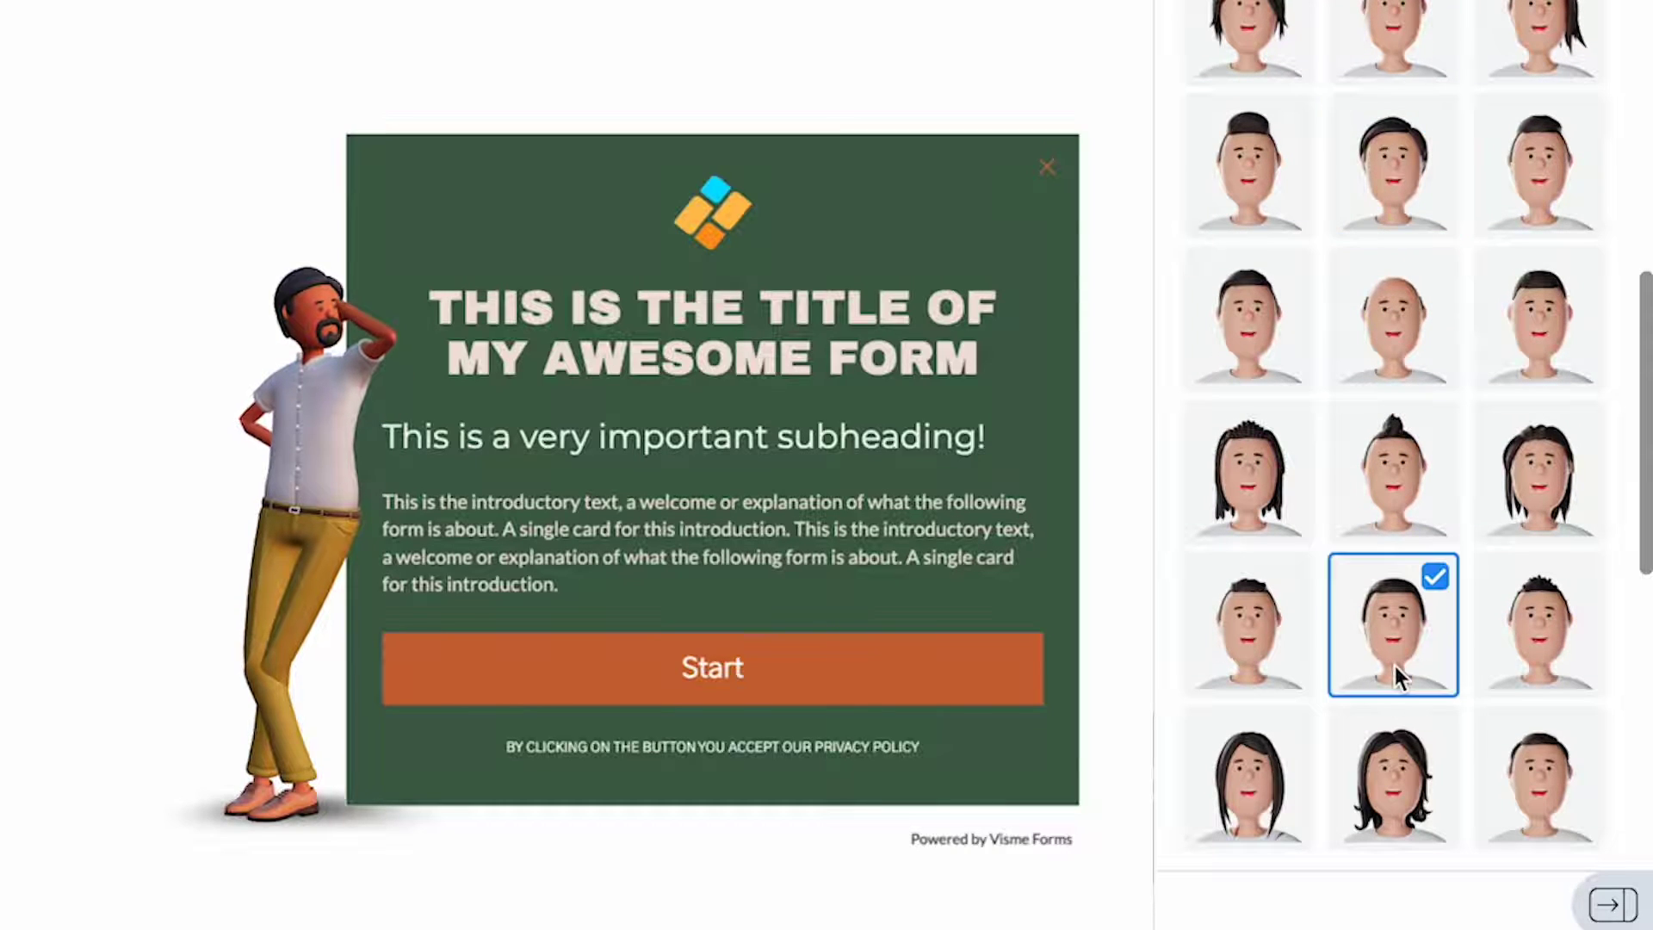
{"action": "left_click", "coordinate": [1540, 172]}
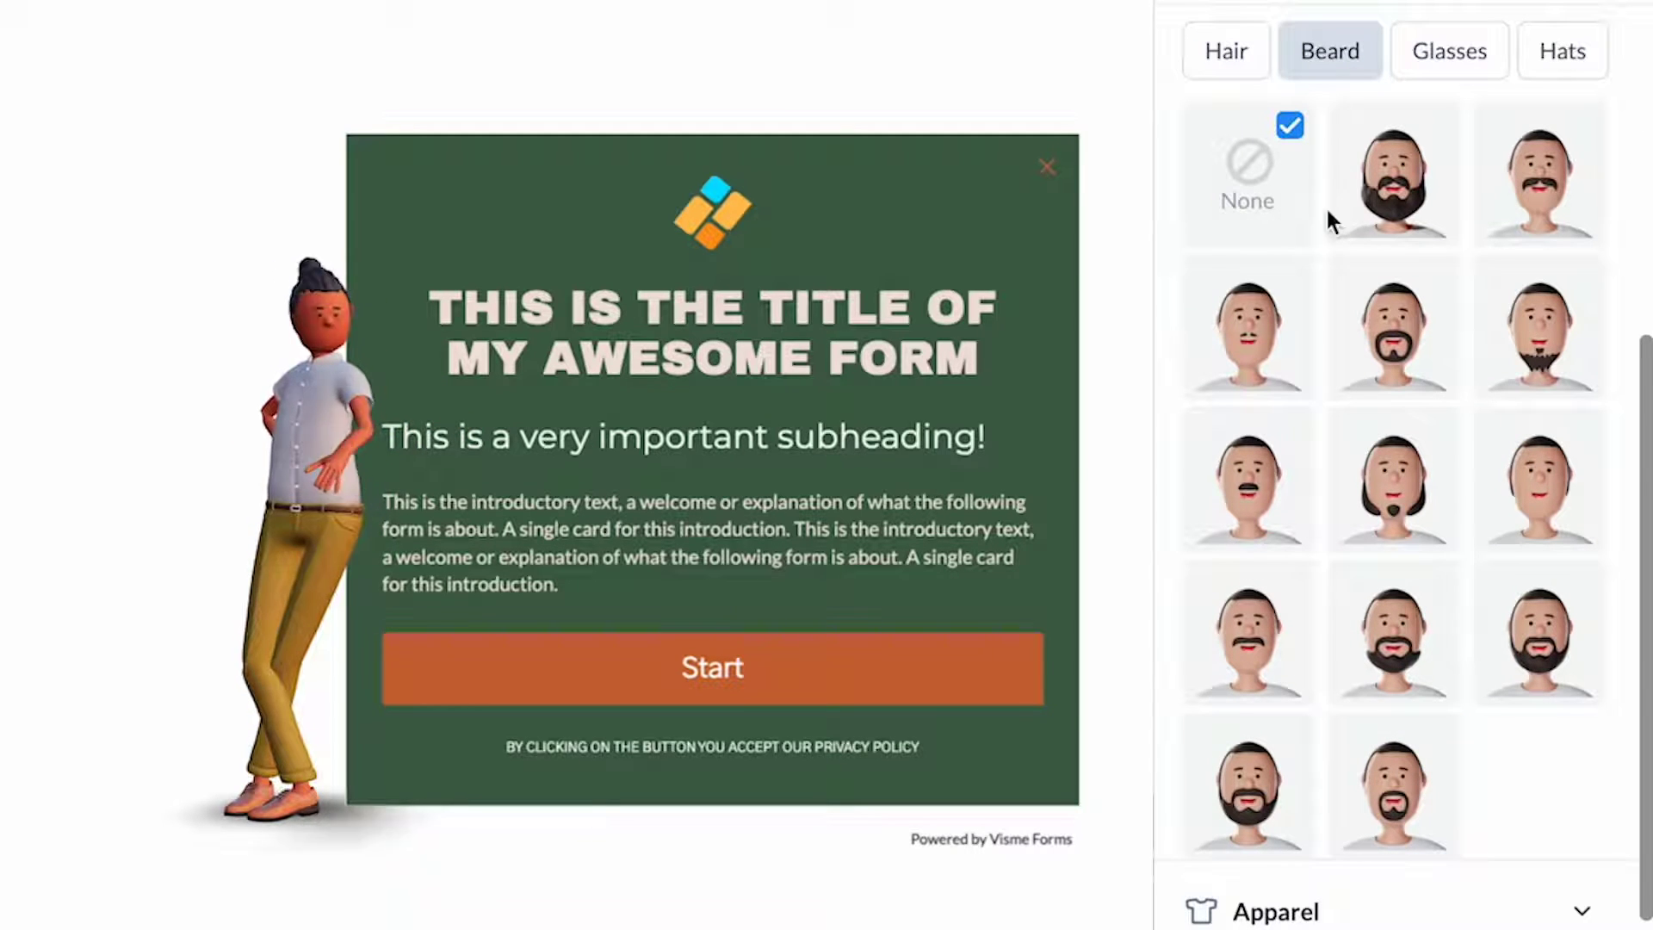
{"action": "left_click", "coordinate": [1391, 172]}
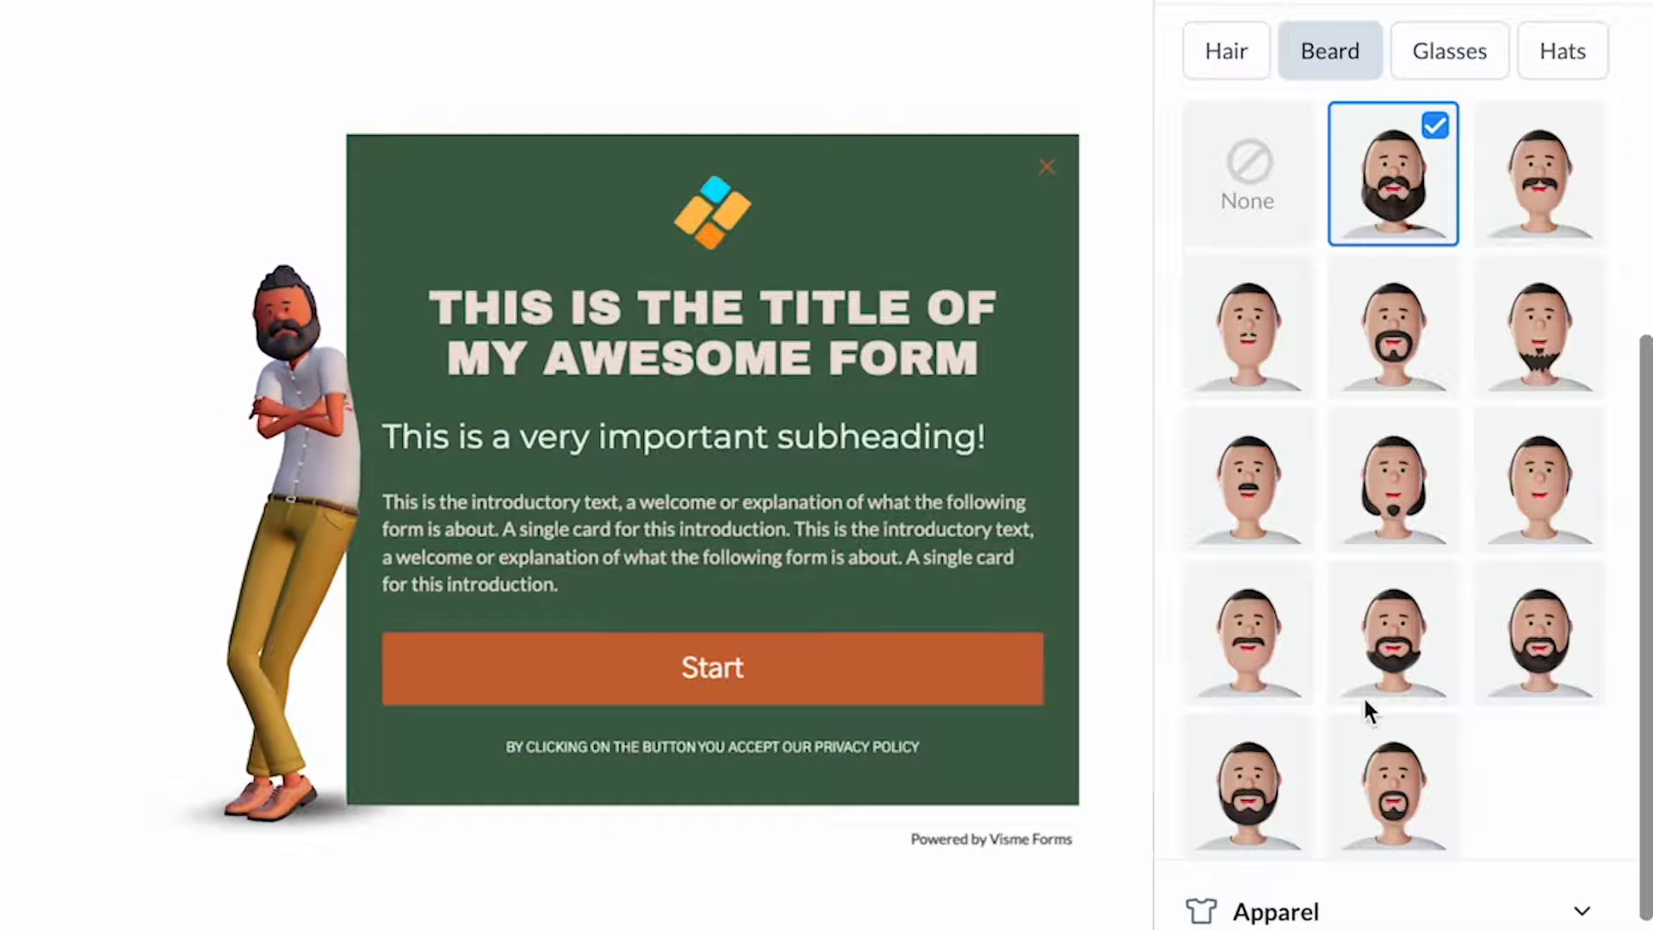
{"action": "left_click", "coordinate": [1392, 788]}
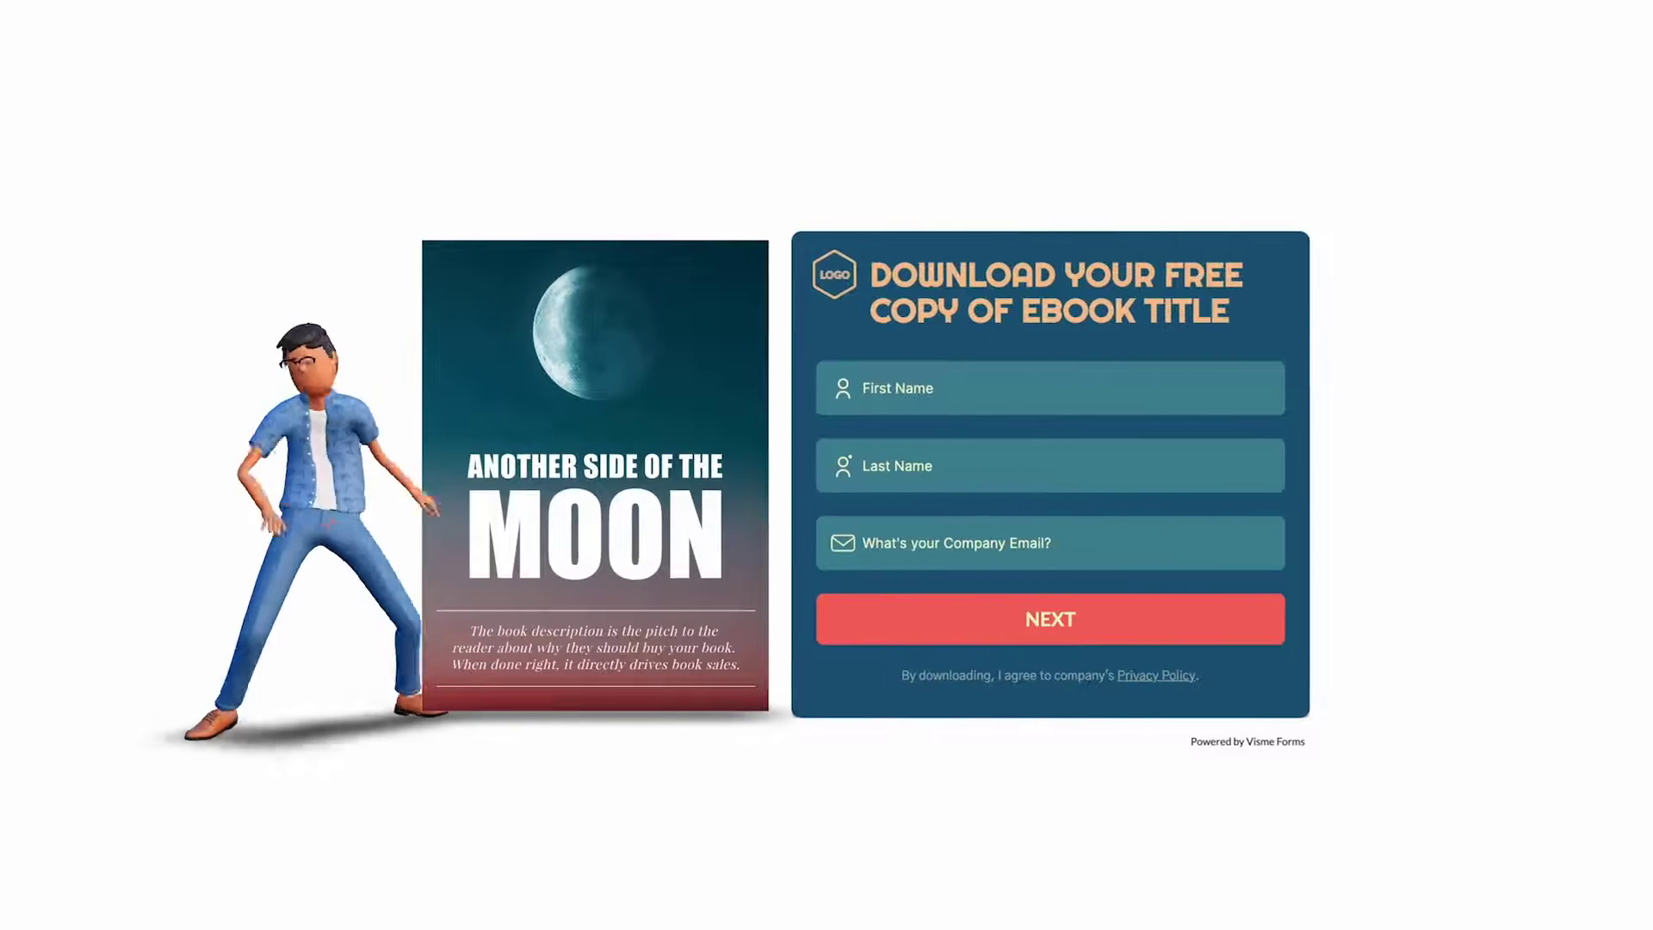
- Enter Paul as the name and begin the email address with 'paul'
{"action": "type", "text": "Paul"}
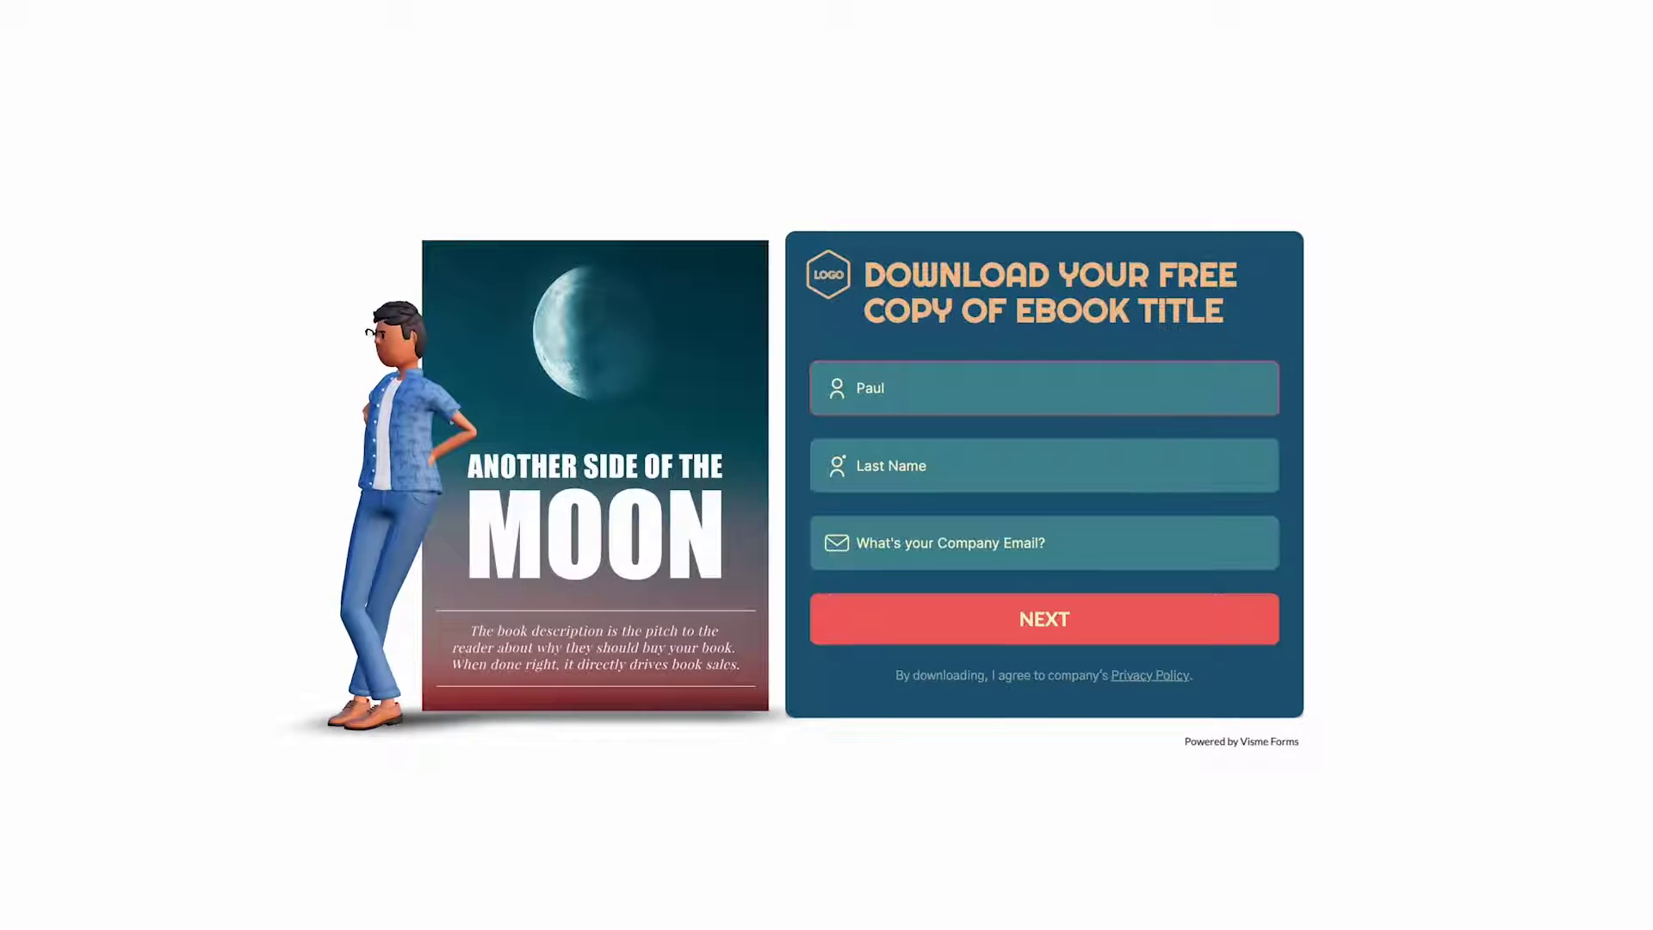
{"action": "type", "text": "paul"}
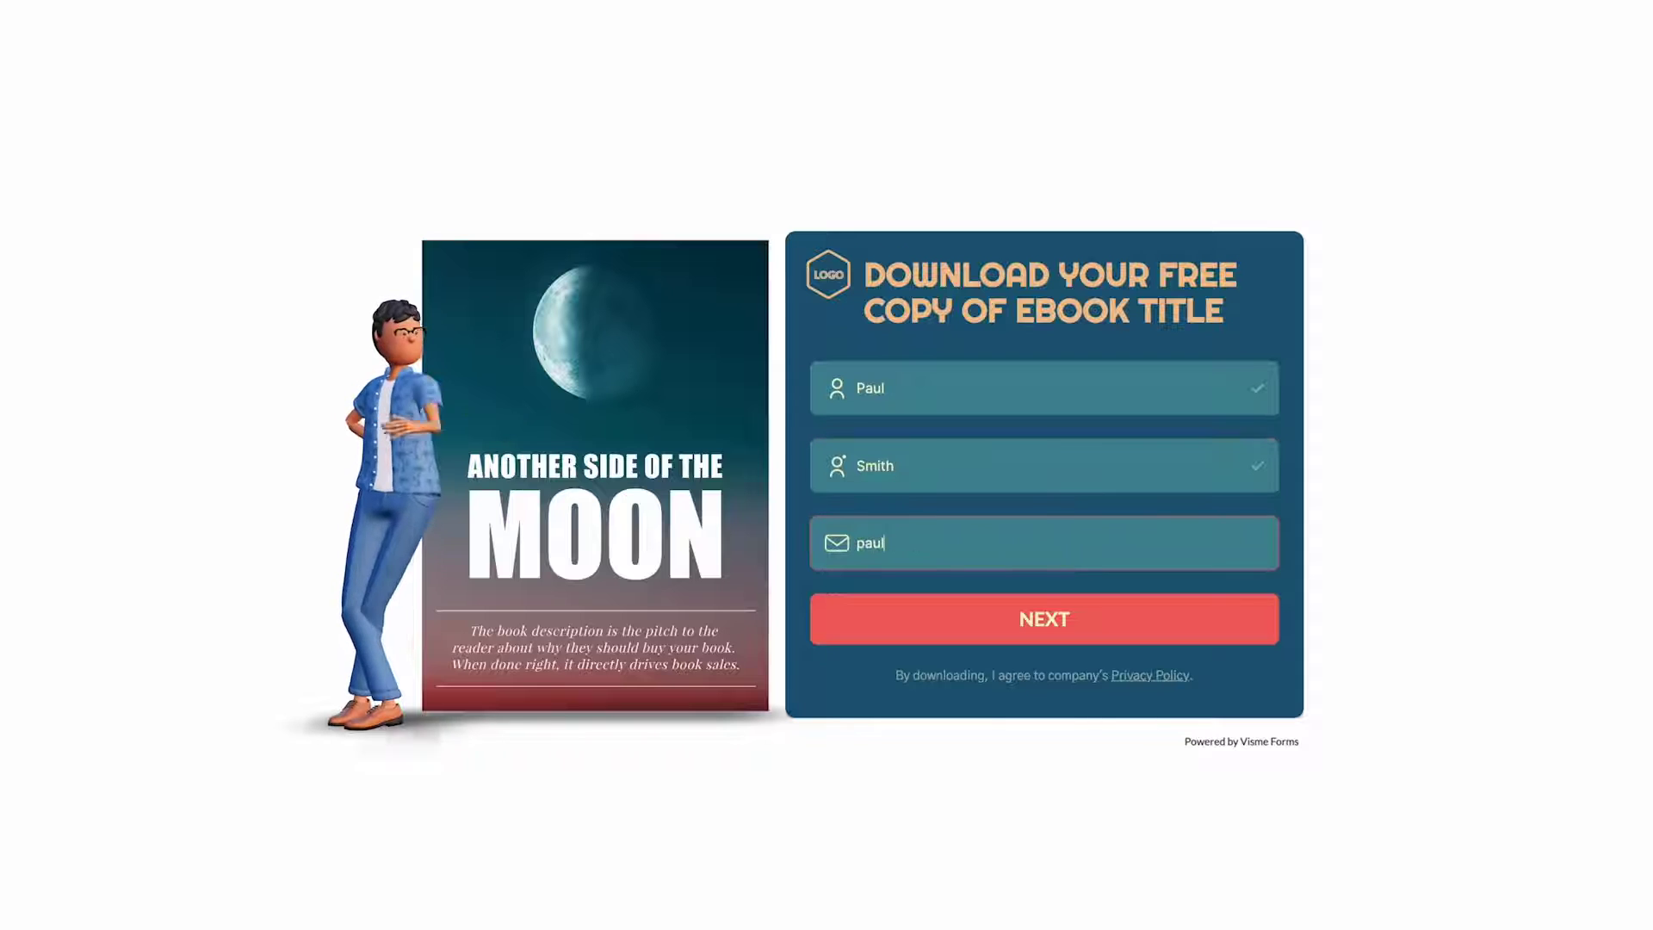
{"action": "left_click", "coordinate": [1044, 619]}
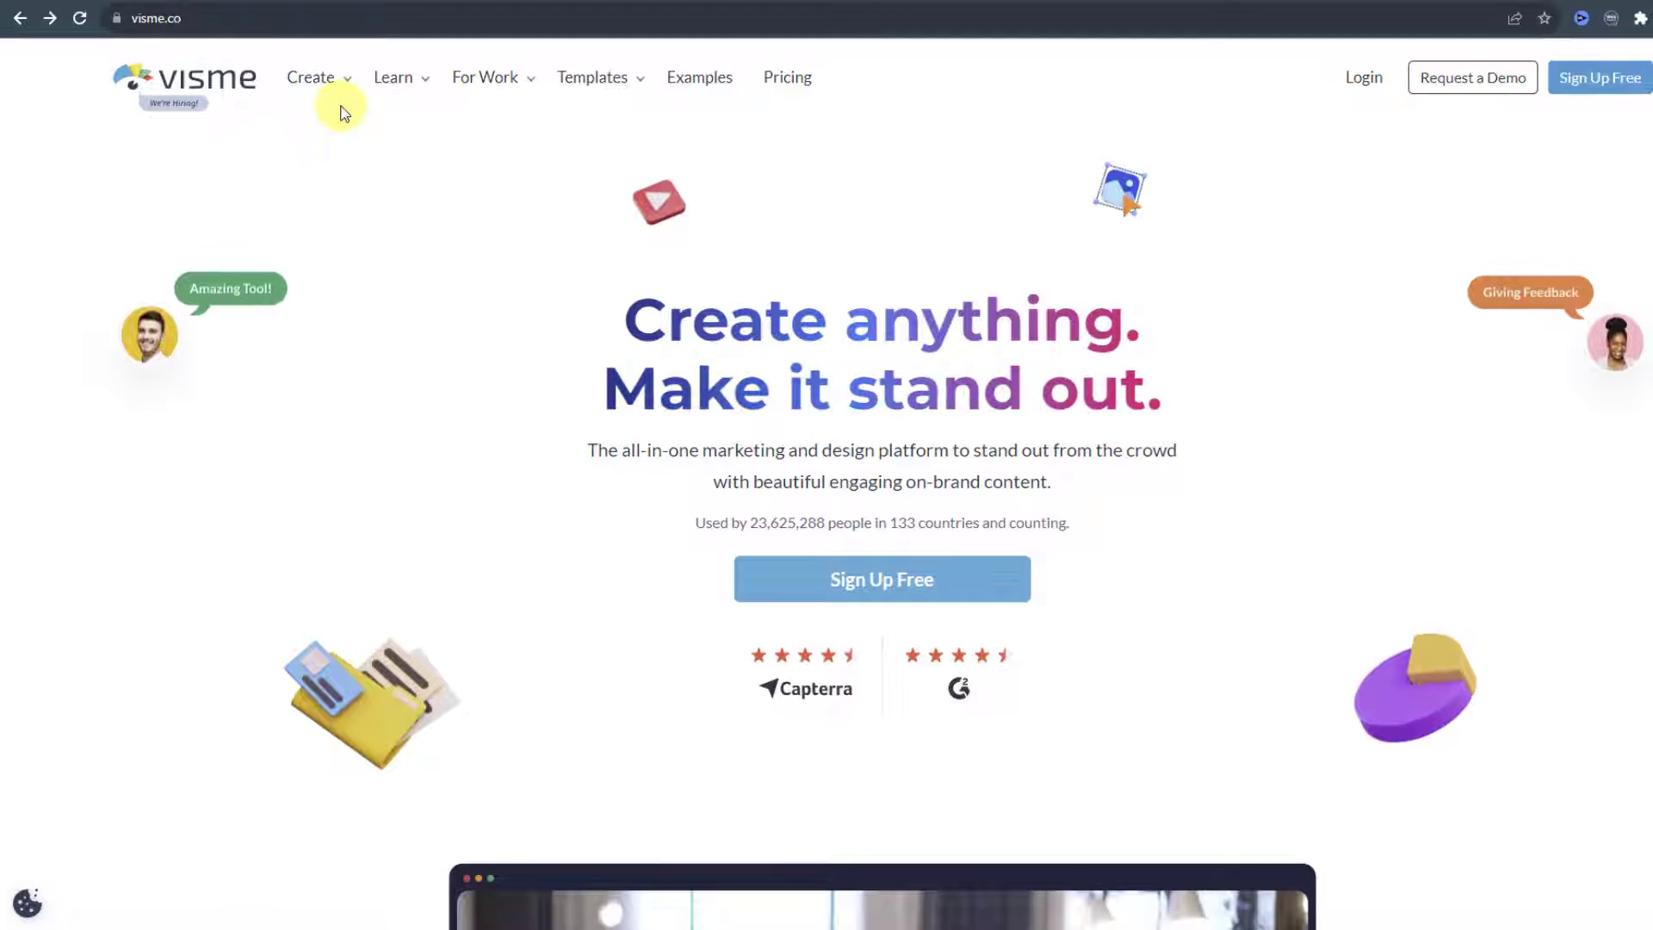
- Go to the Forms & Surveys page from the Create menu and scroll through it
{"action": "left_click", "coordinate": [310, 77]}
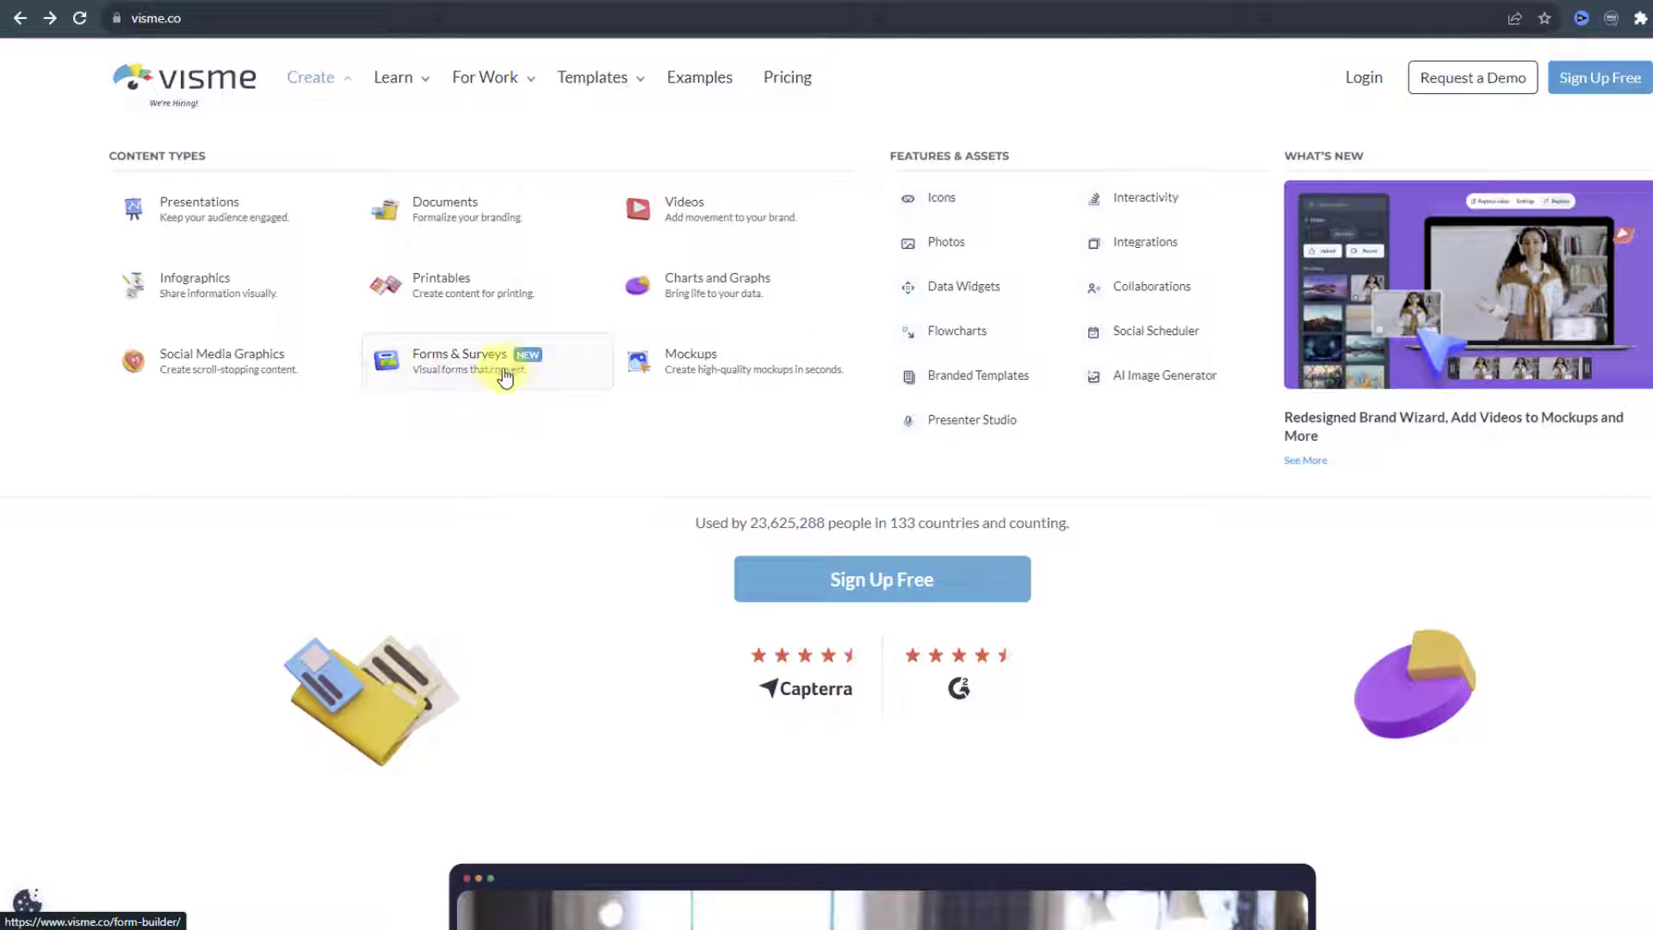
{"action": "left_click", "coordinate": [459, 361]}
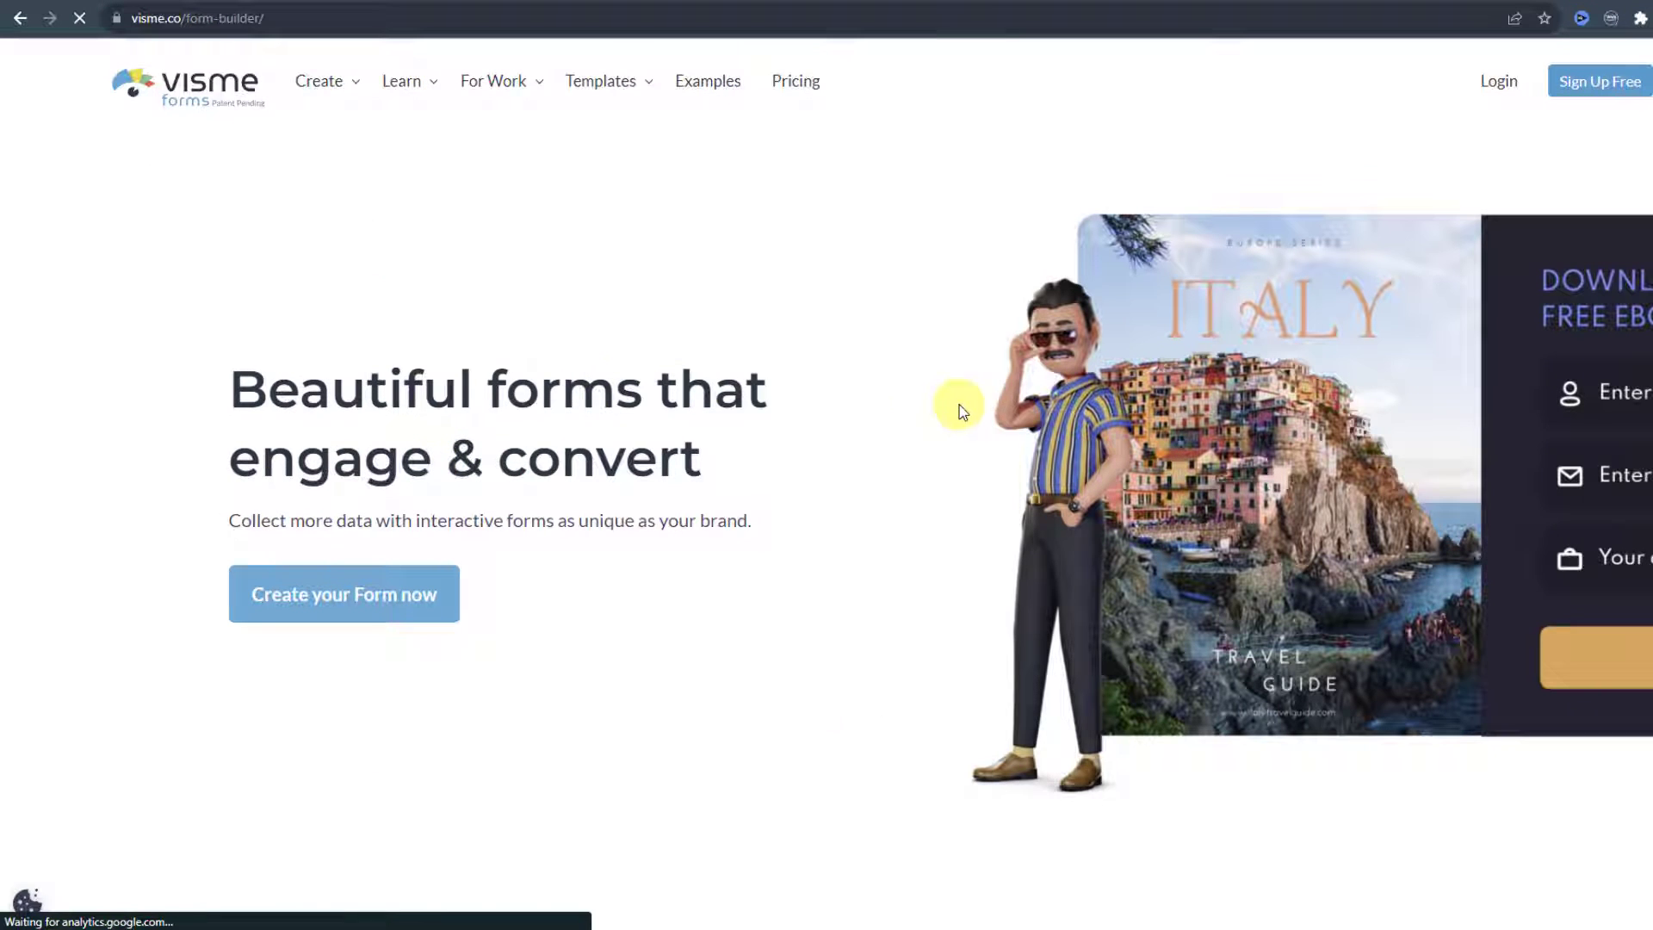
{"action": "mouse_move", "coordinate": [819, 338]}
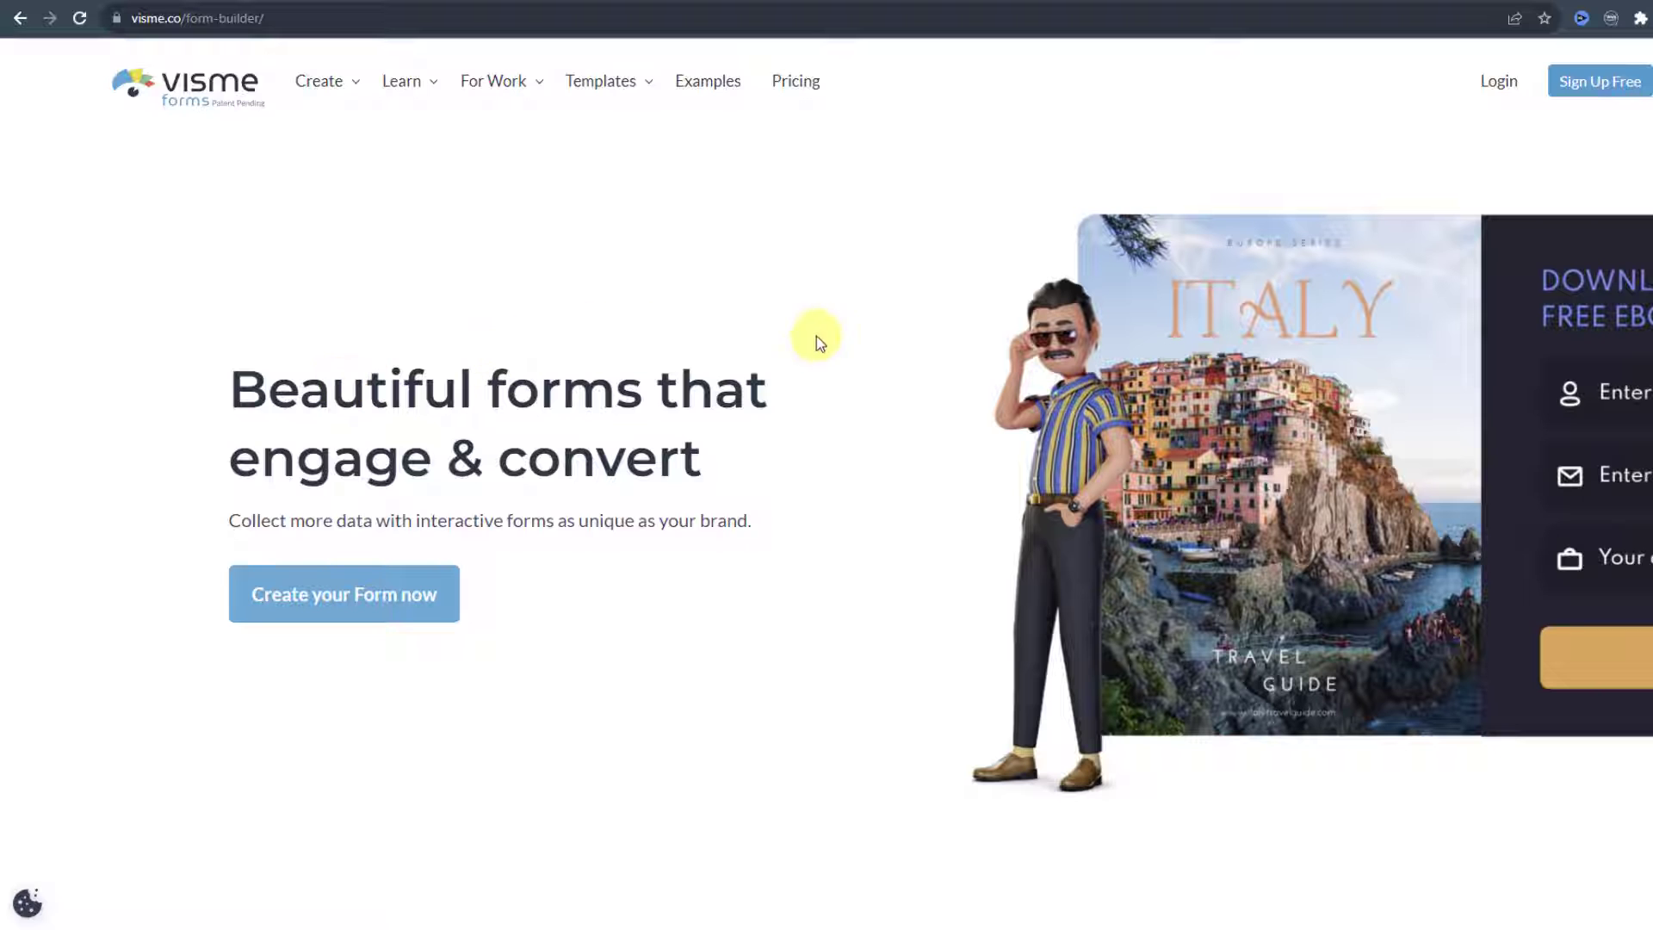
{"action": "mouse_move", "coordinate": [634, 340]}
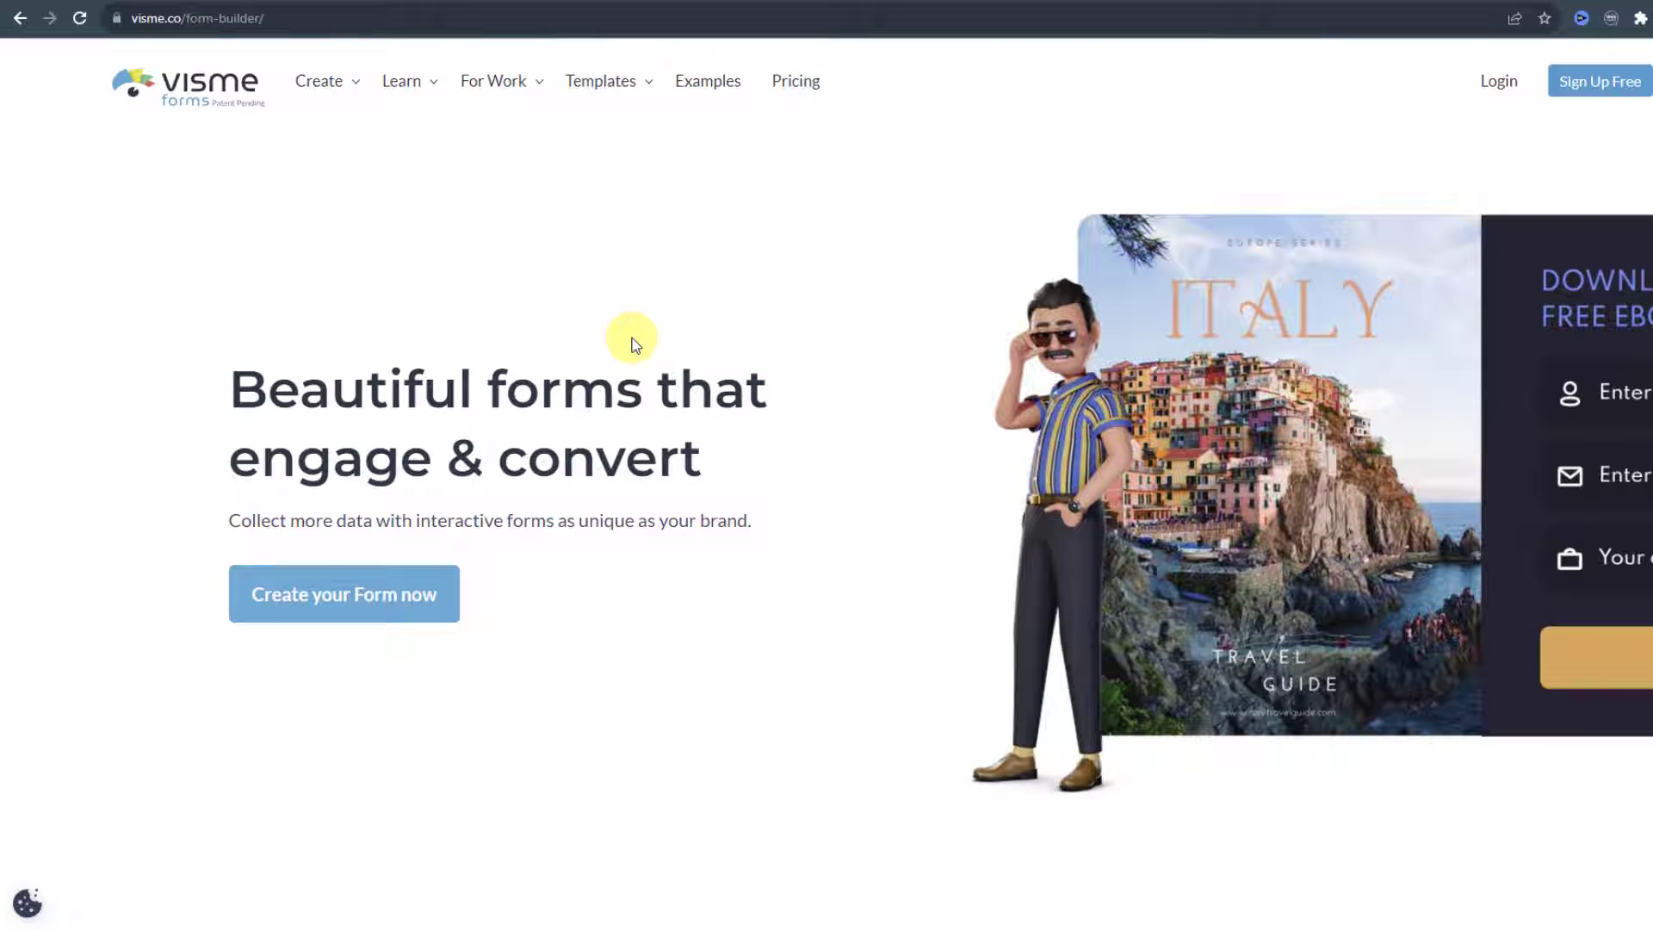
{"action": "scroll", "scroll_direction": "down", "scroll_amount": 3}
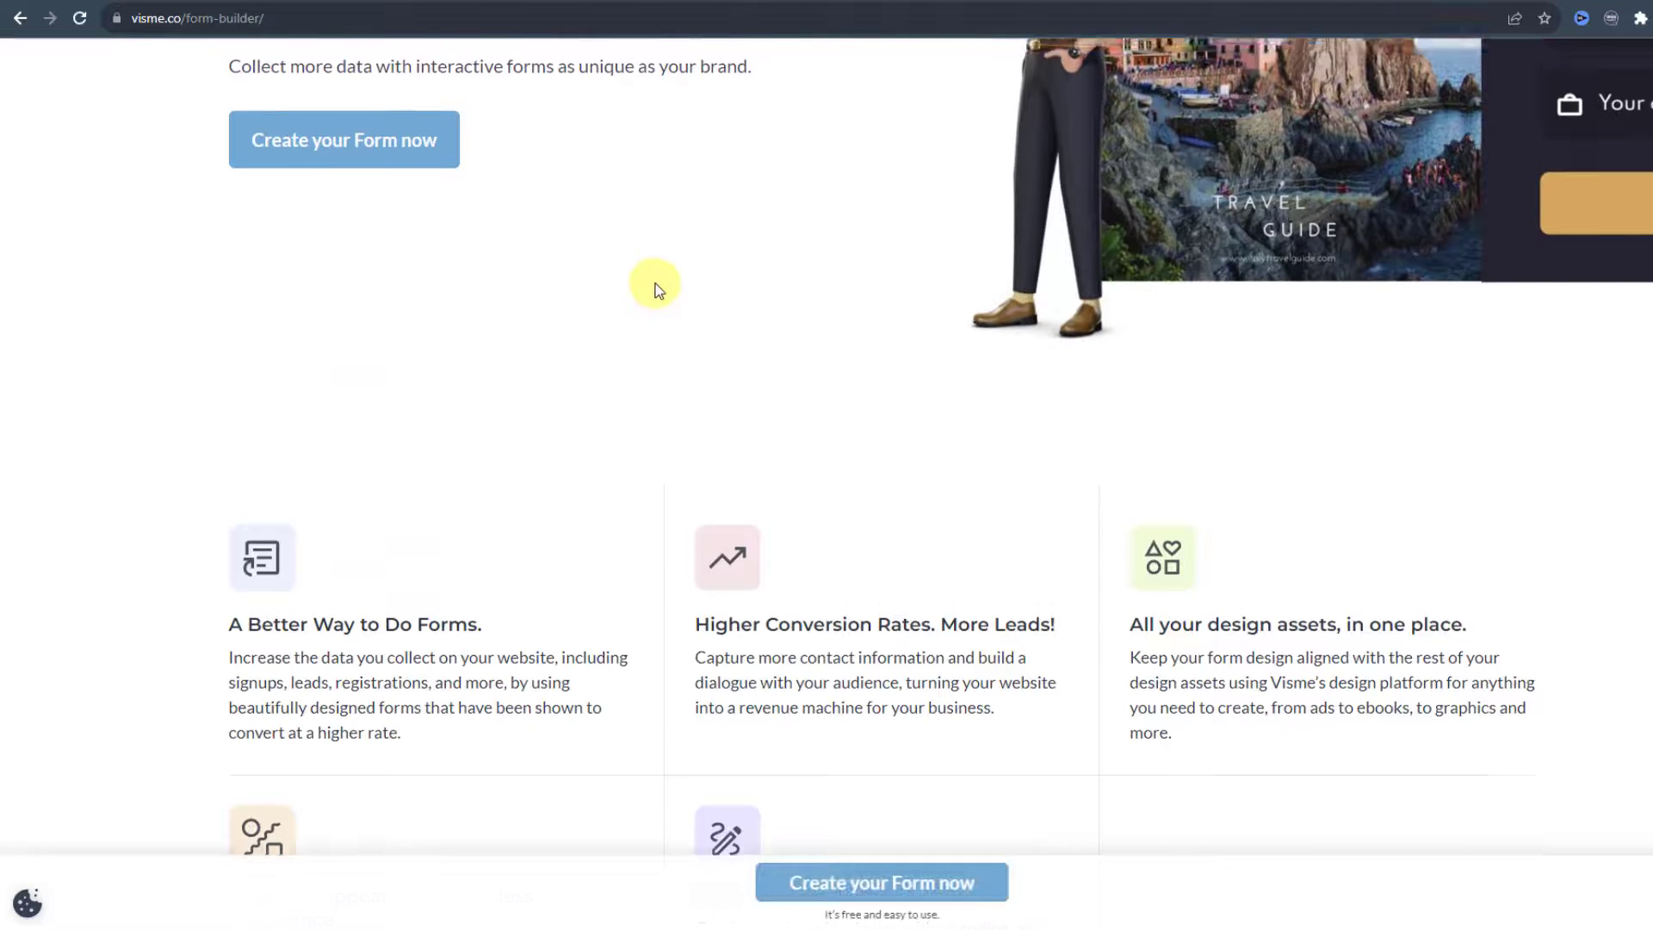
{"action": "scroll", "scroll_direction": "up", "scroll_amount": 3}
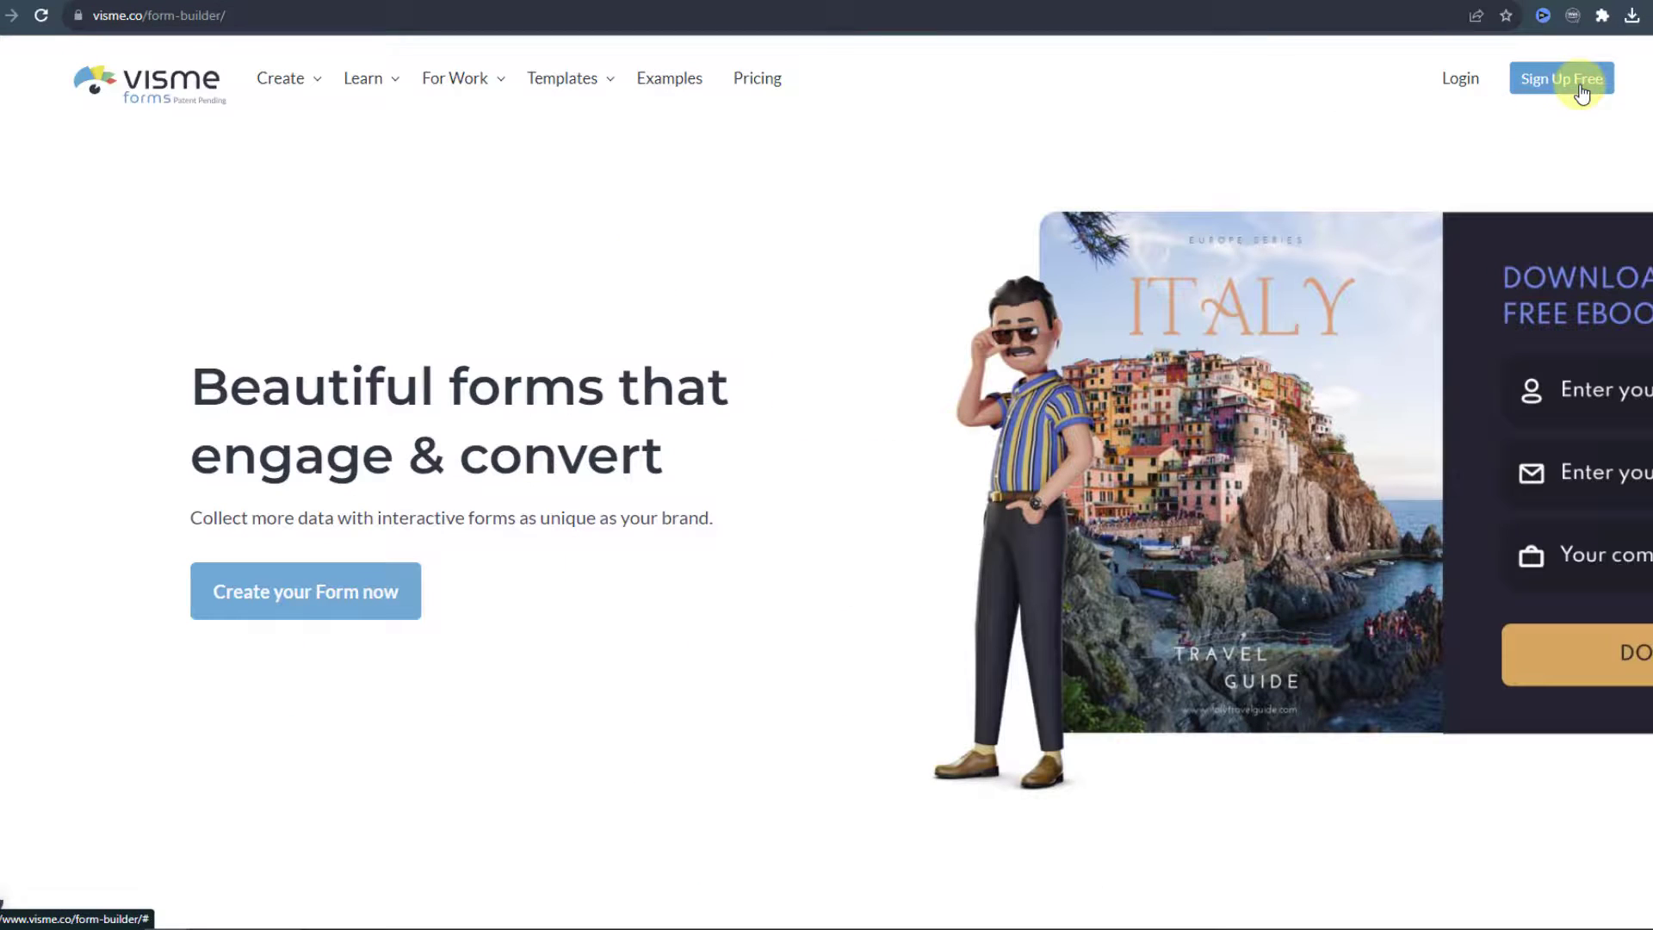
{"action": "mouse_move", "coordinate": [757, 81]}
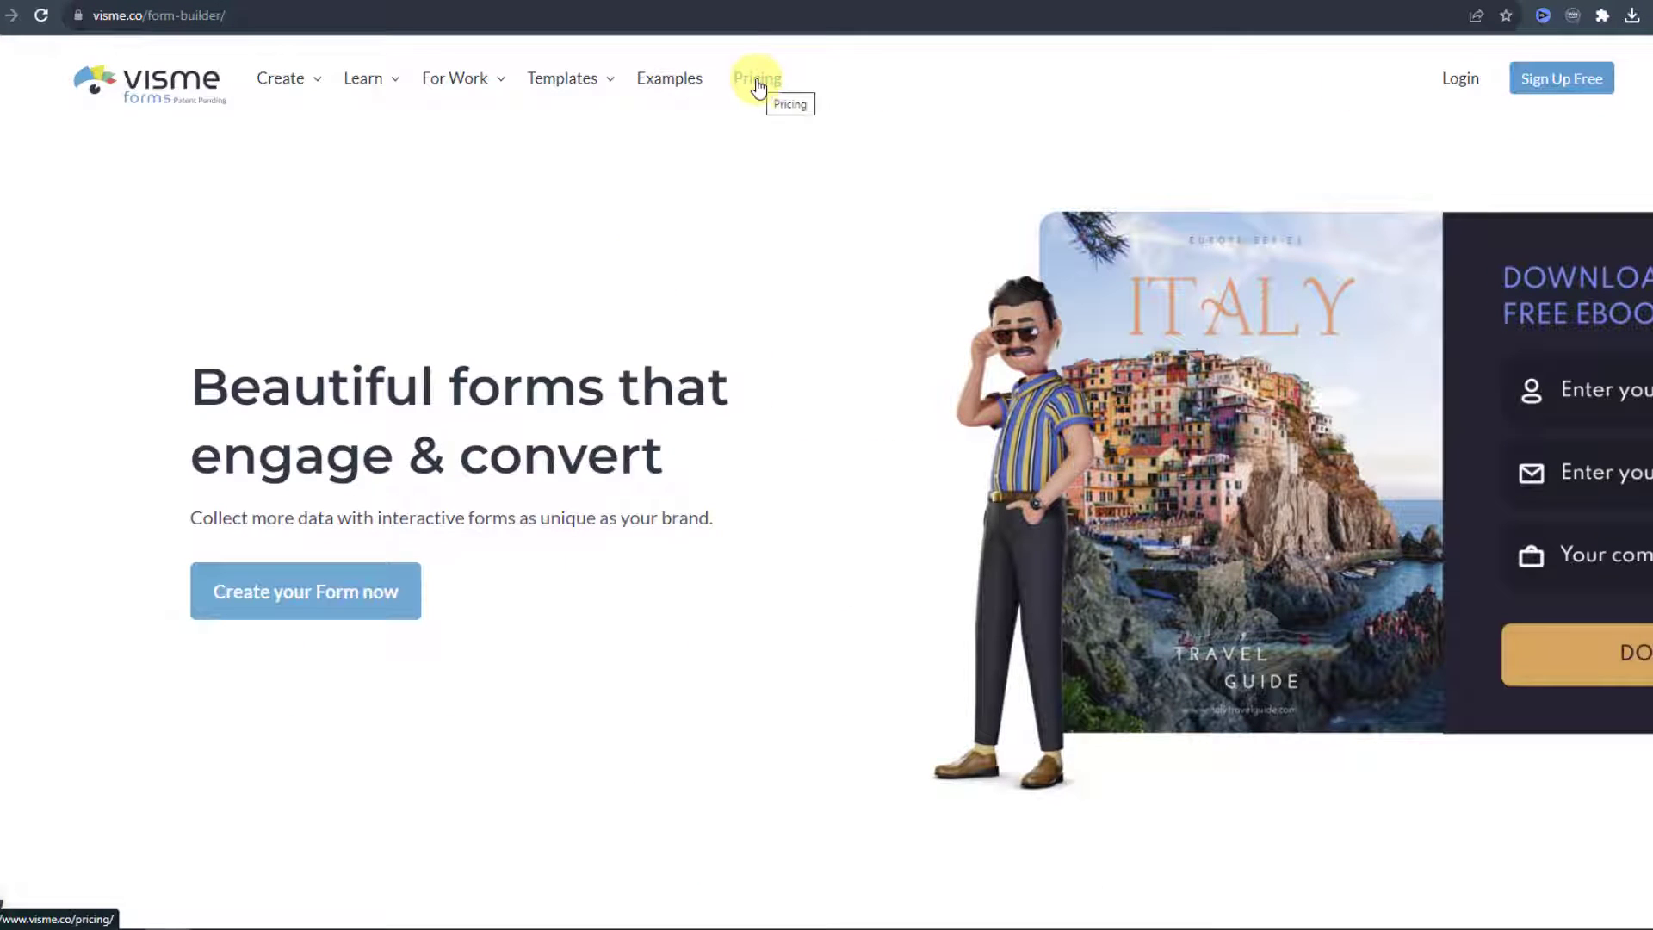
{"action": "mouse_move", "coordinate": [1460, 79]}
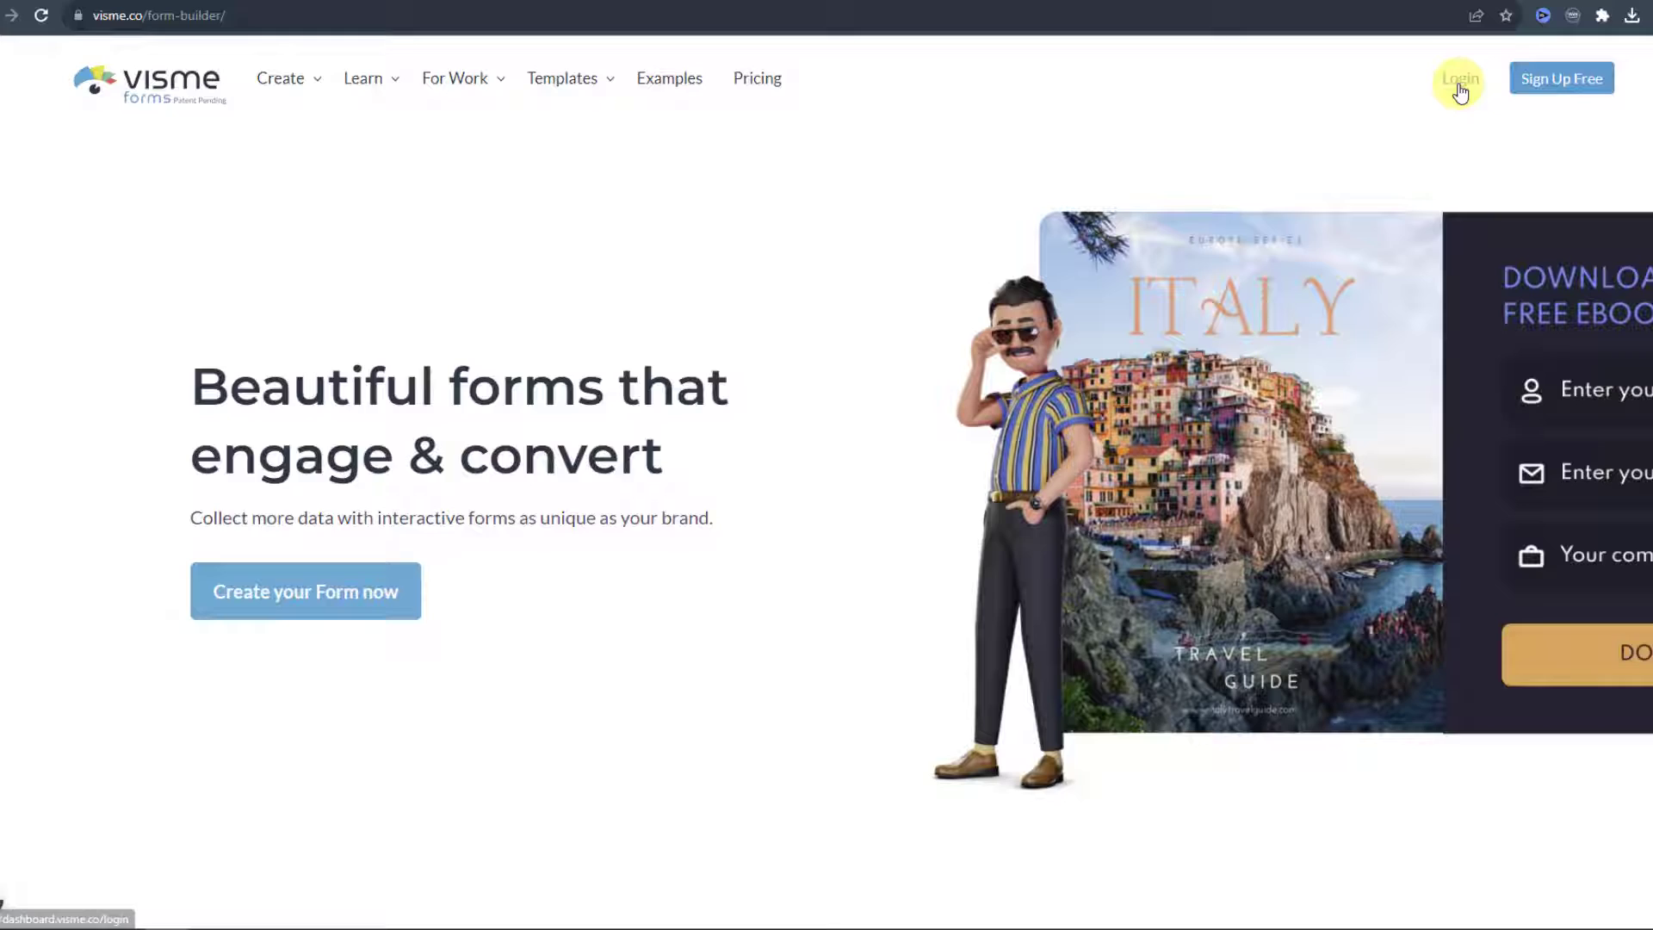
- Log in and choose Form / Survey from the Create New menu
{"action": "left_click", "coordinate": [1459, 77]}
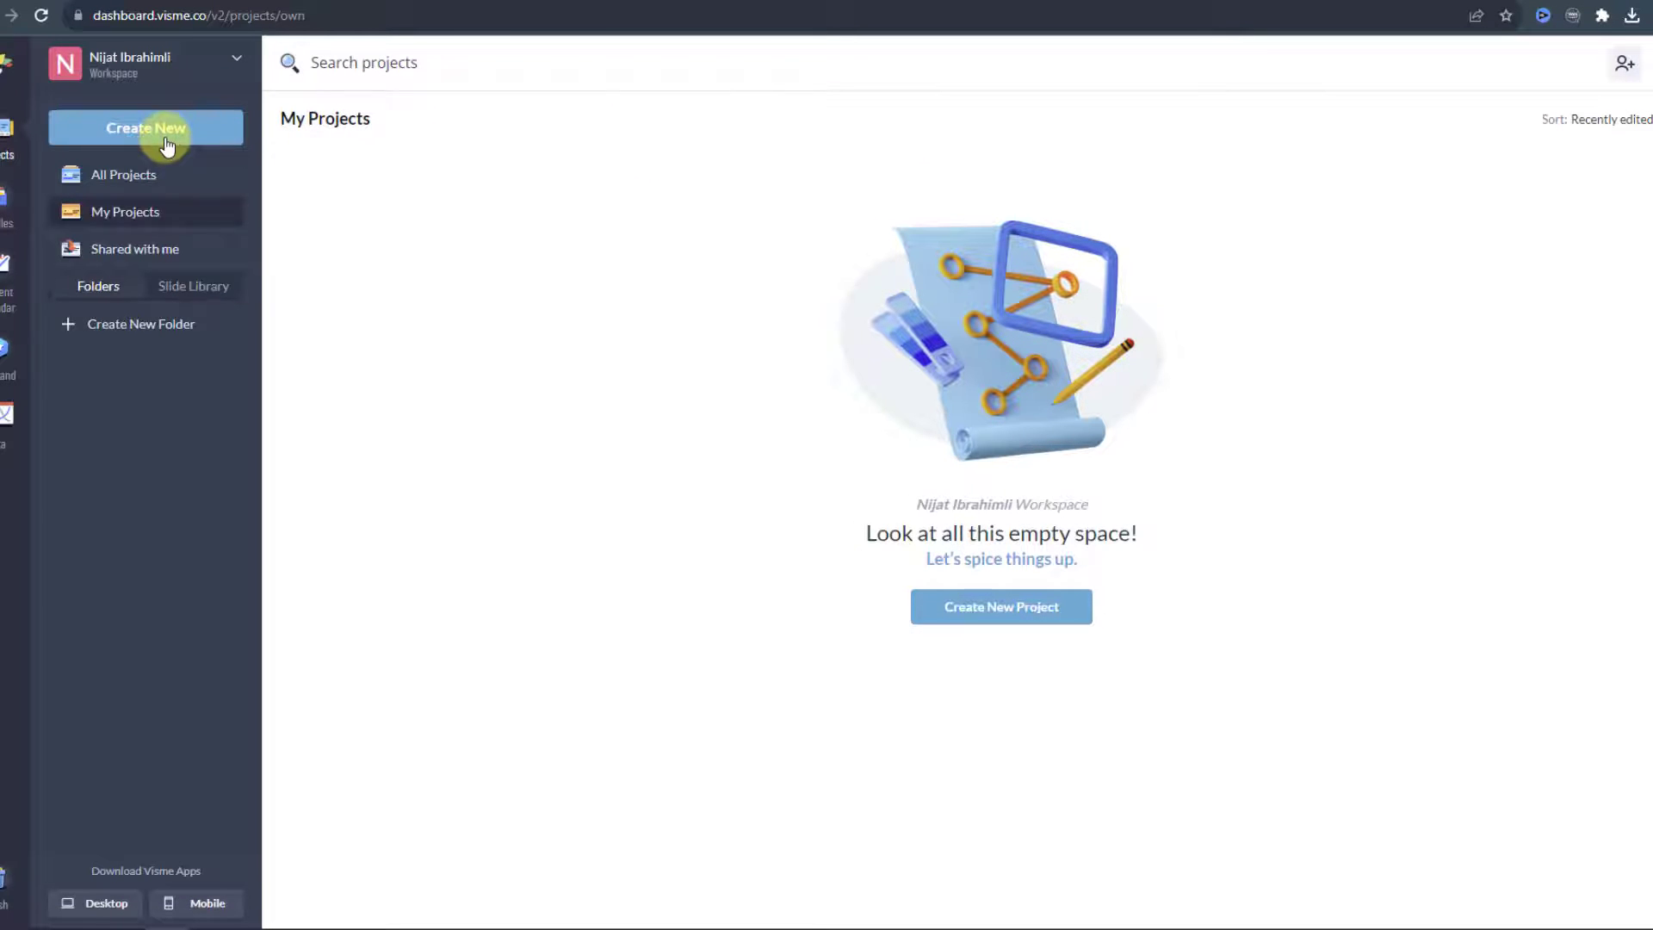
{"action": "left_click", "coordinate": [145, 127]}
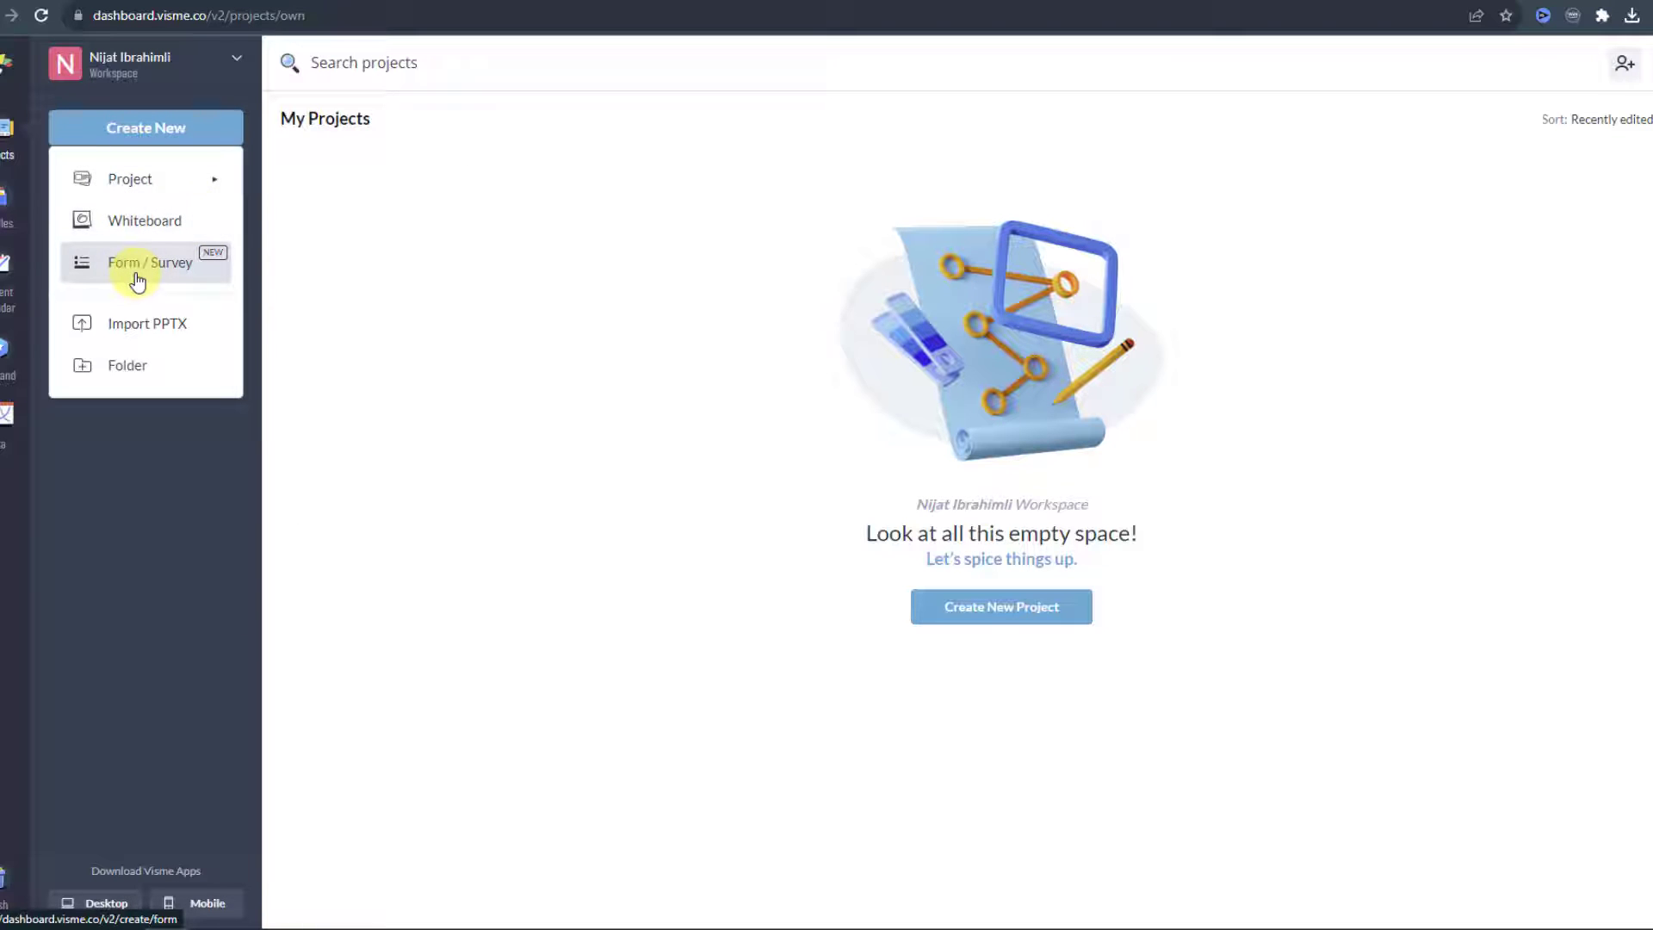
{"action": "left_click", "coordinate": [150, 262]}
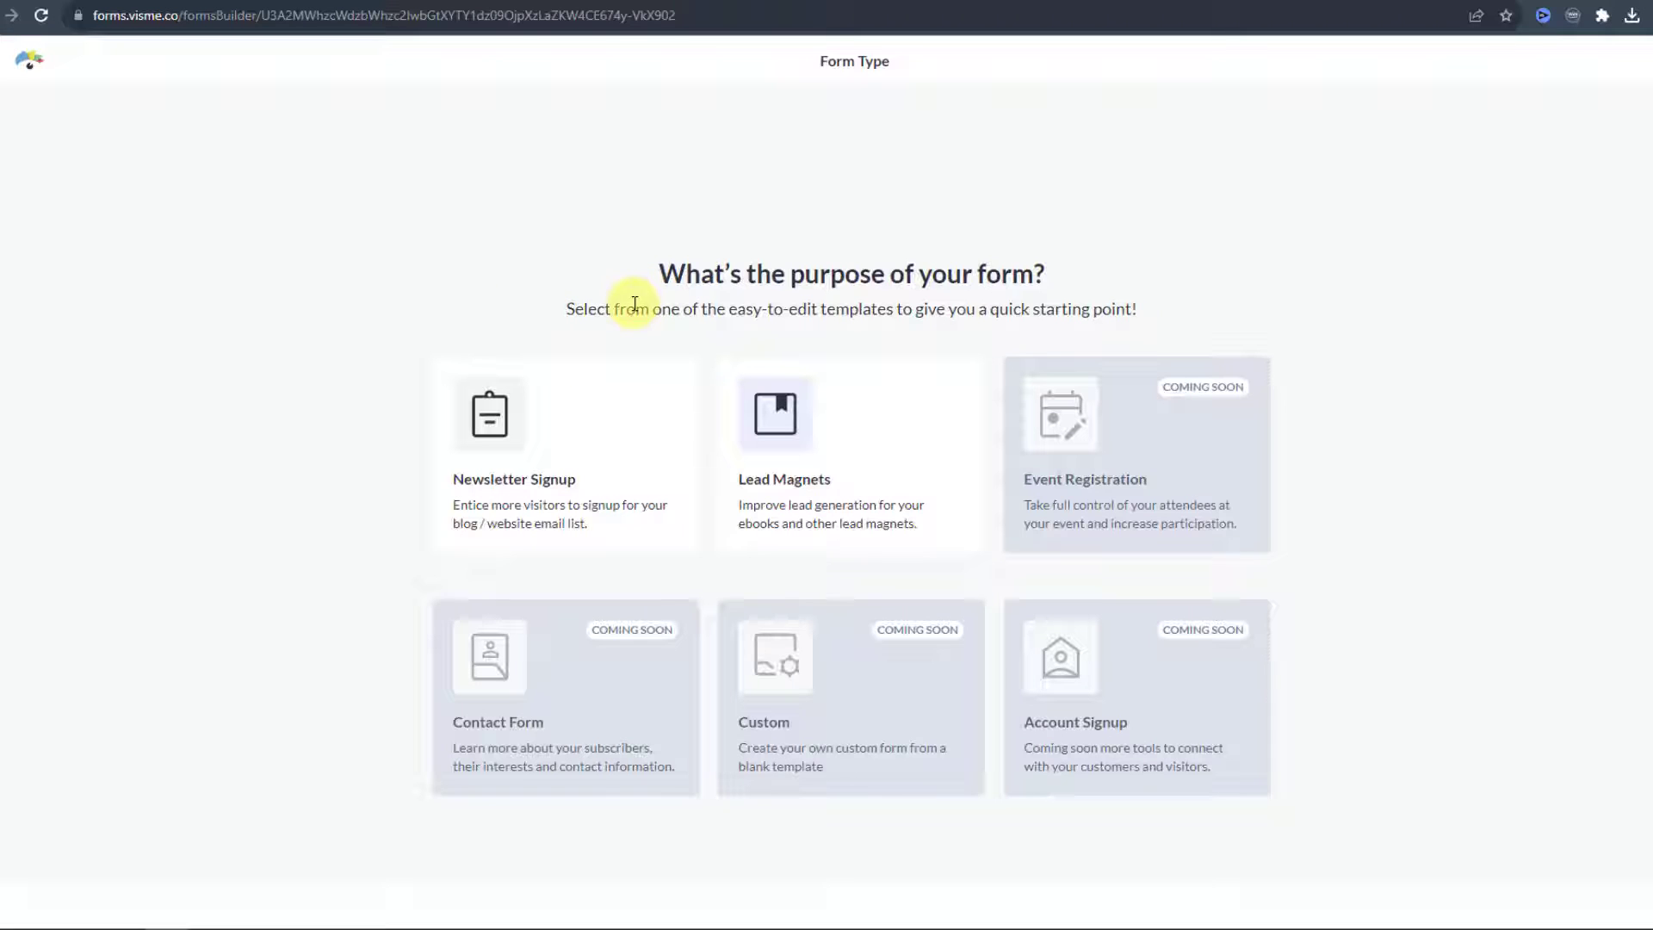
- Select Newsletter Signup as the form type
{"action": "left_click", "coordinate": [811, 498]}
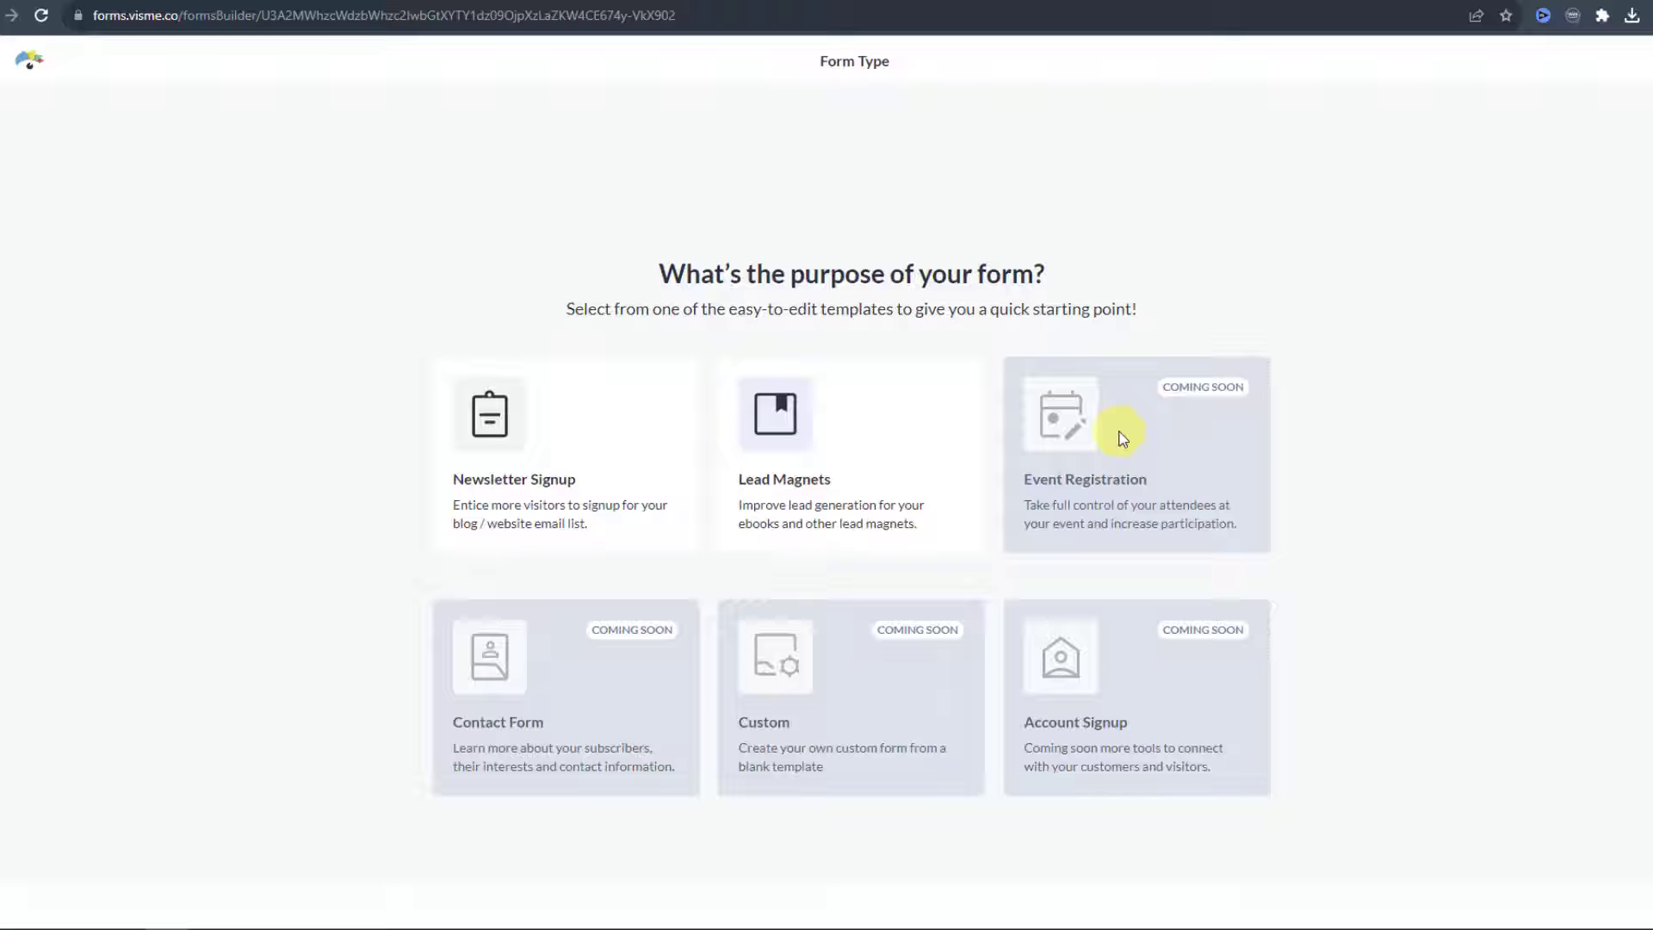
{"action": "mouse_move", "coordinate": [1245, 395]}
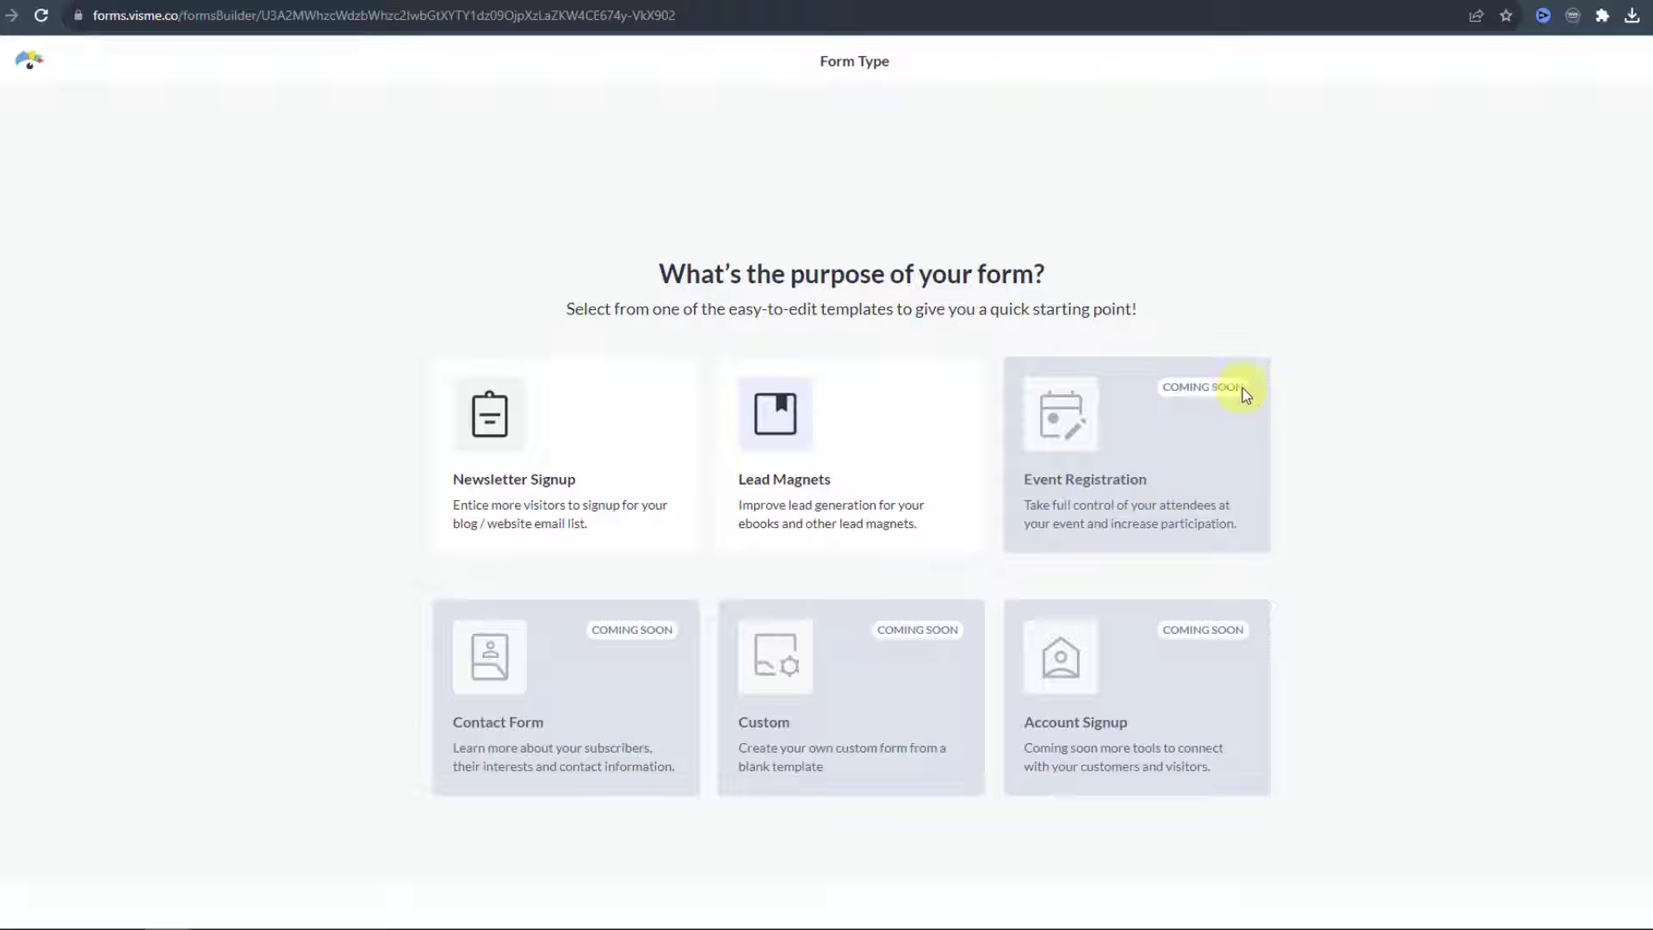
{"action": "mouse_move", "coordinate": [622, 668]}
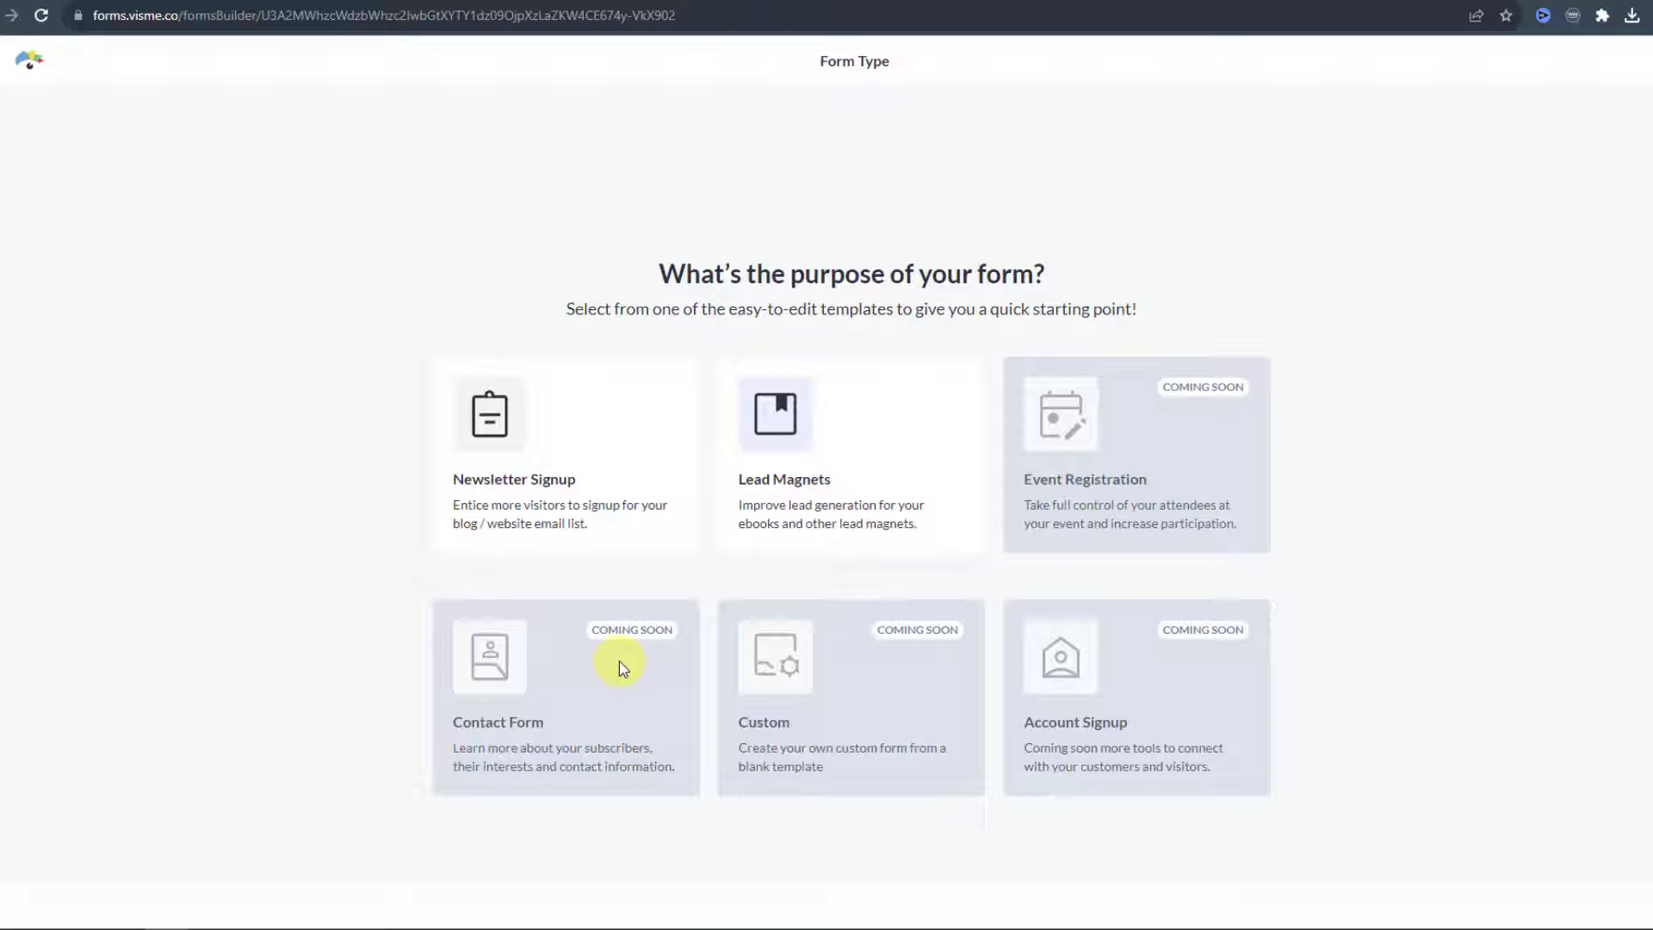
{"action": "mouse_move", "coordinate": [1125, 738]}
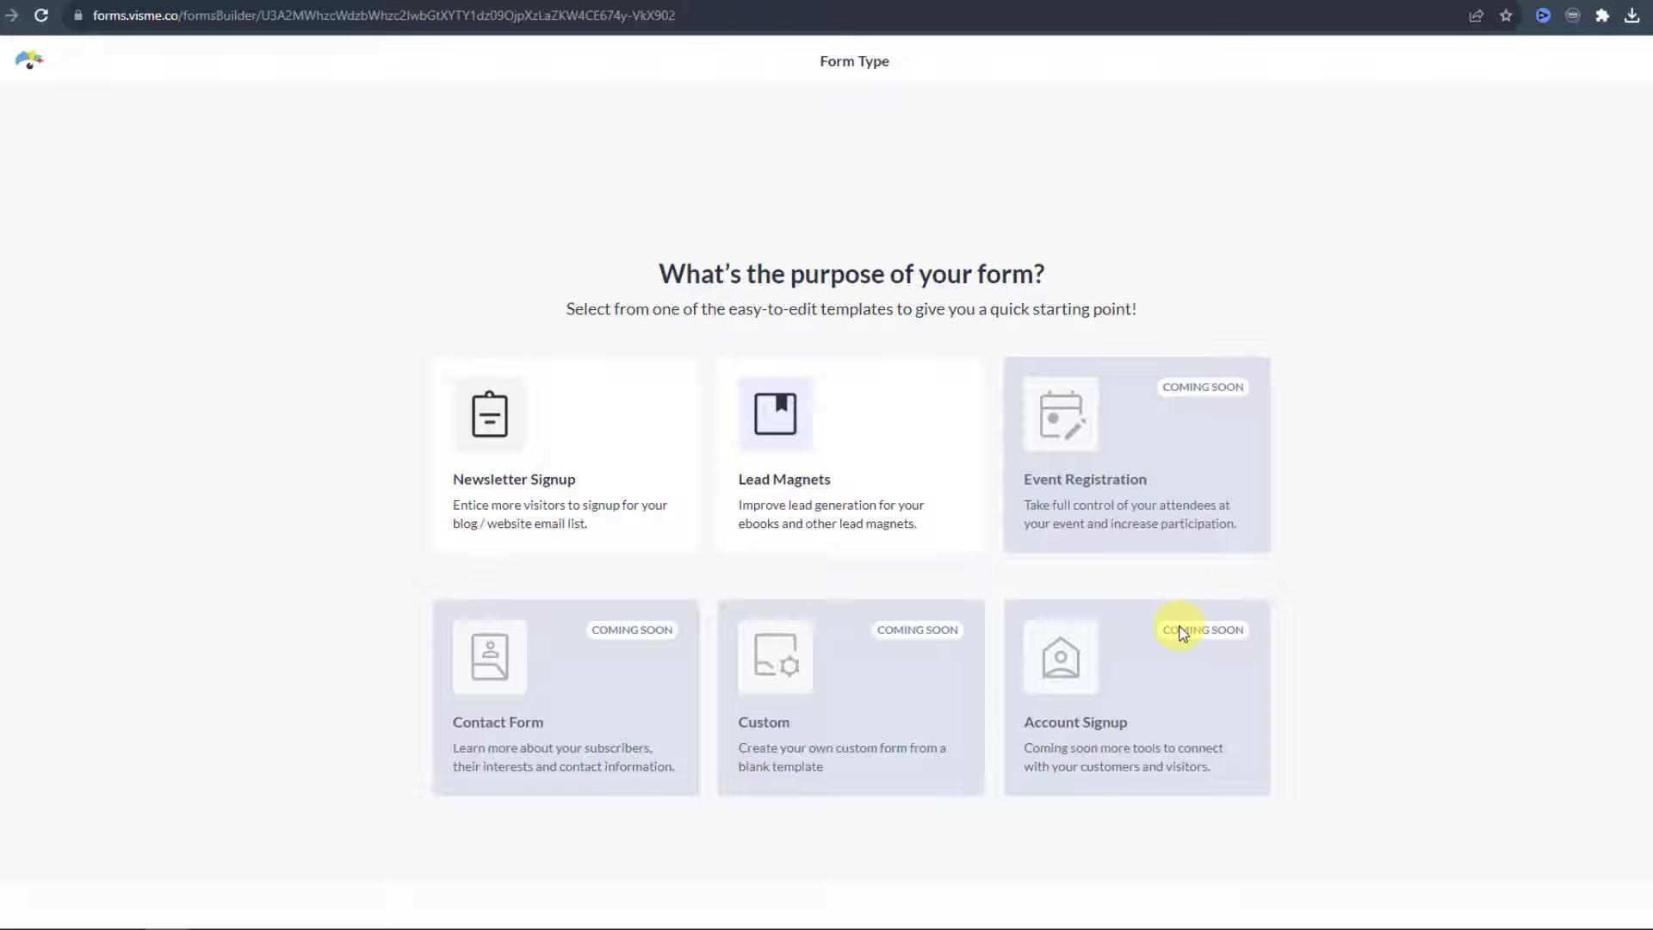
{"action": "left_click", "coordinate": [550, 439]}
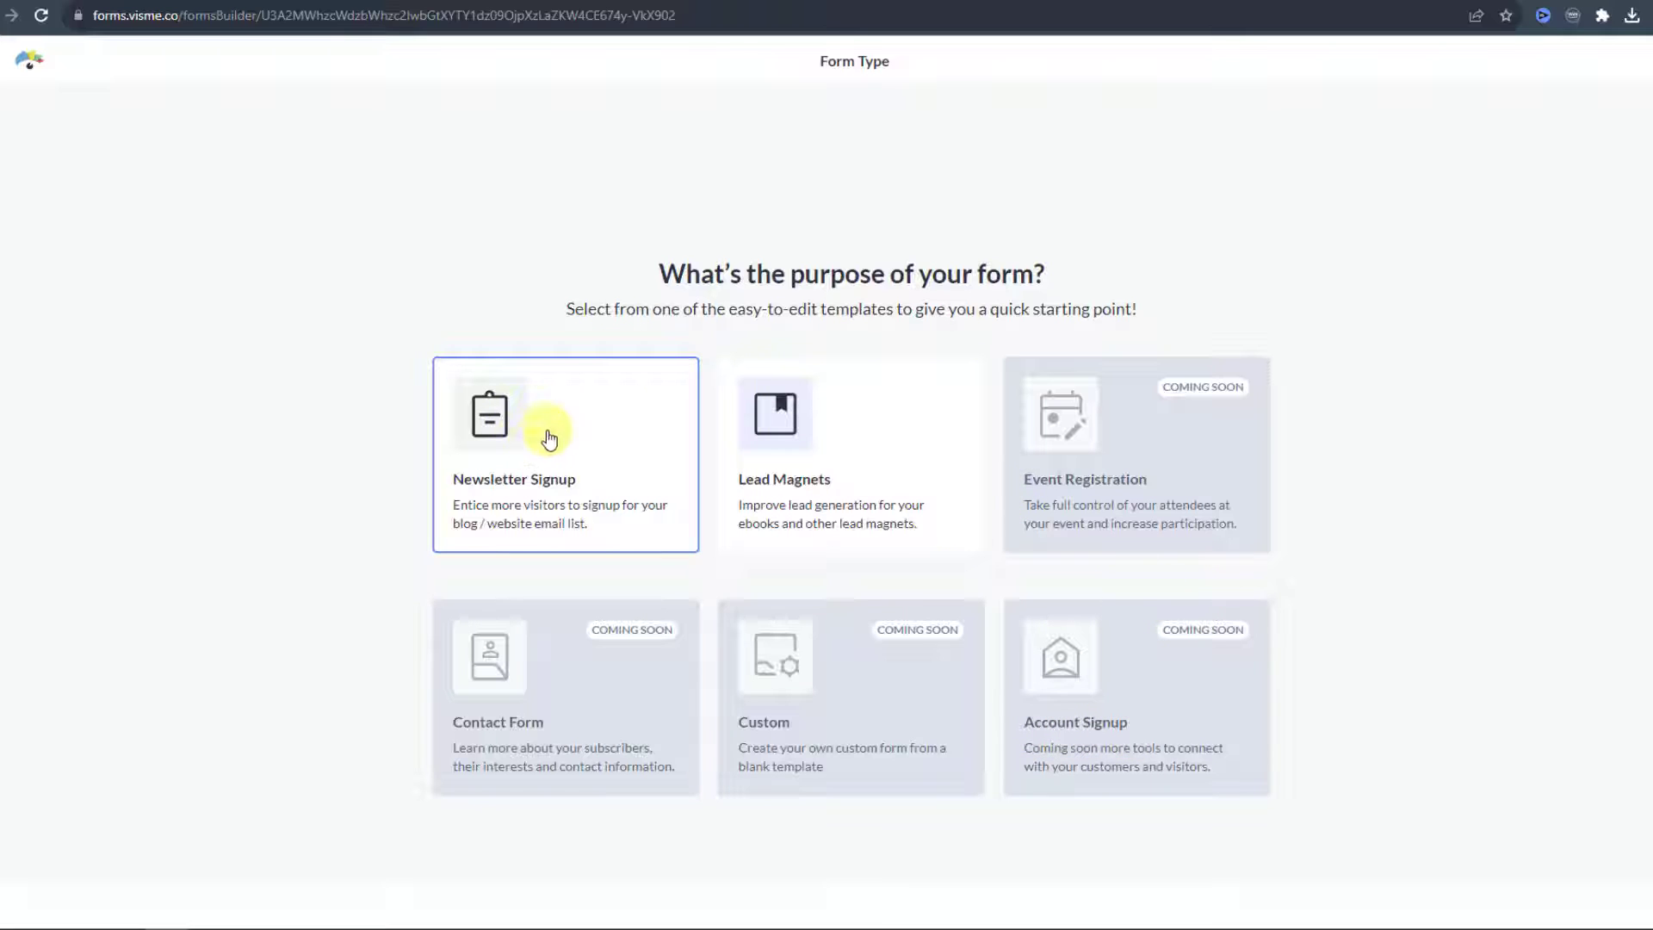
- Browse the Newsletter Signup templates down to Enterprise Newsletter Subscription, then scroll back up
{"action": "left_click", "coordinate": [550, 439]}
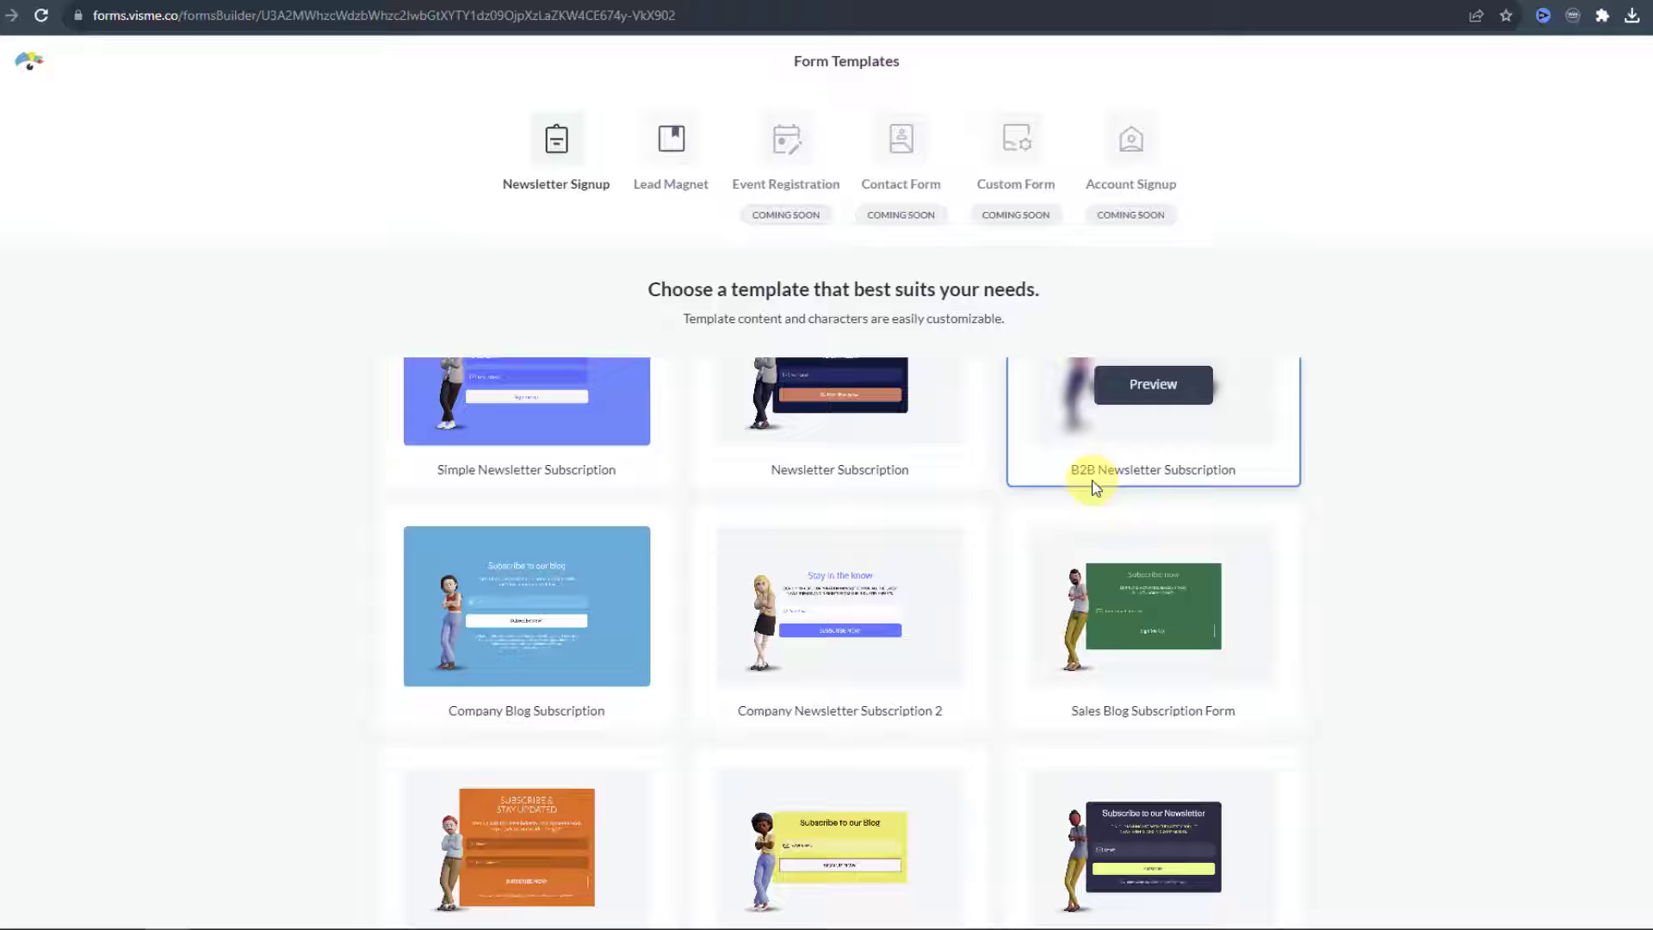
{"action": "scroll", "scroll_direction": "down", "scroll_amount": 3}
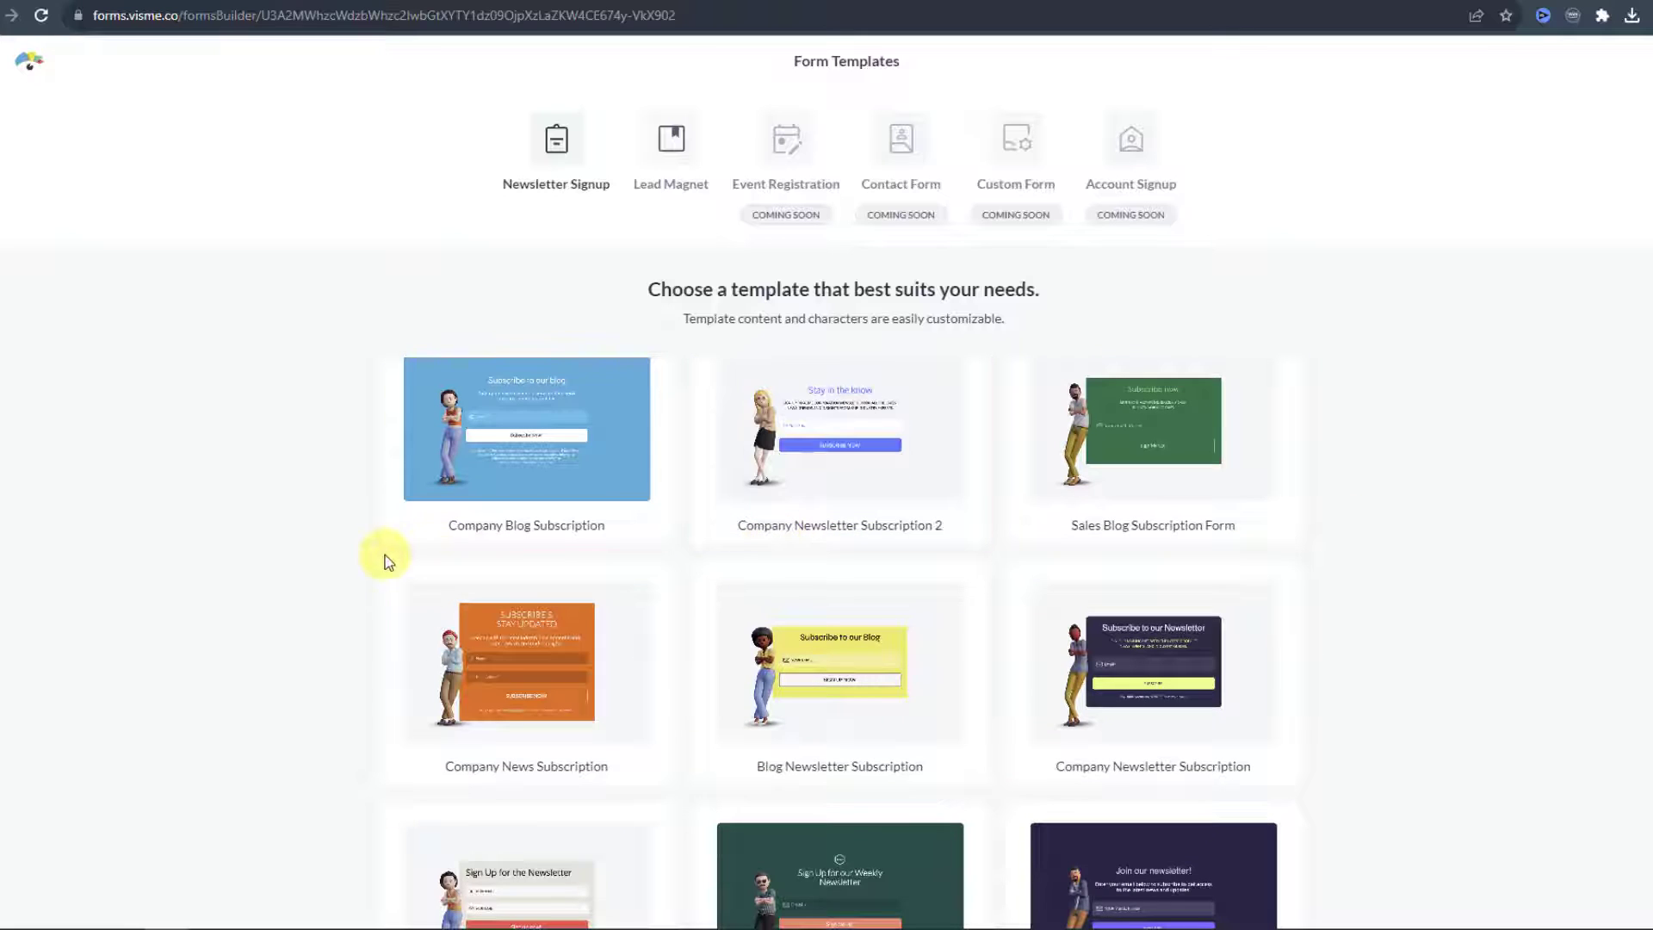
{"action": "scroll", "scroll_direction": "down", "scroll_amount": 3}
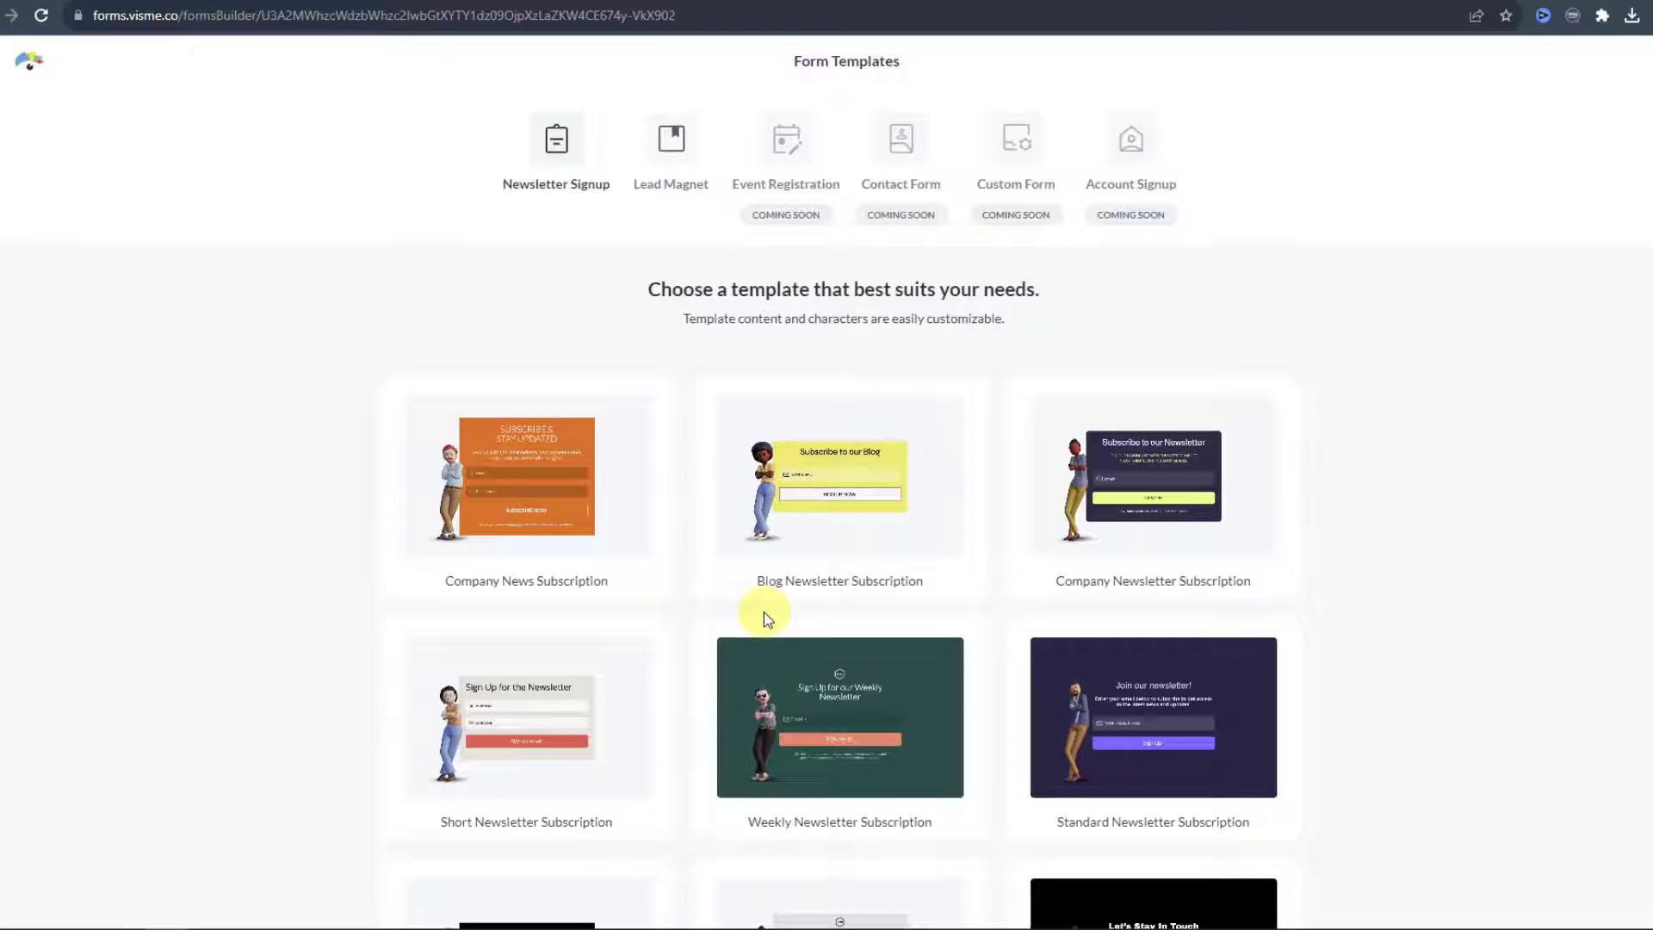
{"action": "mouse_move", "coordinate": [1345, 582]}
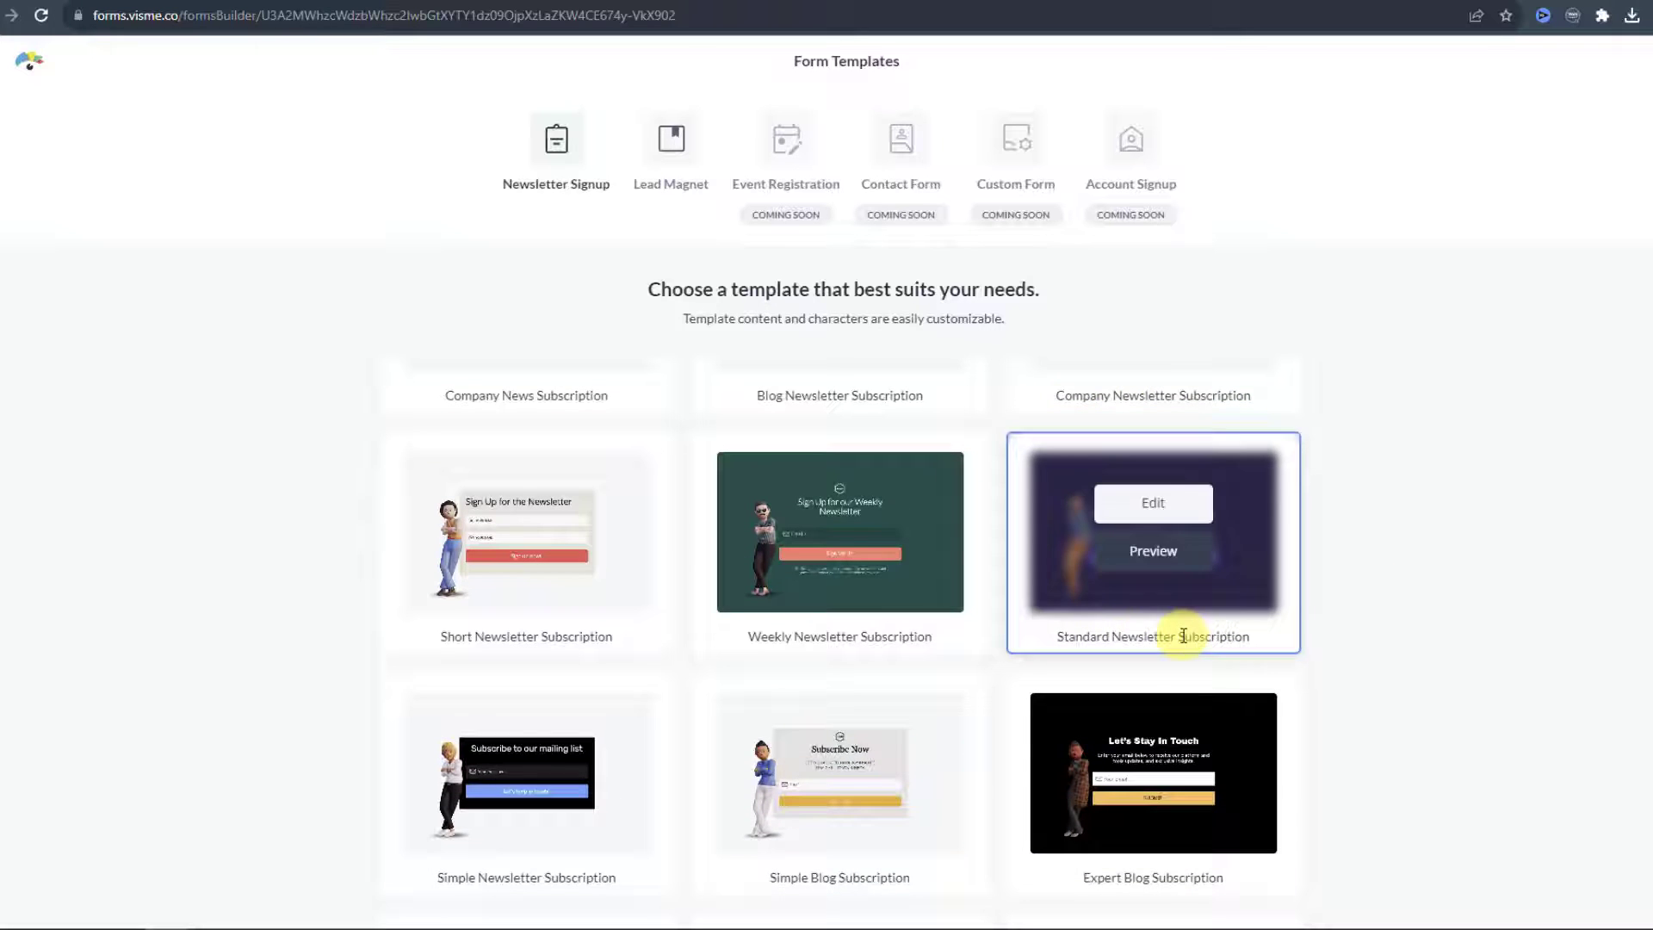
{"action": "scroll", "scroll_direction": "down", "scroll_amount": 3}
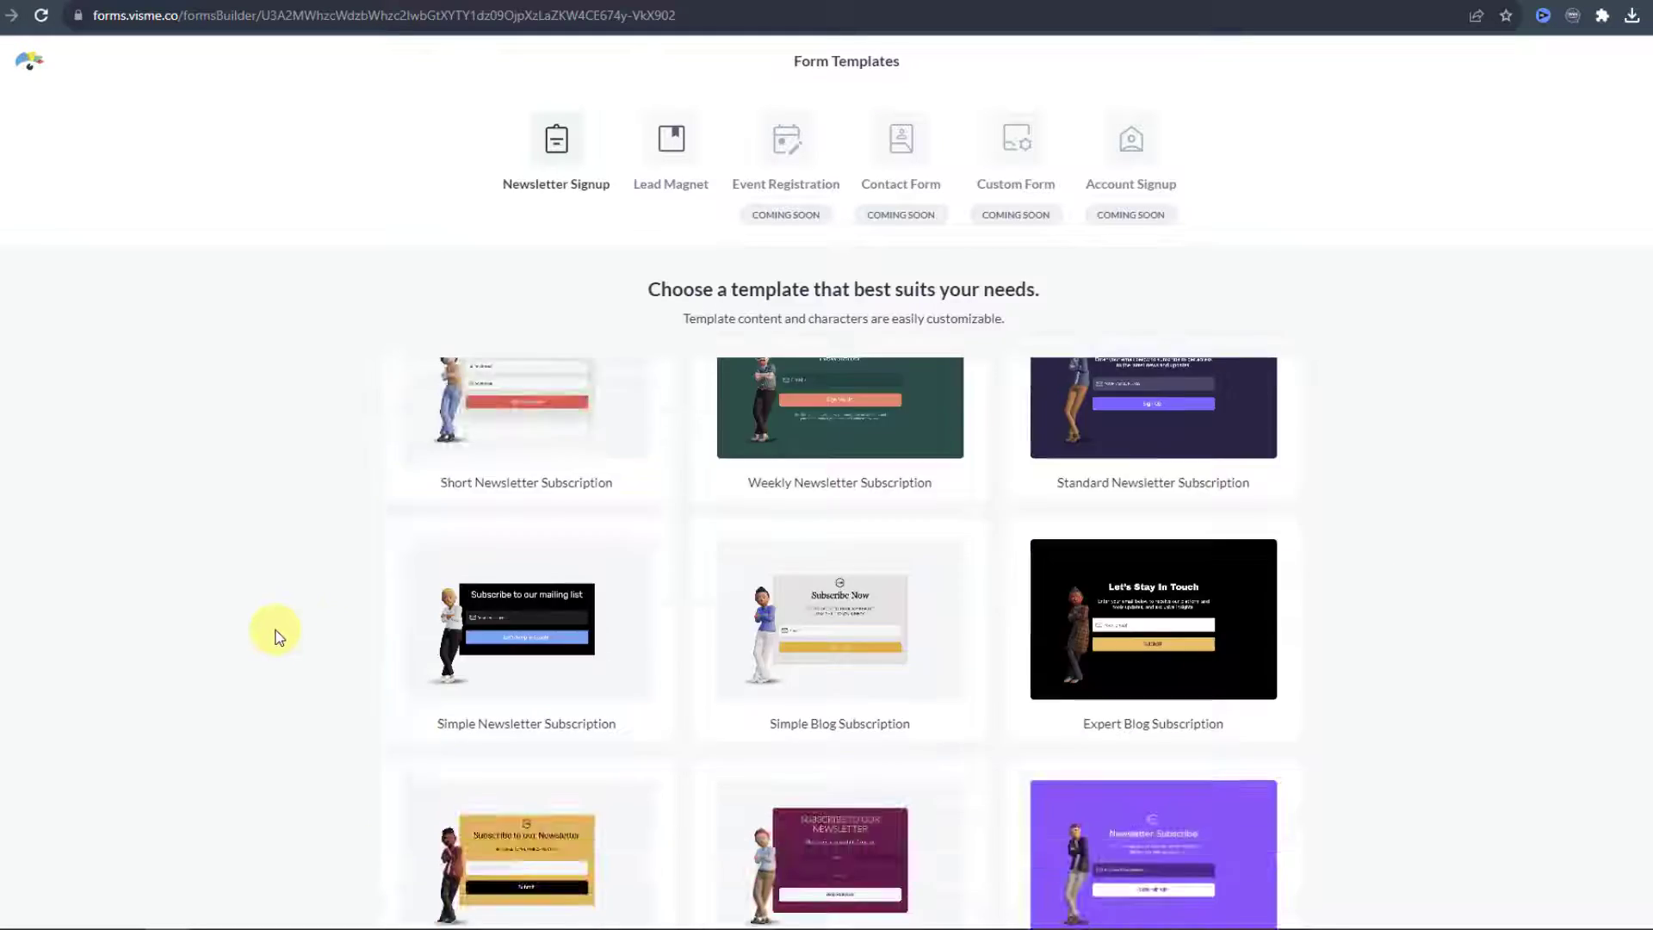
{"action": "scroll", "scroll_direction": "down", "scroll_amount": 3}
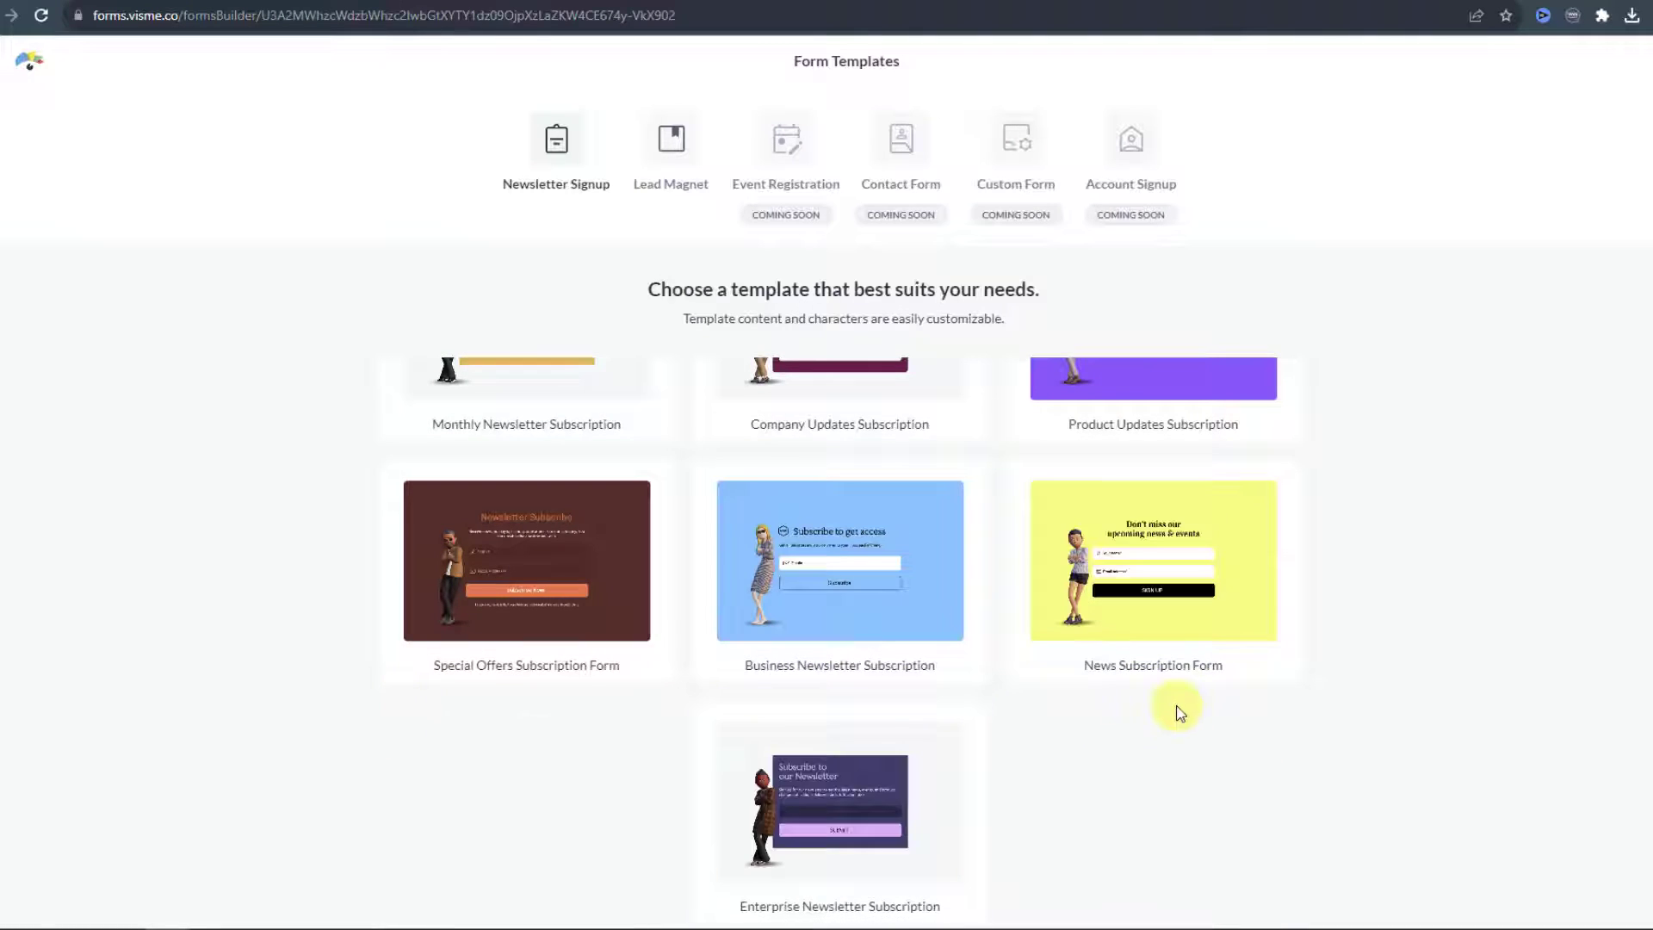
{"action": "scroll", "scroll_direction": "up", "scroll_amount": 3}
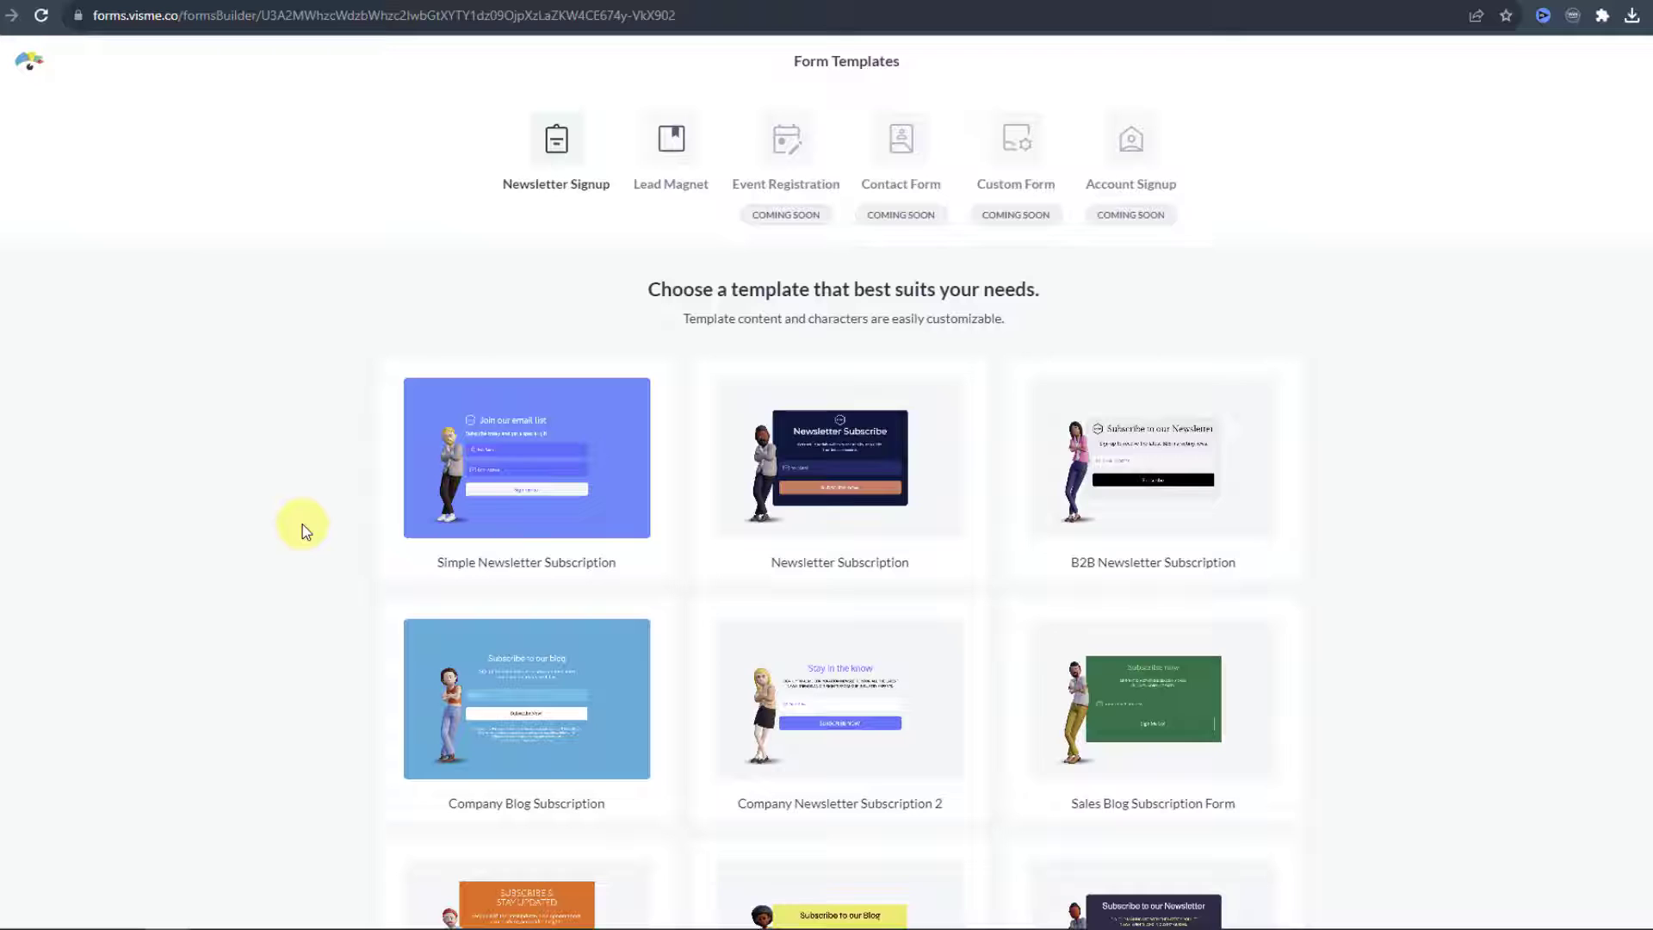
{"action": "mouse_move", "coordinate": [442, 461]}
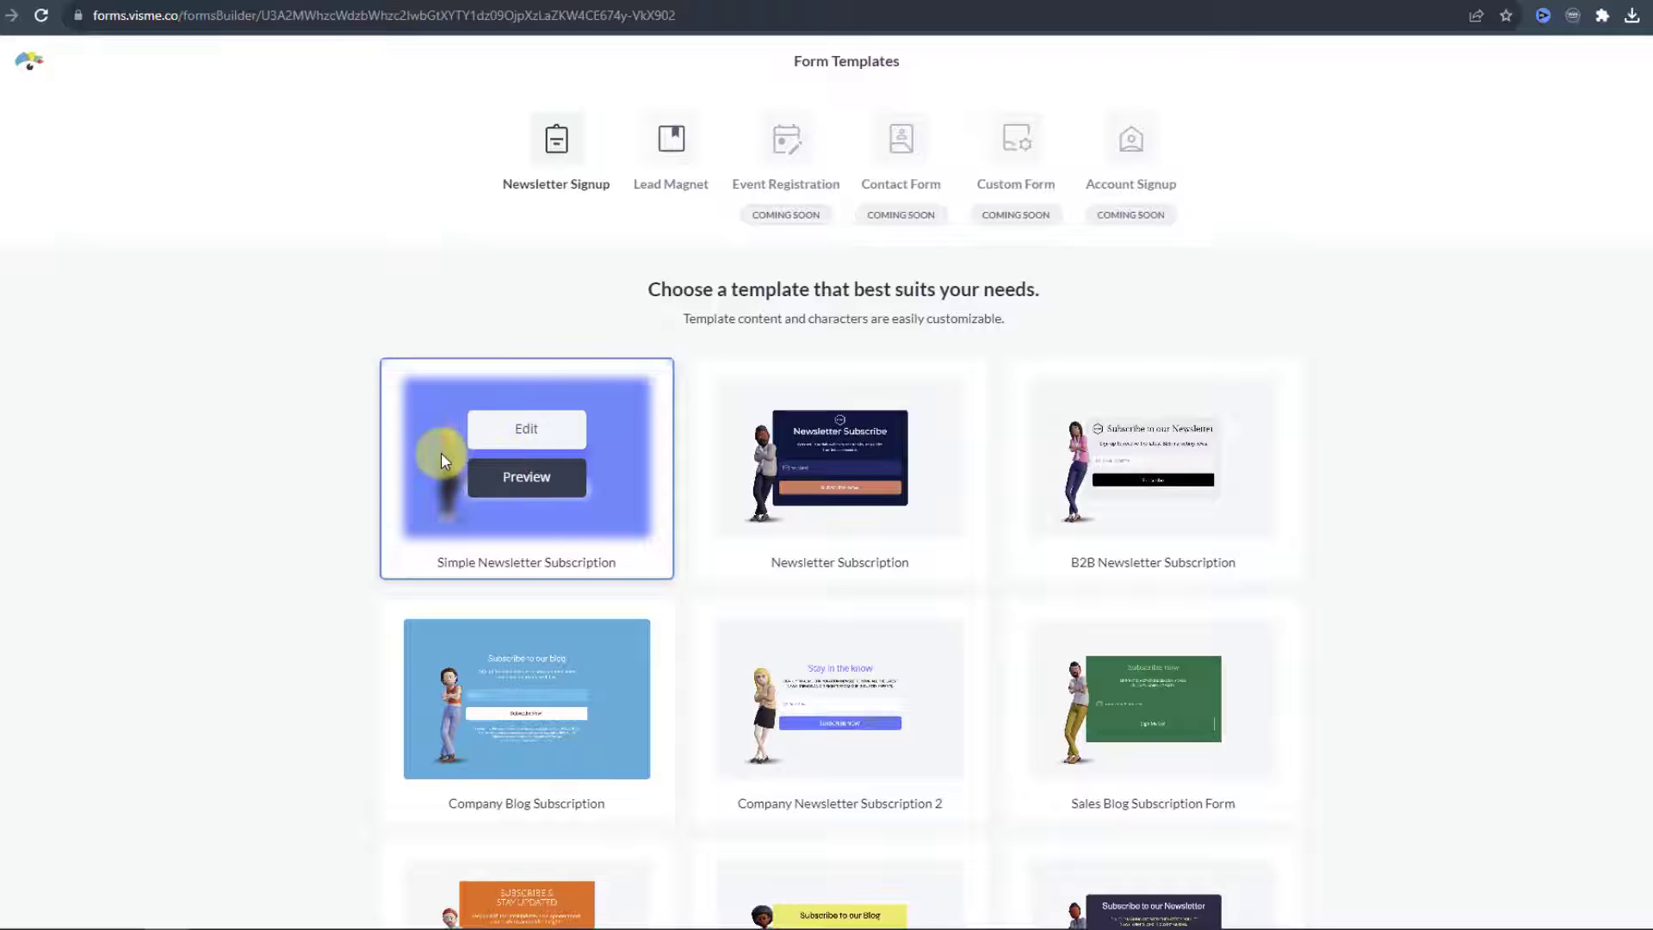
- Preview Simple Newsletter Subscription in mobile and desktop layouts, then use that template
{"action": "left_click", "coordinate": [526, 477]}
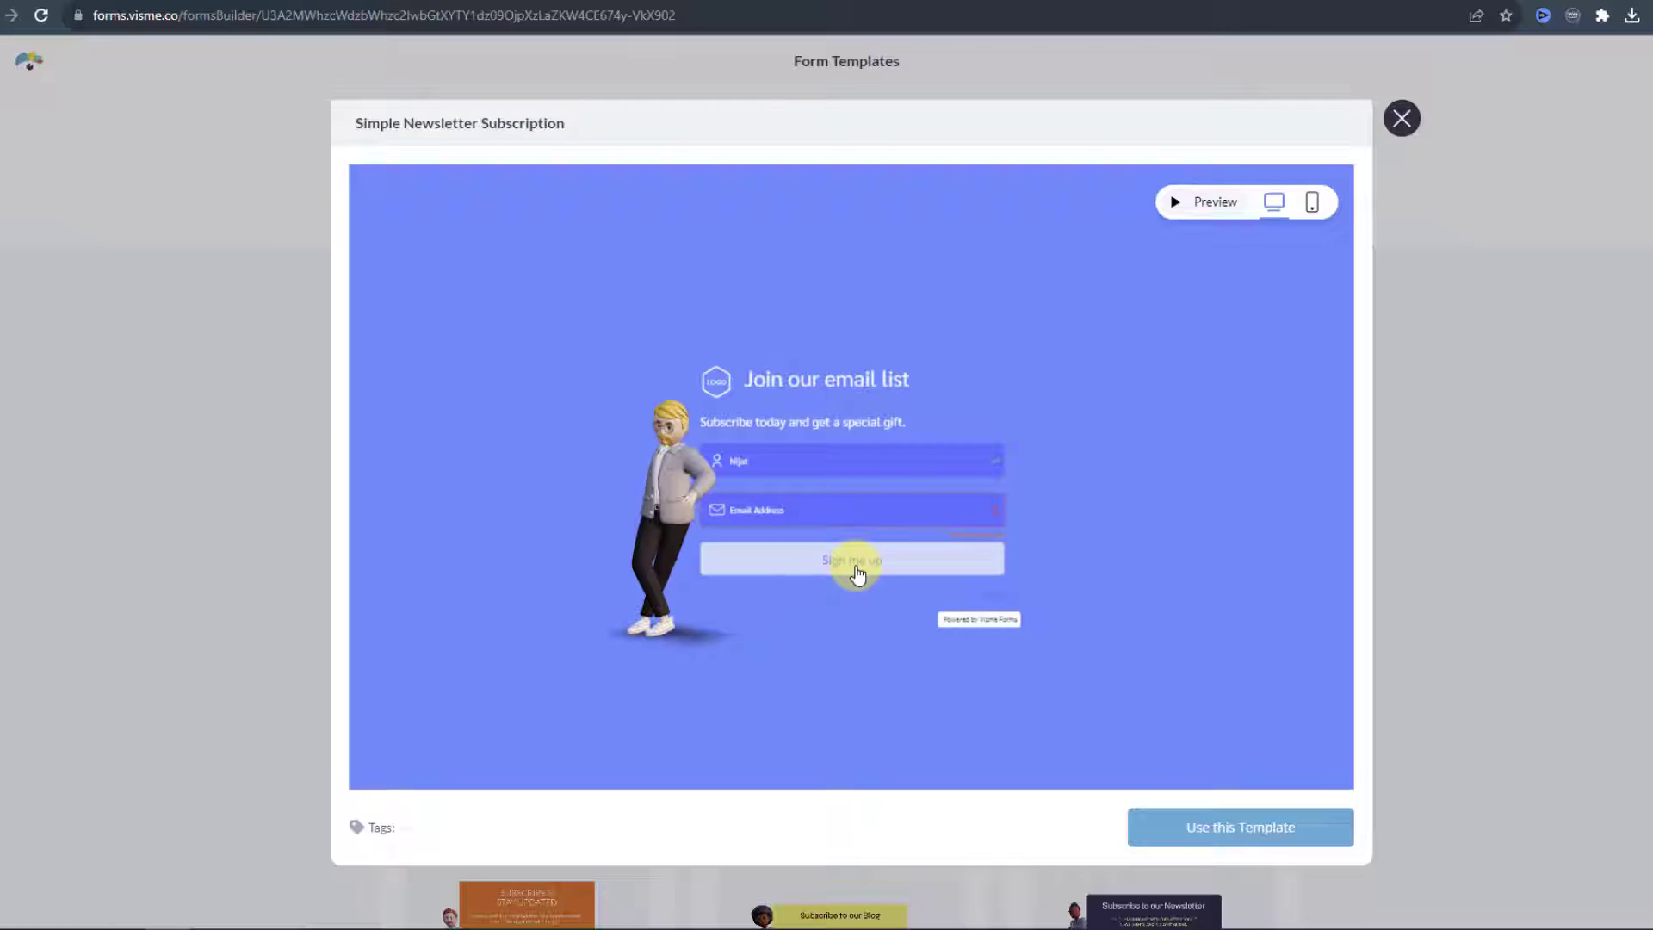
{"action": "left_click", "coordinate": [1311, 201]}
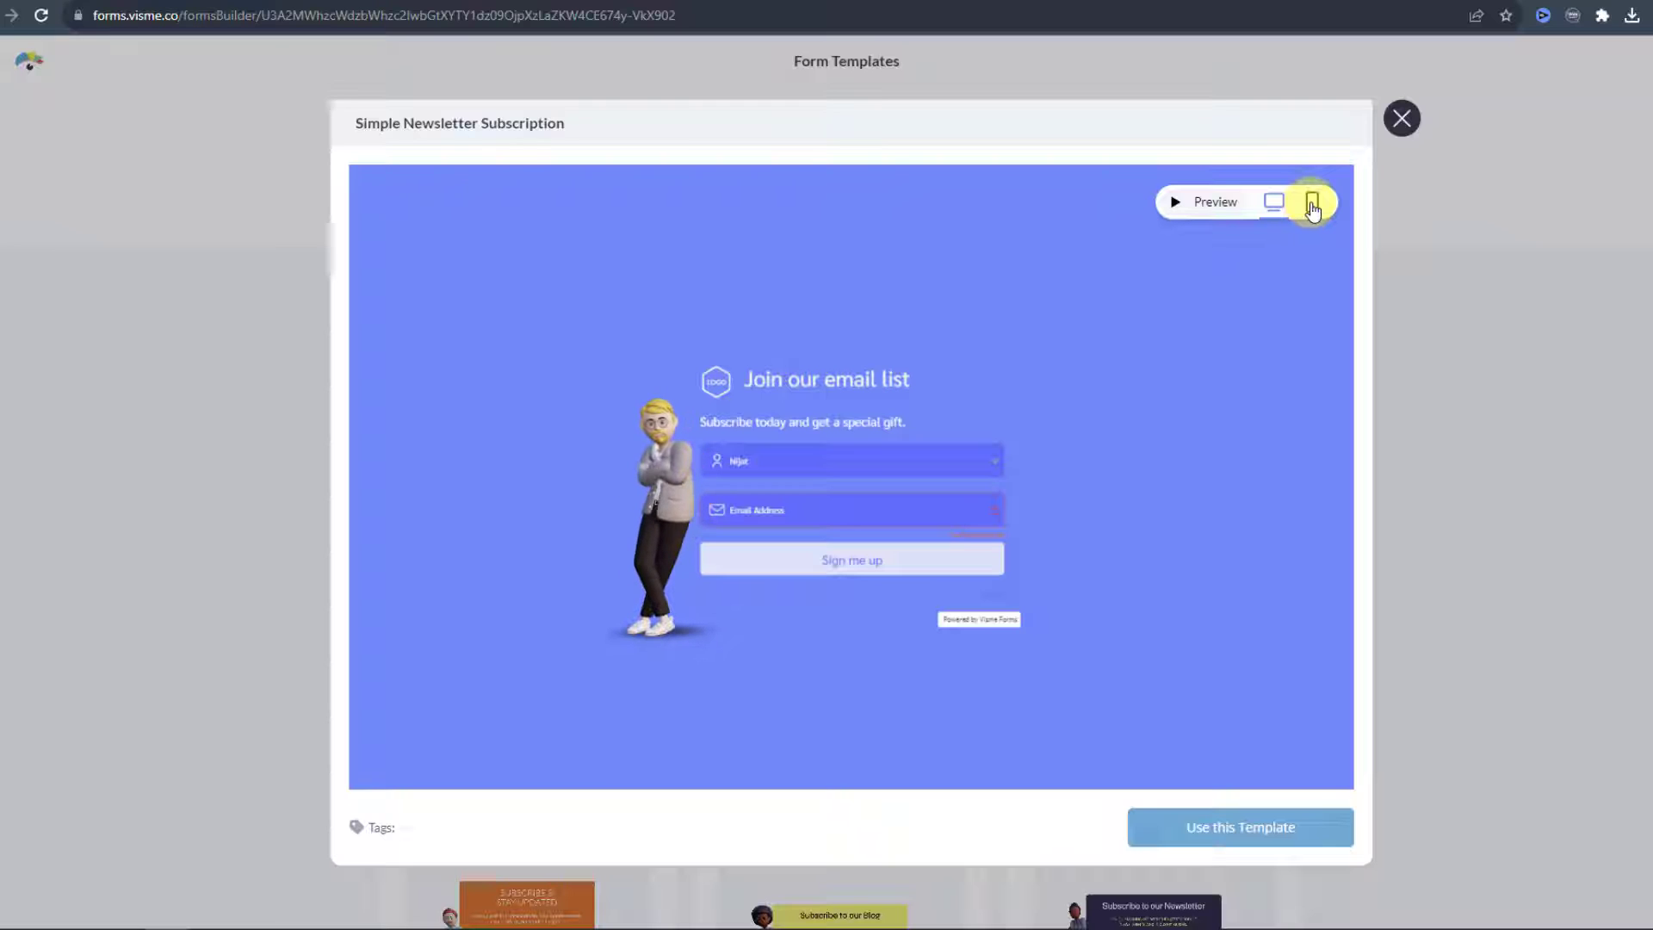
{"action": "left_click", "coordinate": [1310, 202]}
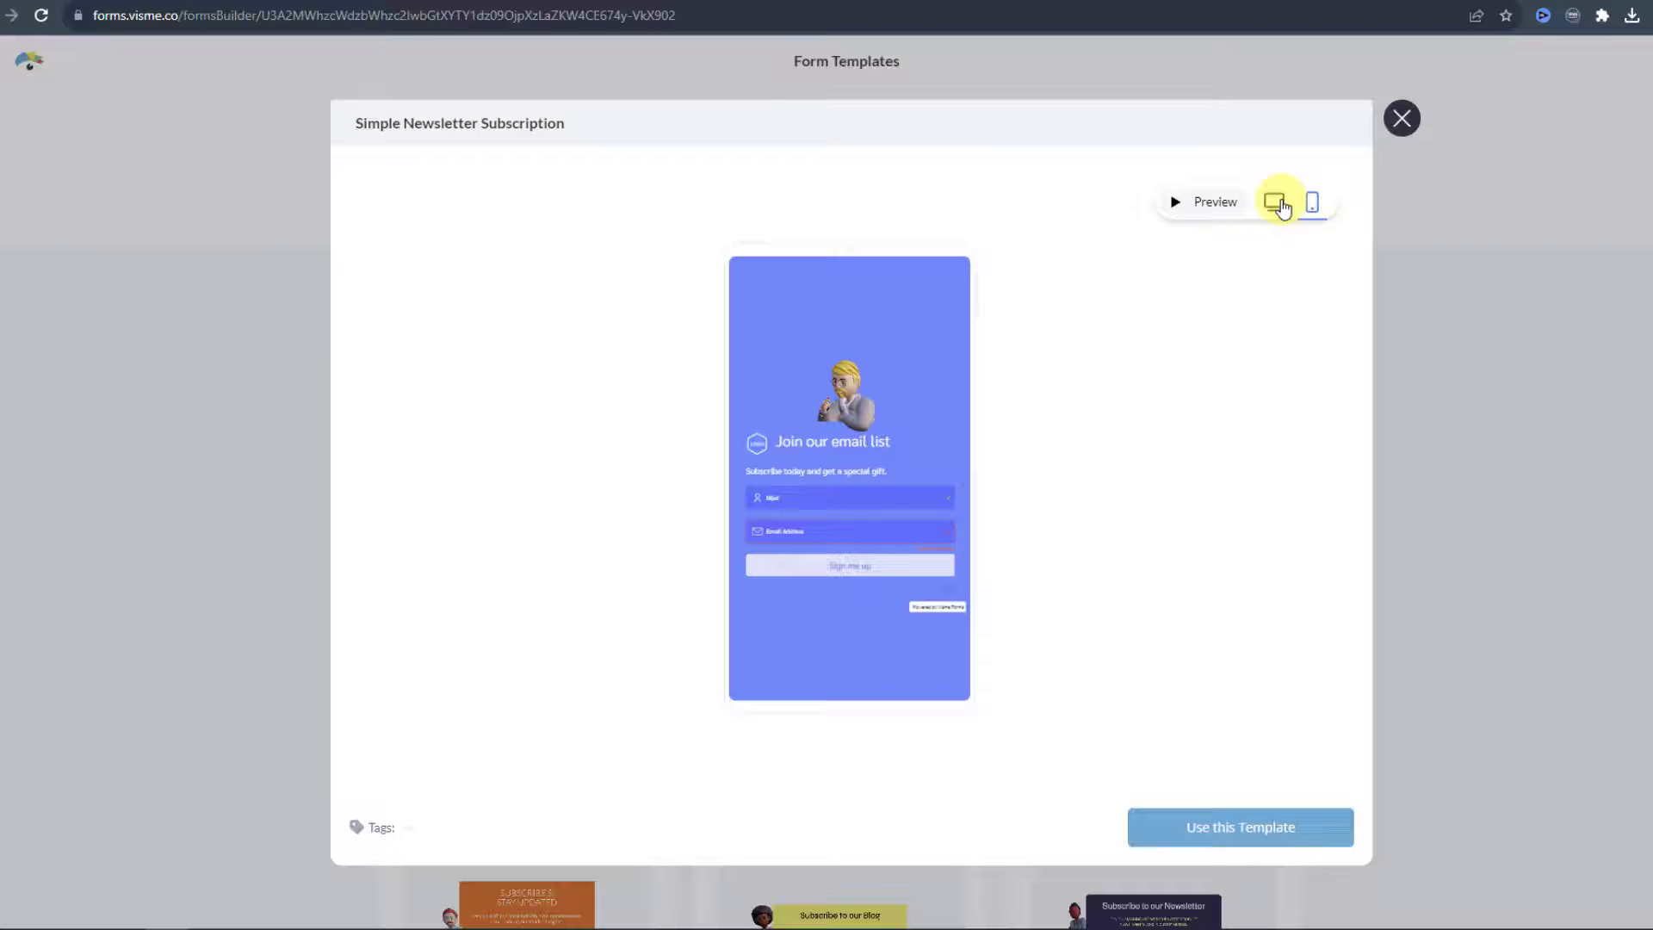
{"action": "left_click", "coordinate": [1273, 200]}
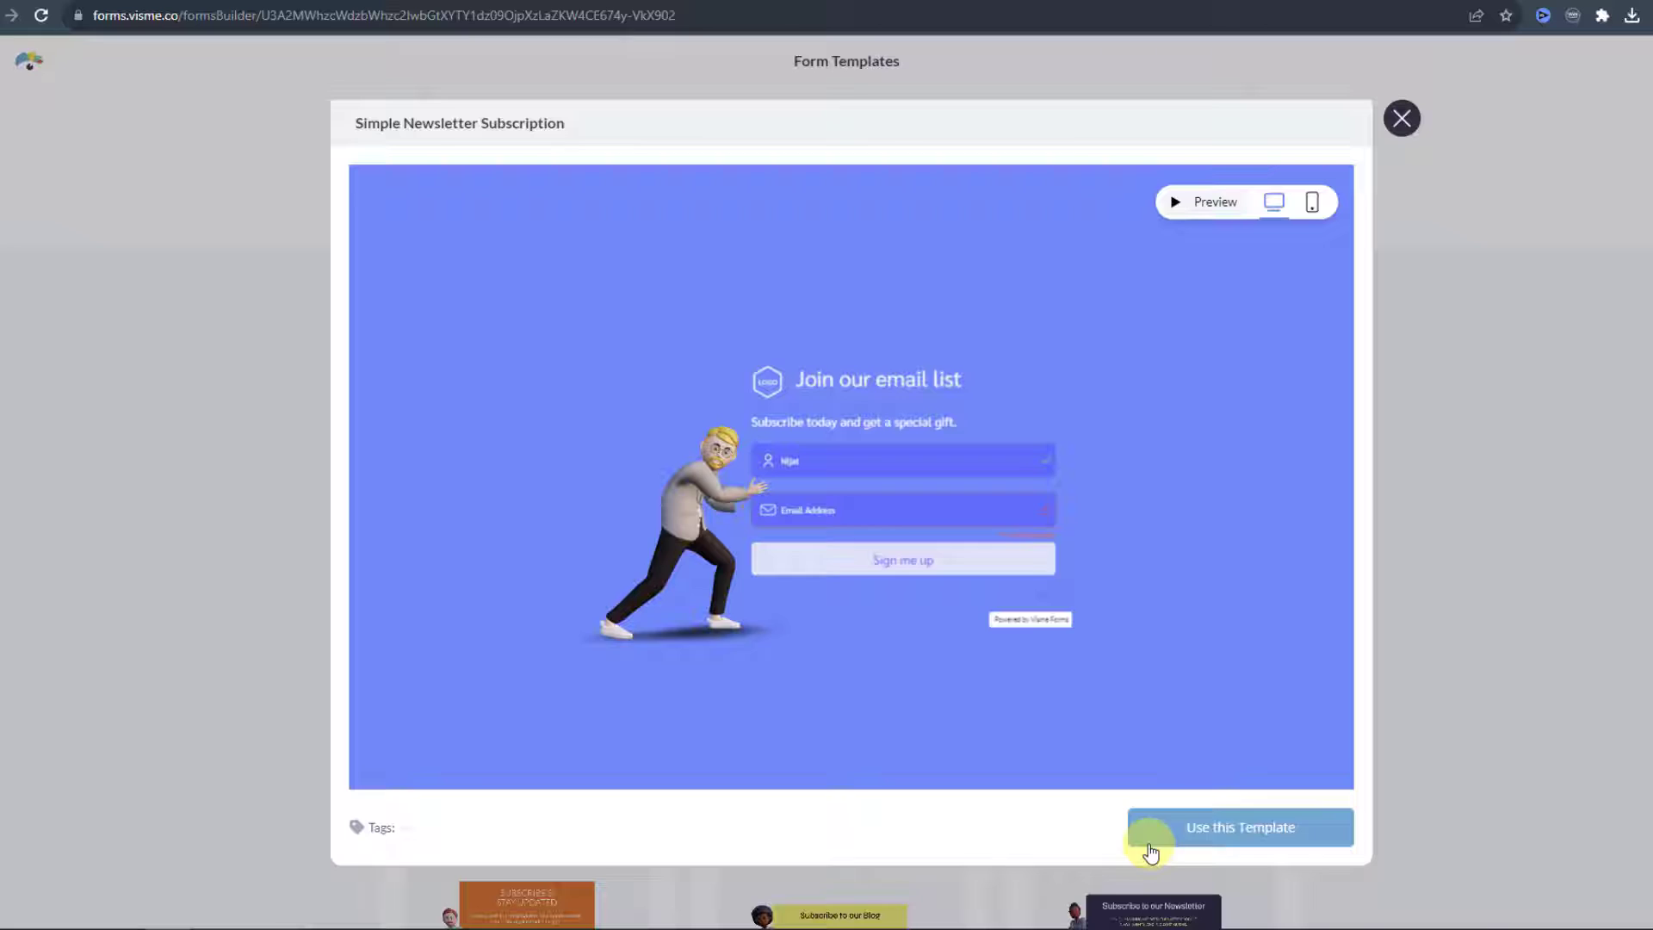
{"action": "left_click", "coordinate": [1404, 118]}
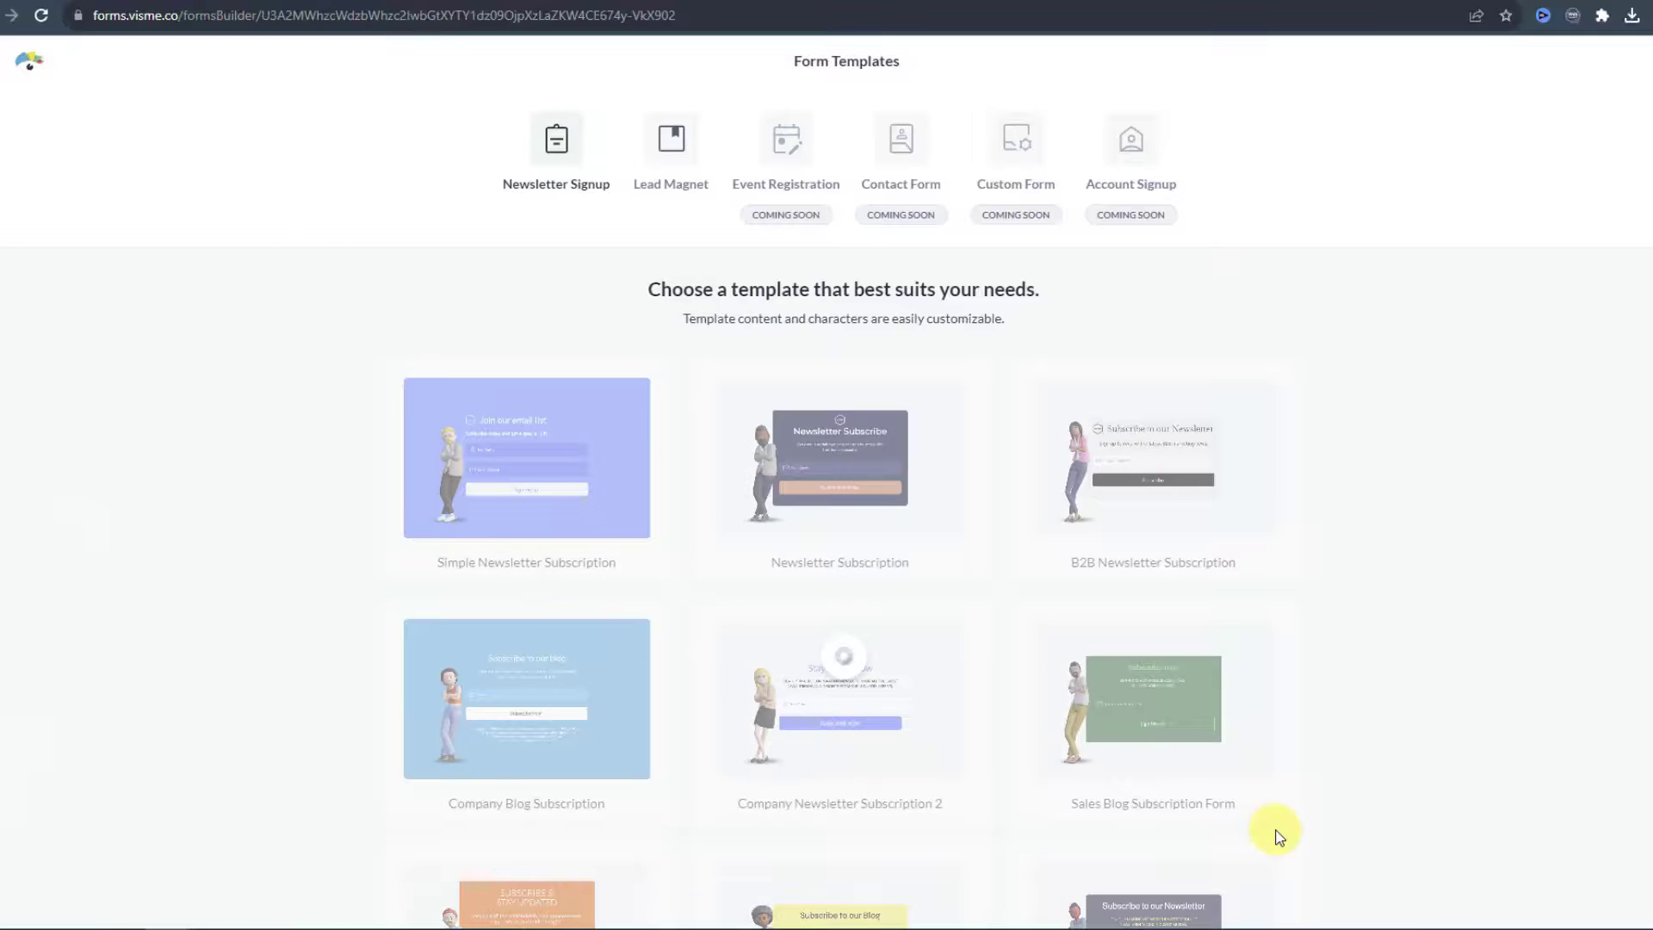
- Try the Briefcase entrance, then give the character the Creator entrance animation
{"action": "left_click", "coordinate": [526, 458]}
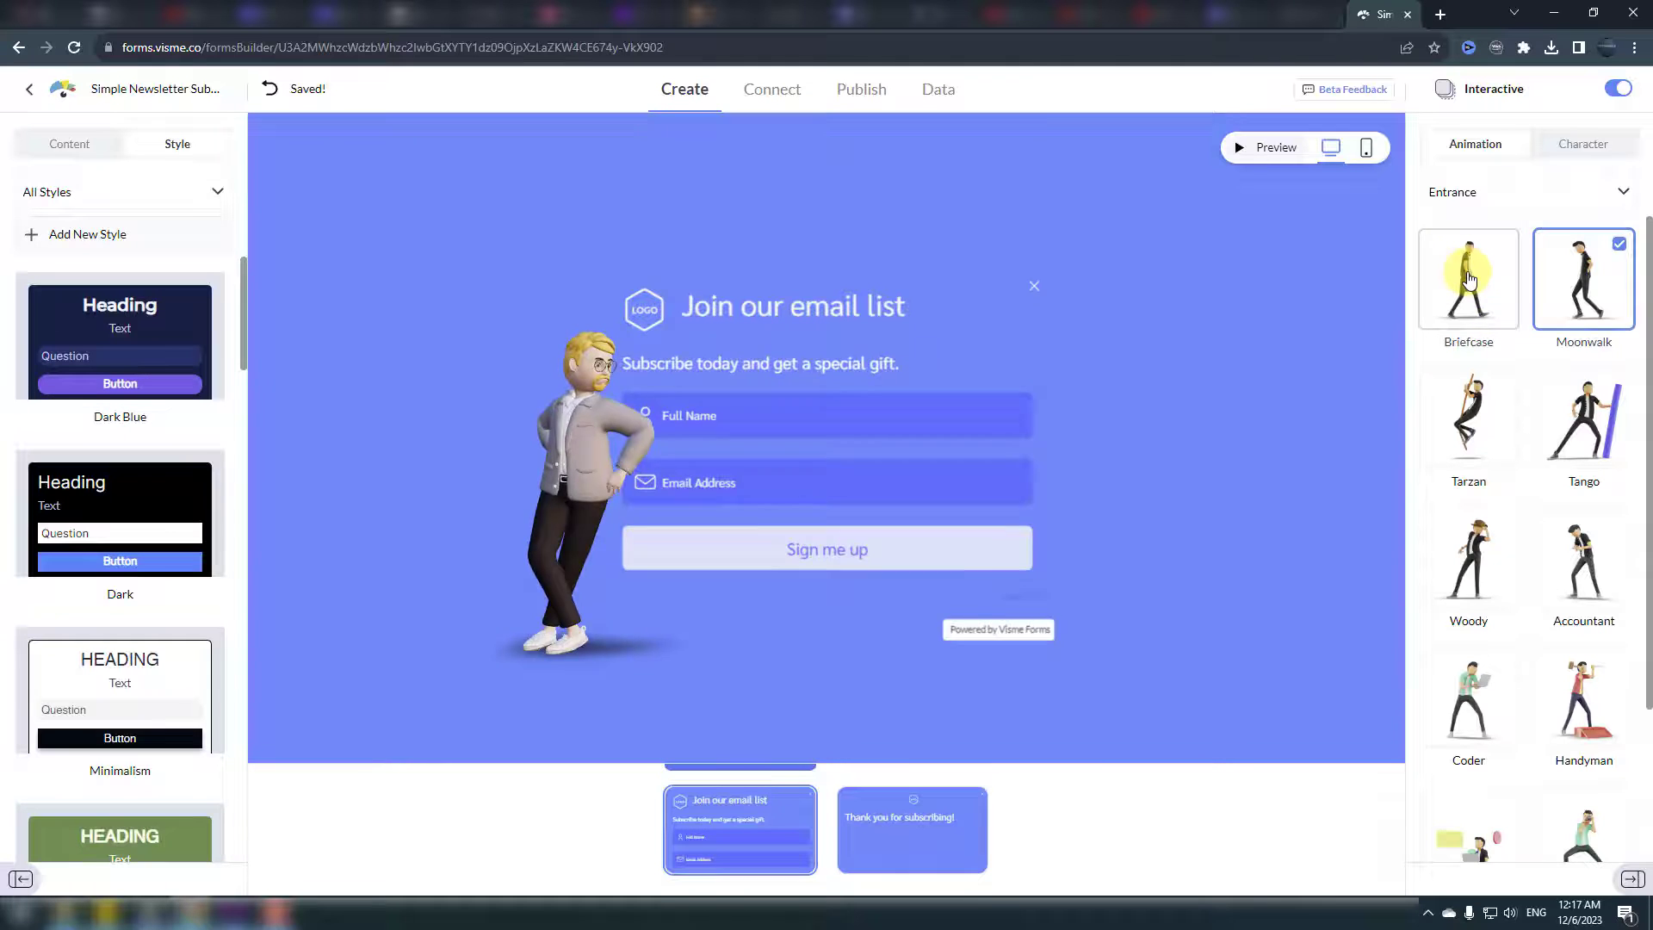
{"action": "left_click", "coordinate": [1468, 278]}
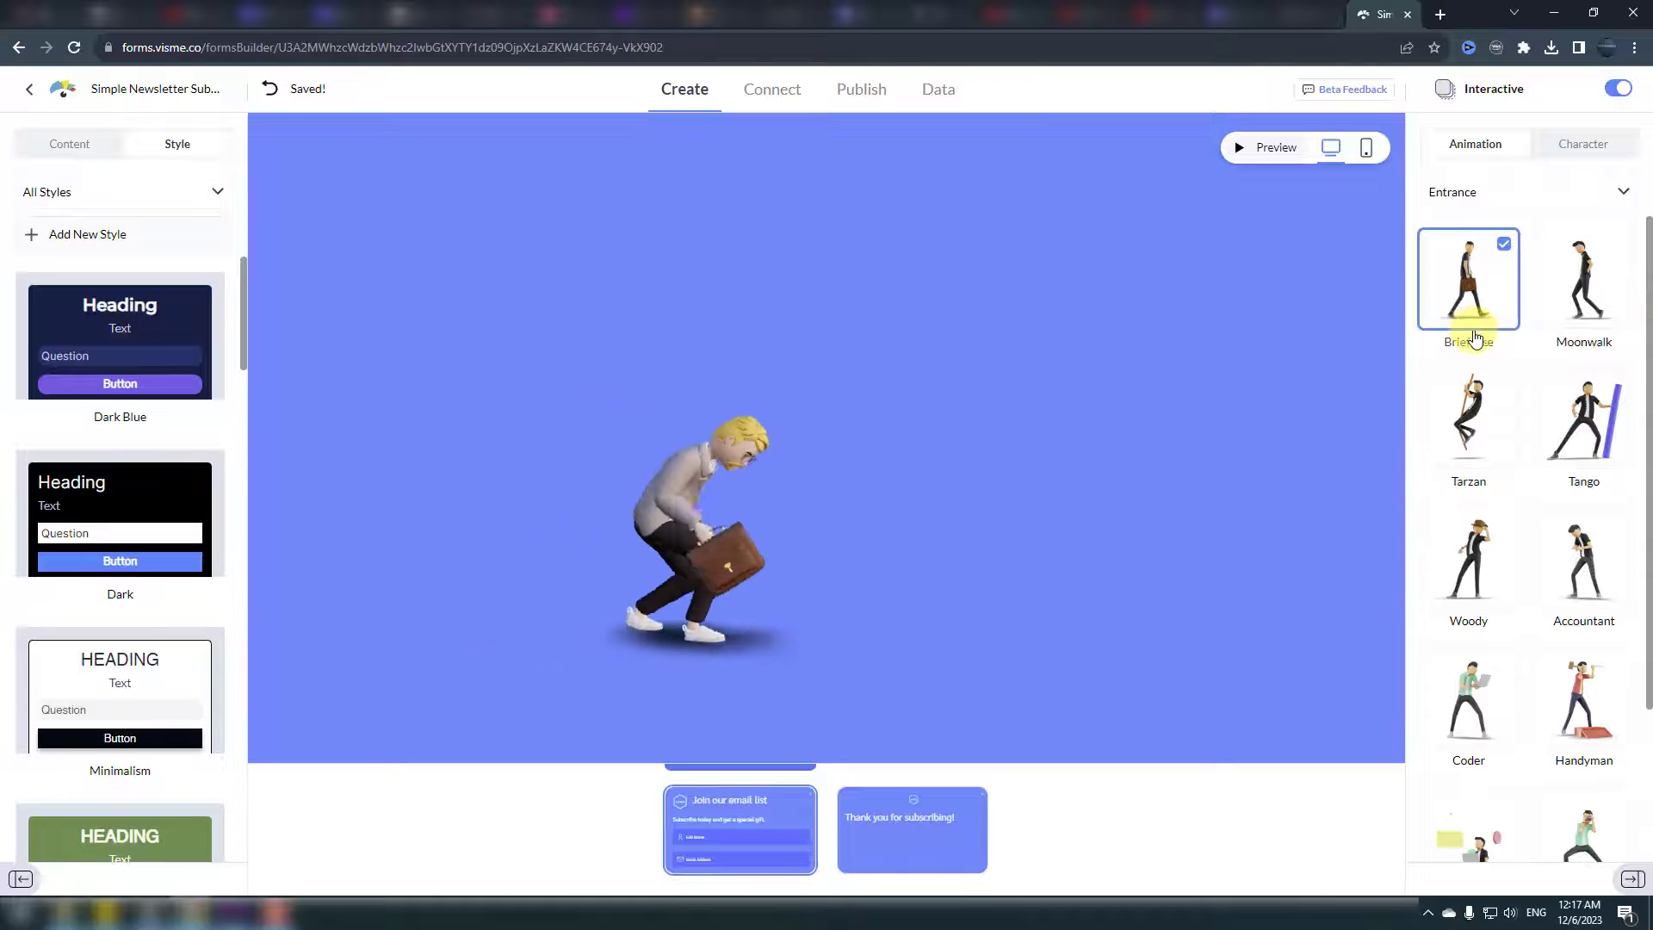
{"action": "left_click", "coordinate": [1468, 279]}
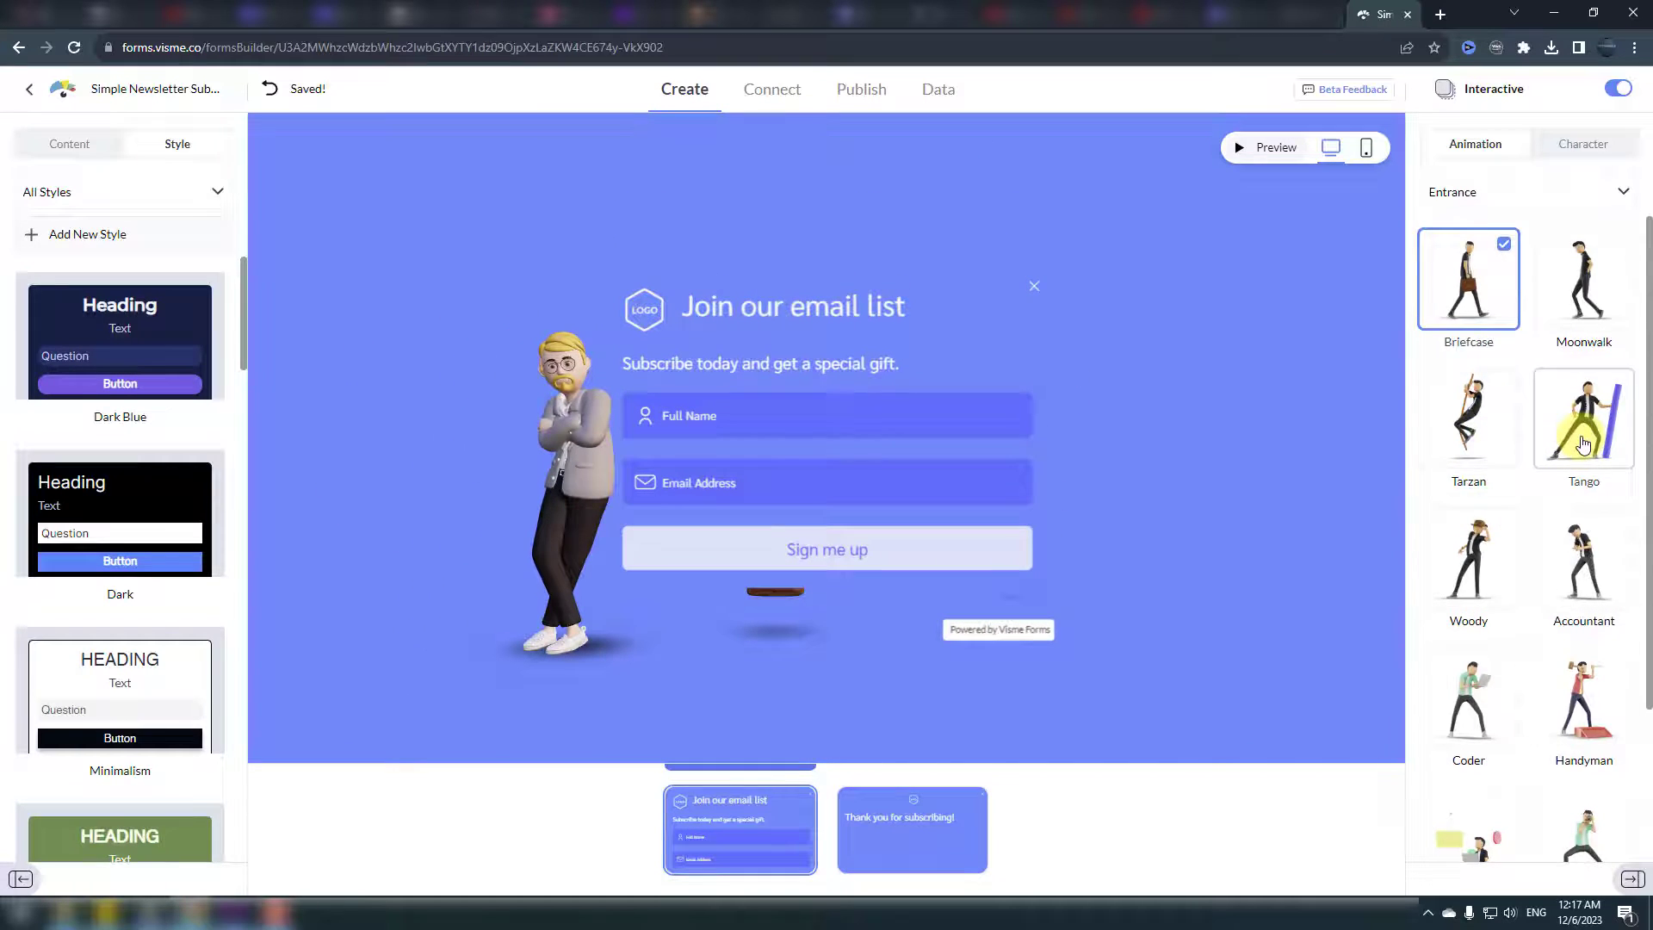
{"action": "scroll", "scroll_direction": "down", "scroll_amount": 3}
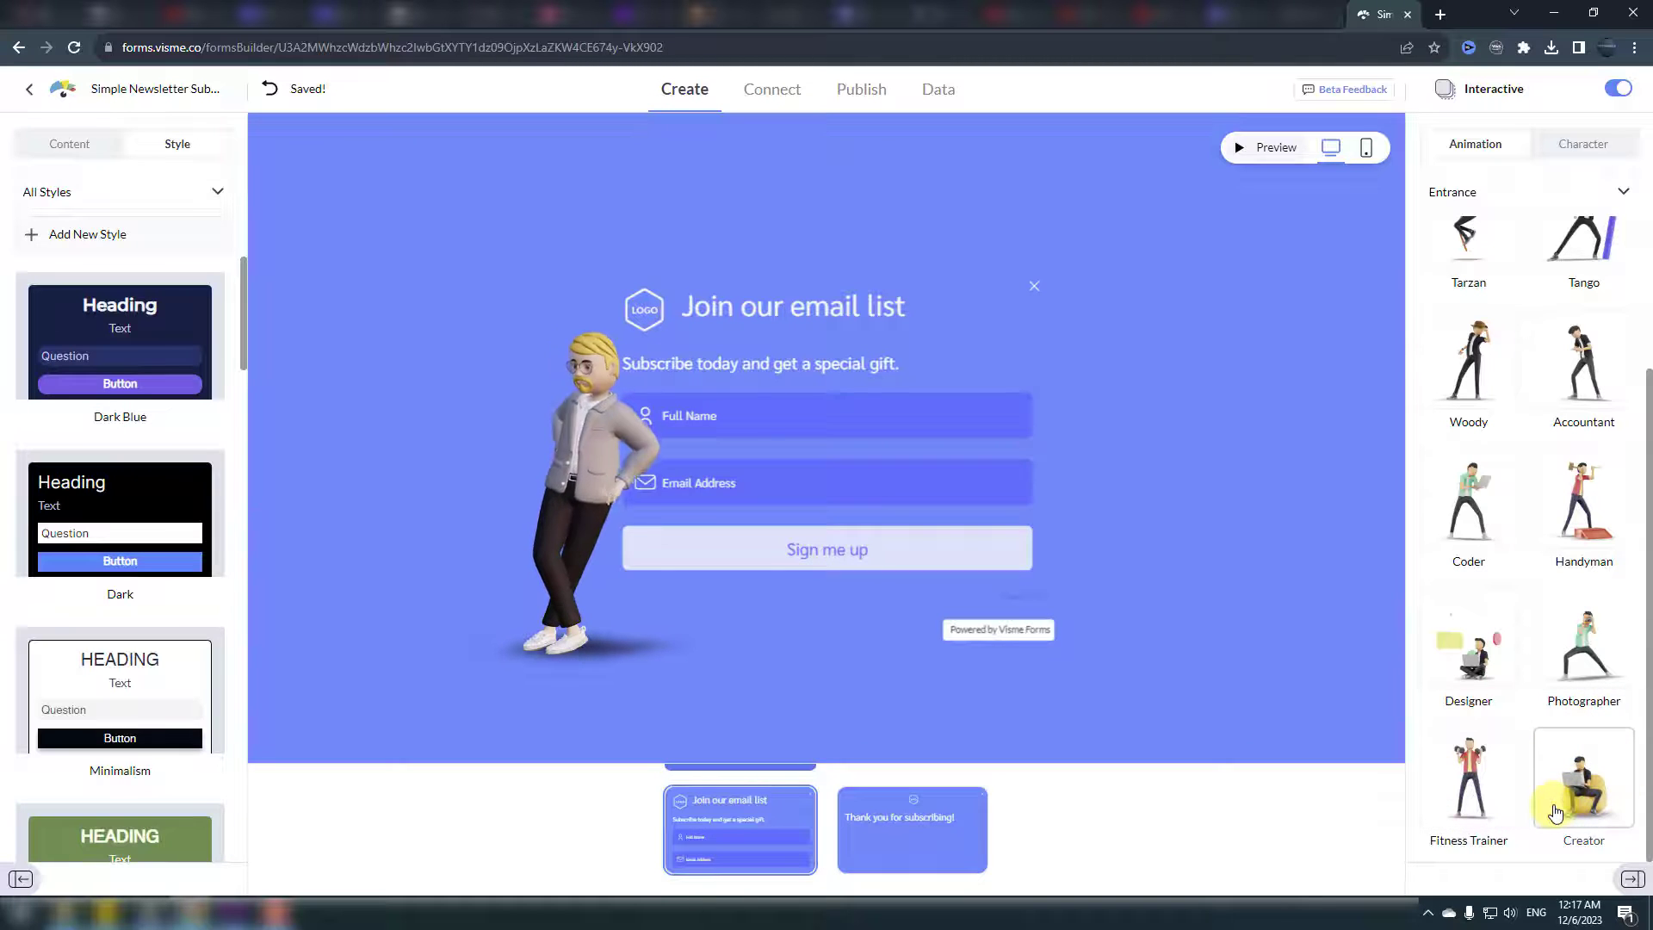
{"action": "left_click", "coordinate": [1584, 777]}
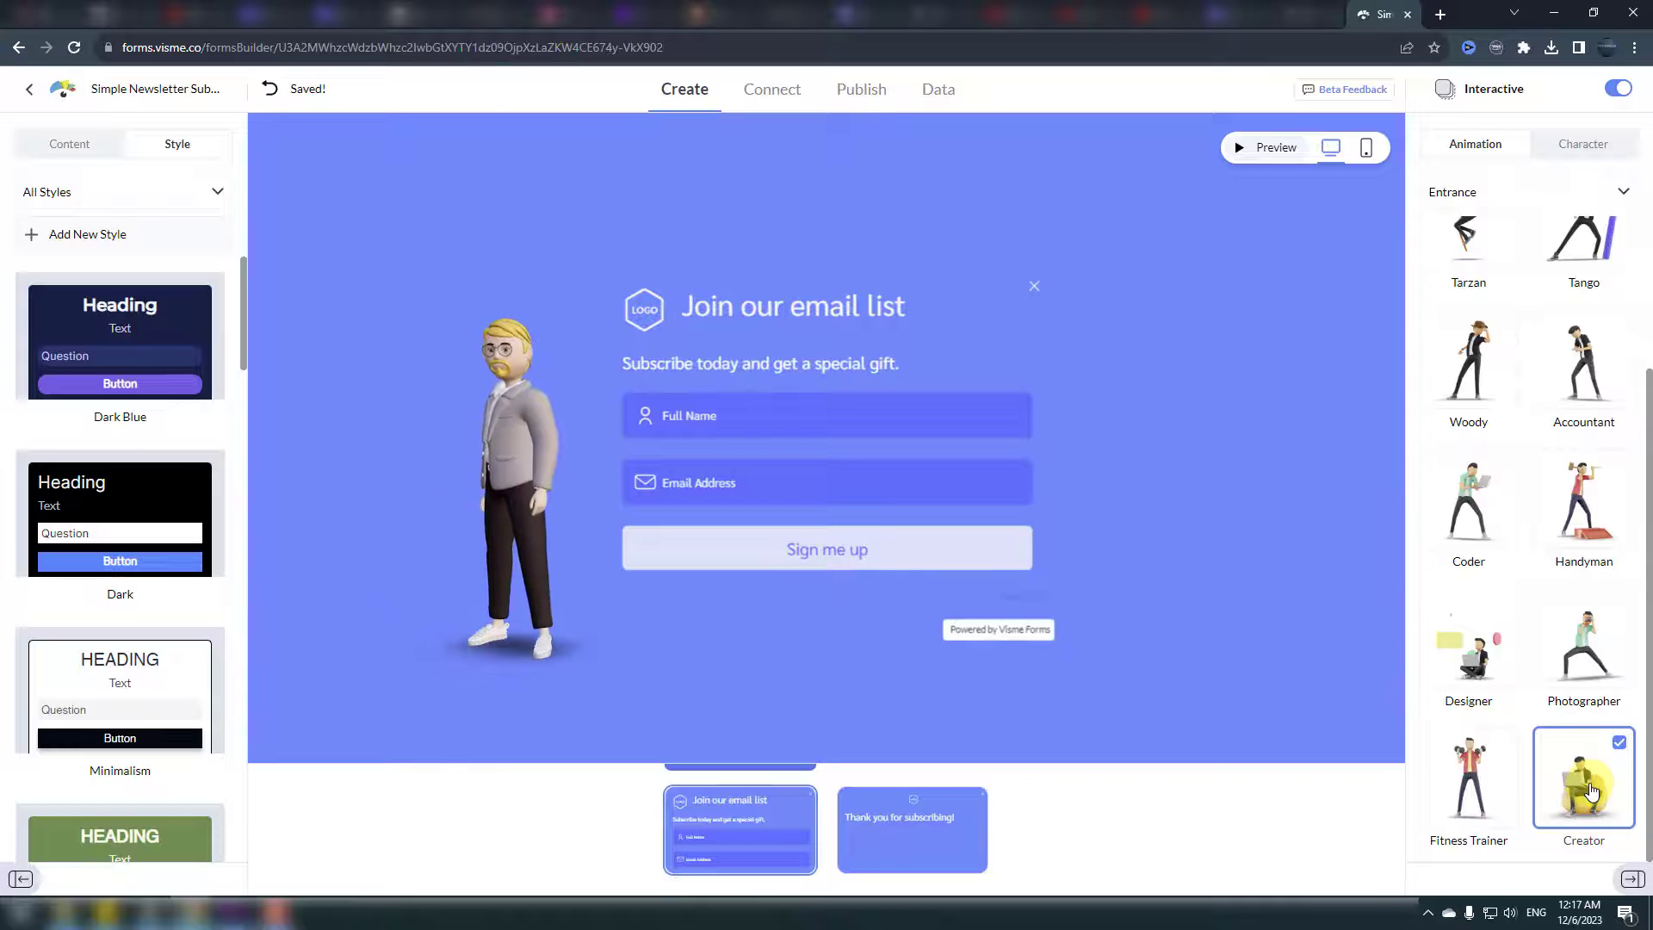
{"action": "left_click", "coordinate": [1590, 789]}
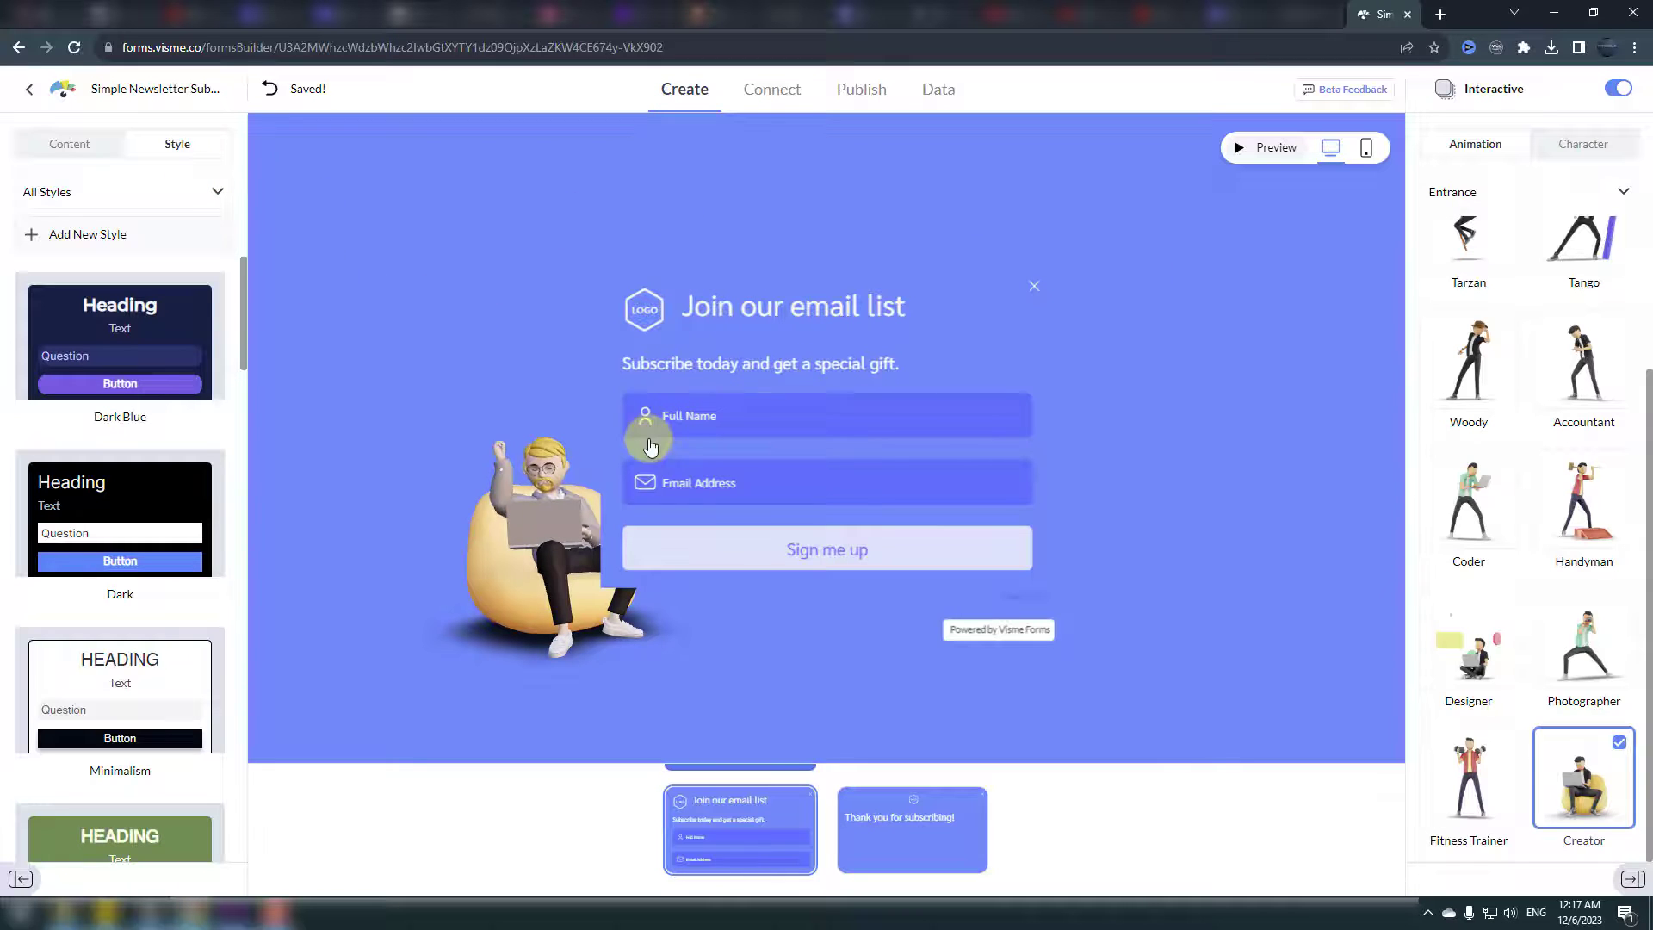
{"action": "left_click", "coordinate": [644, 307]}
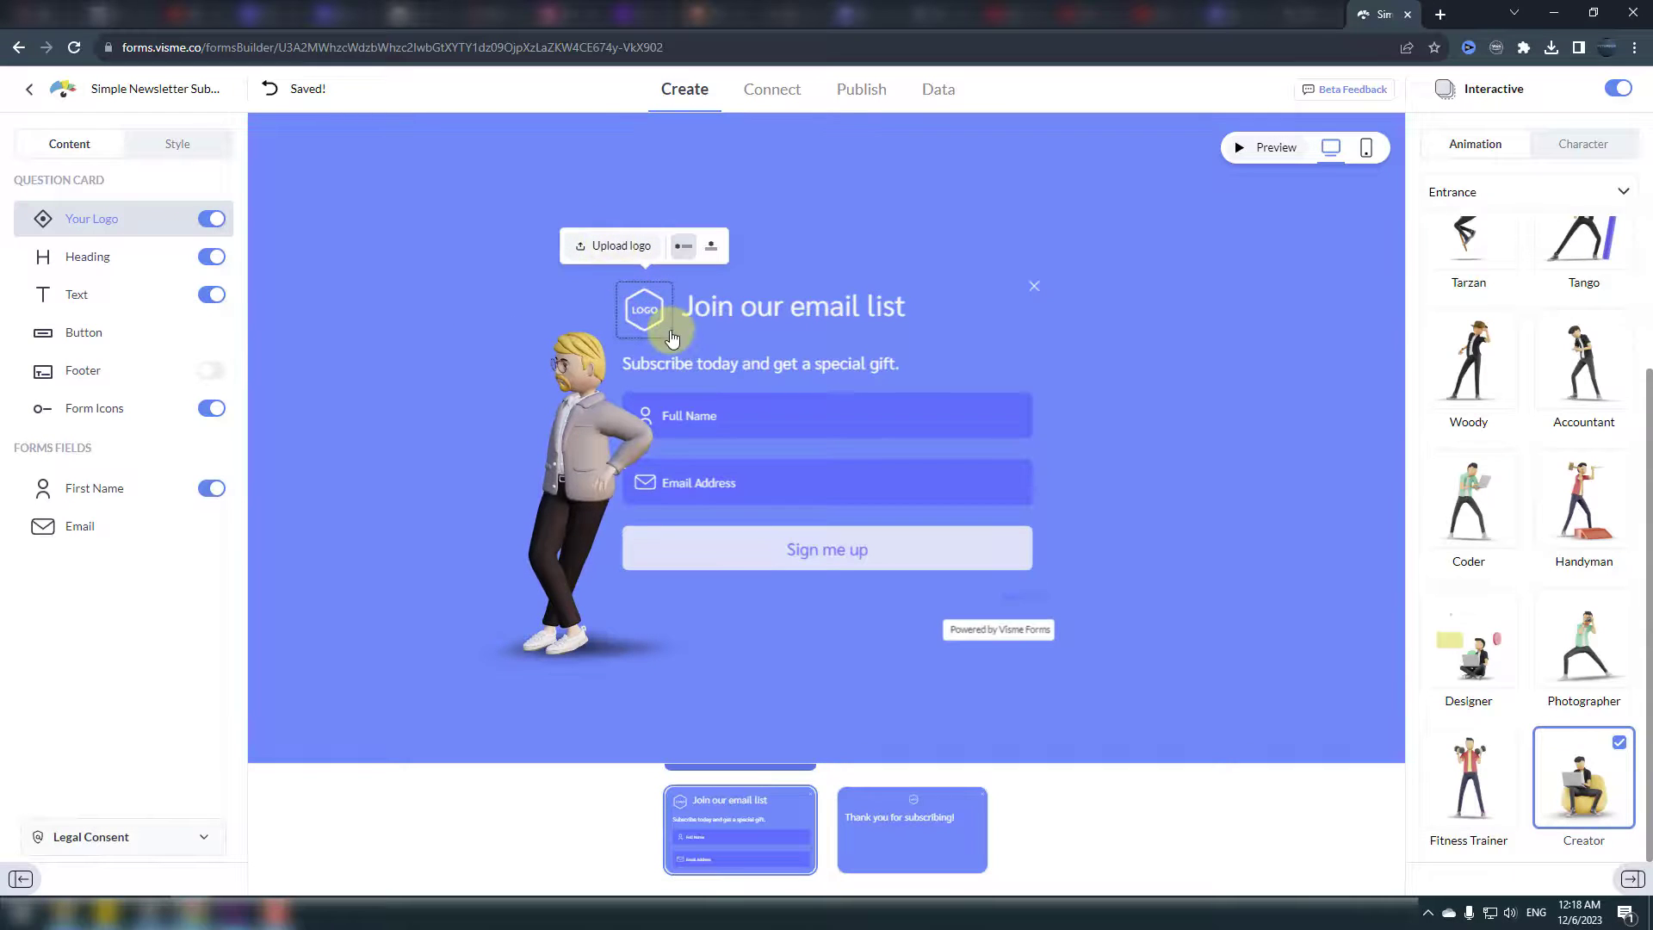
- Change the Full Name field label to 'Name and Surname'
{"action": "left_click", "coordinate": [793, 305]}
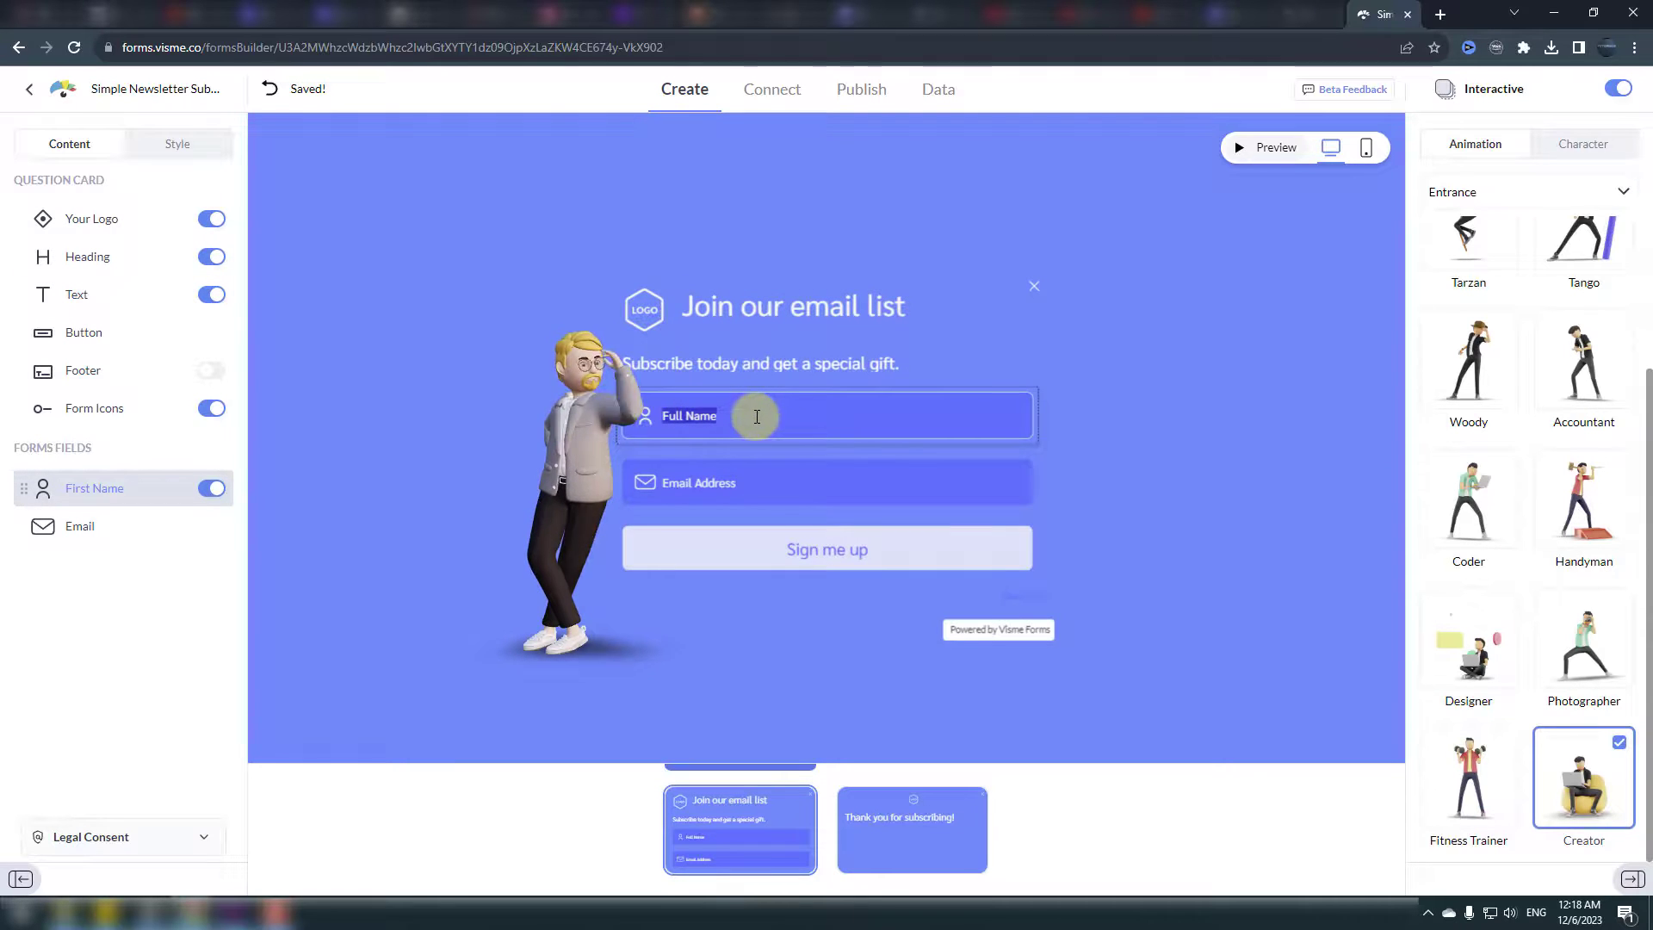
{"action": "type", "text": "Name and Surname"}
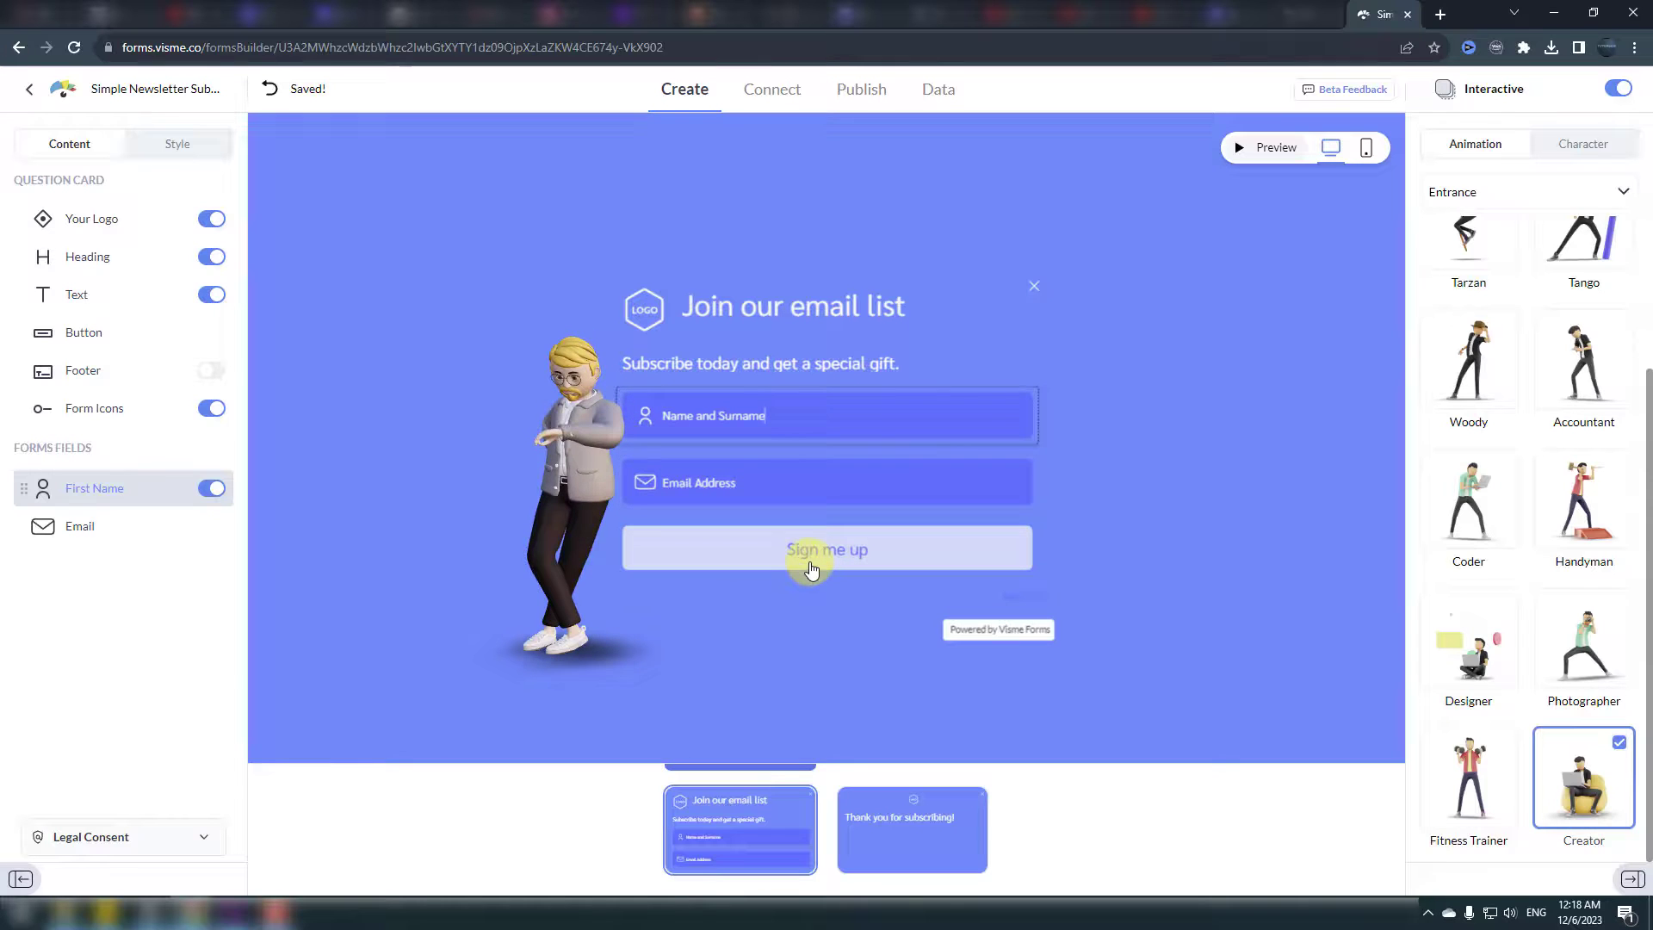
{"action": "mouse_move", "coordinate": [1327, 281]}
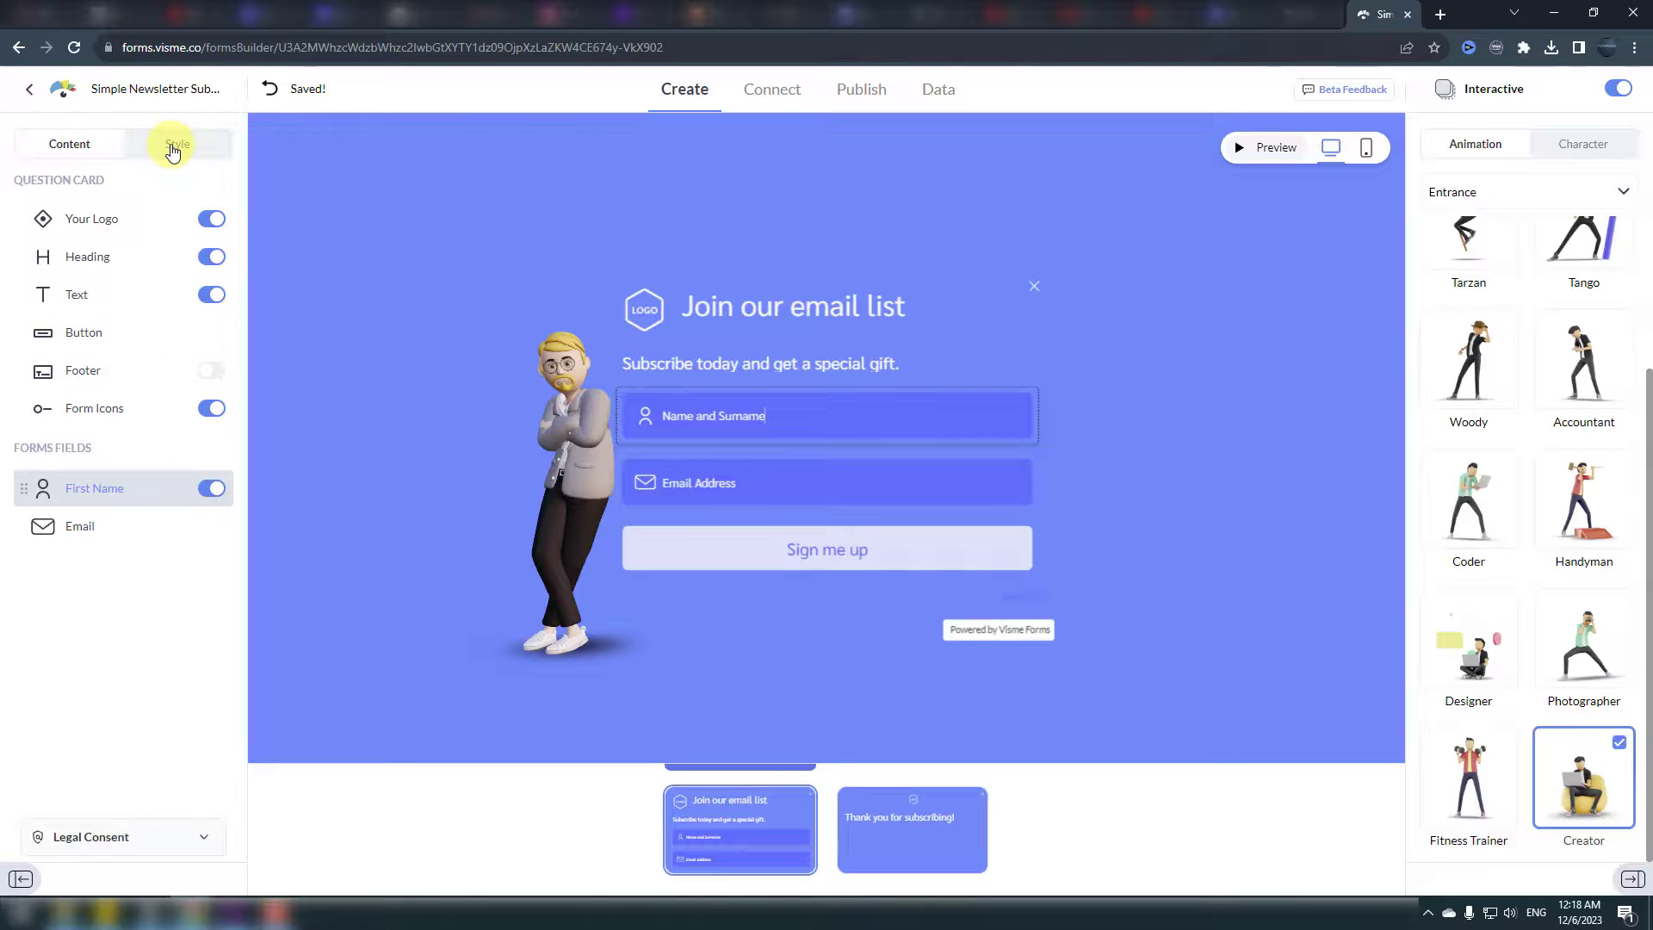
- Apply the Sweet green style from the Style list to the form
{"action": "left_click", "coordinate": [177, 143]}
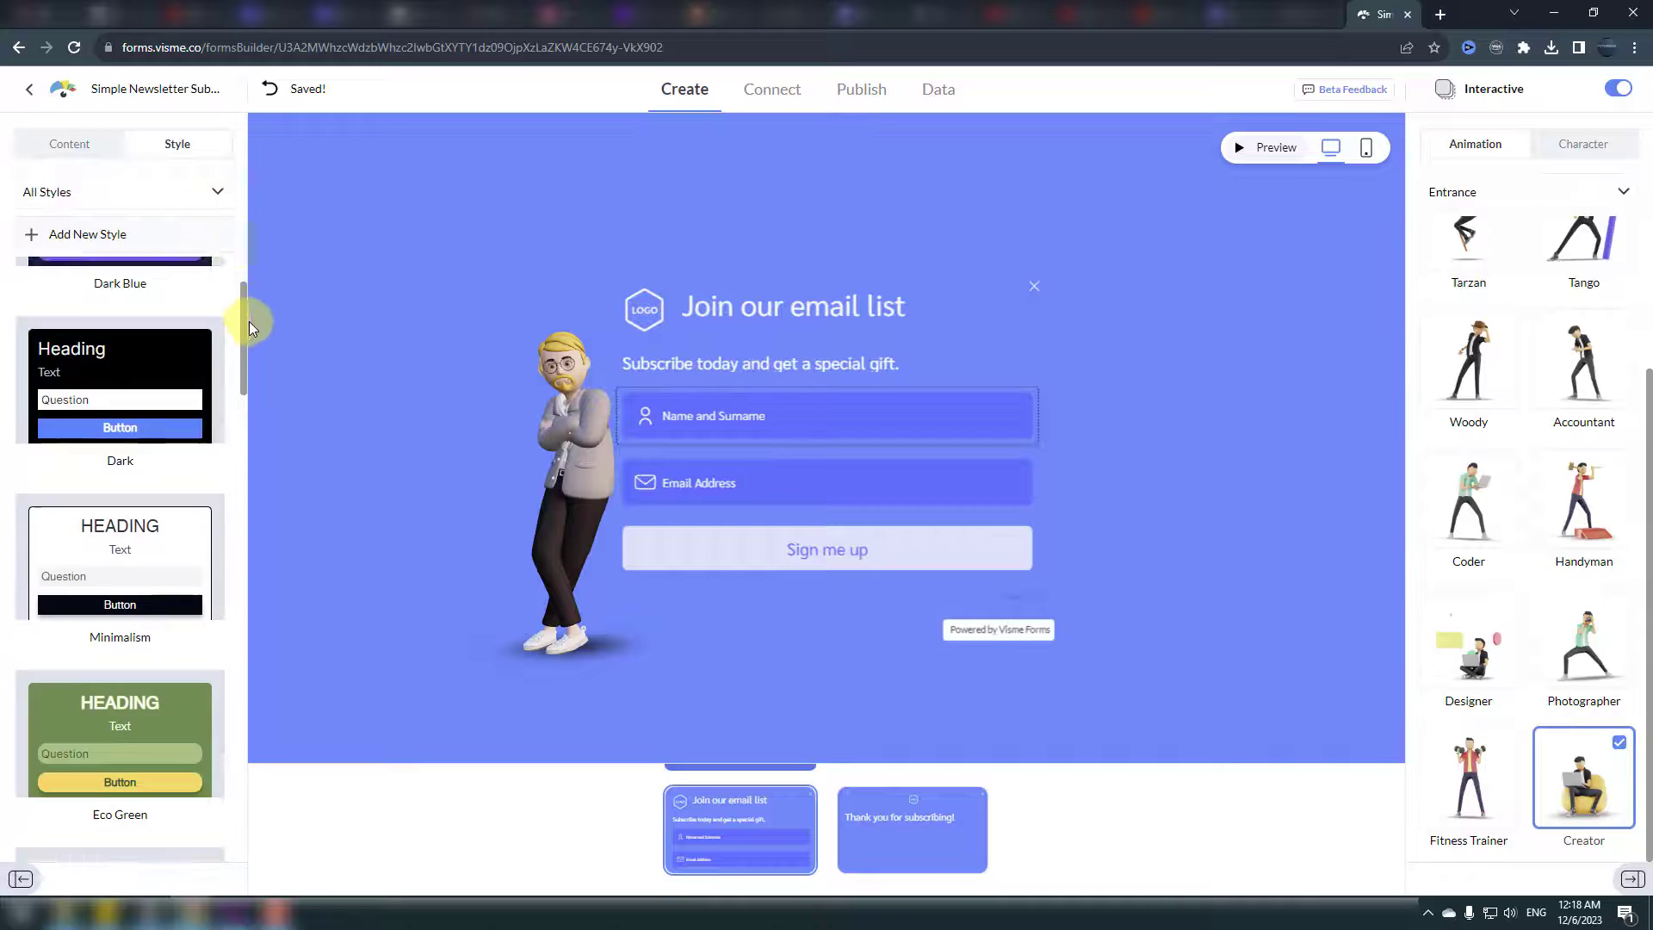
{"action": "scroll", "scroll_direction": "down", "scroll_amount": 3}
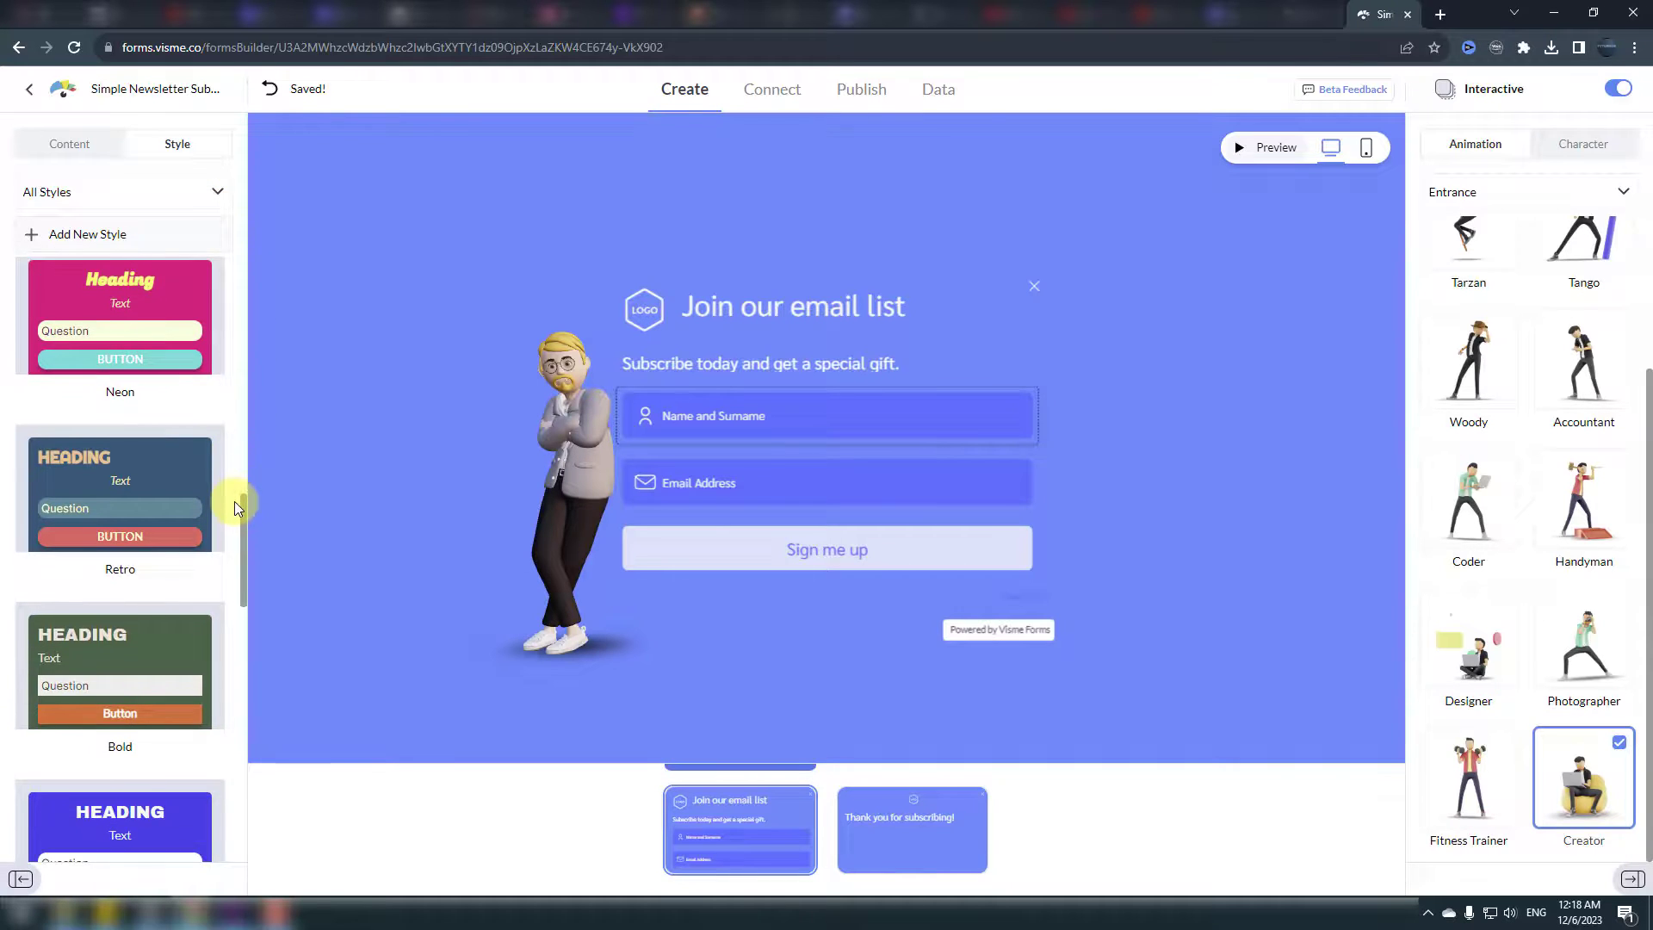
{"action": "scroll", "scroll_direction": "down", "scroll_amount": 3}
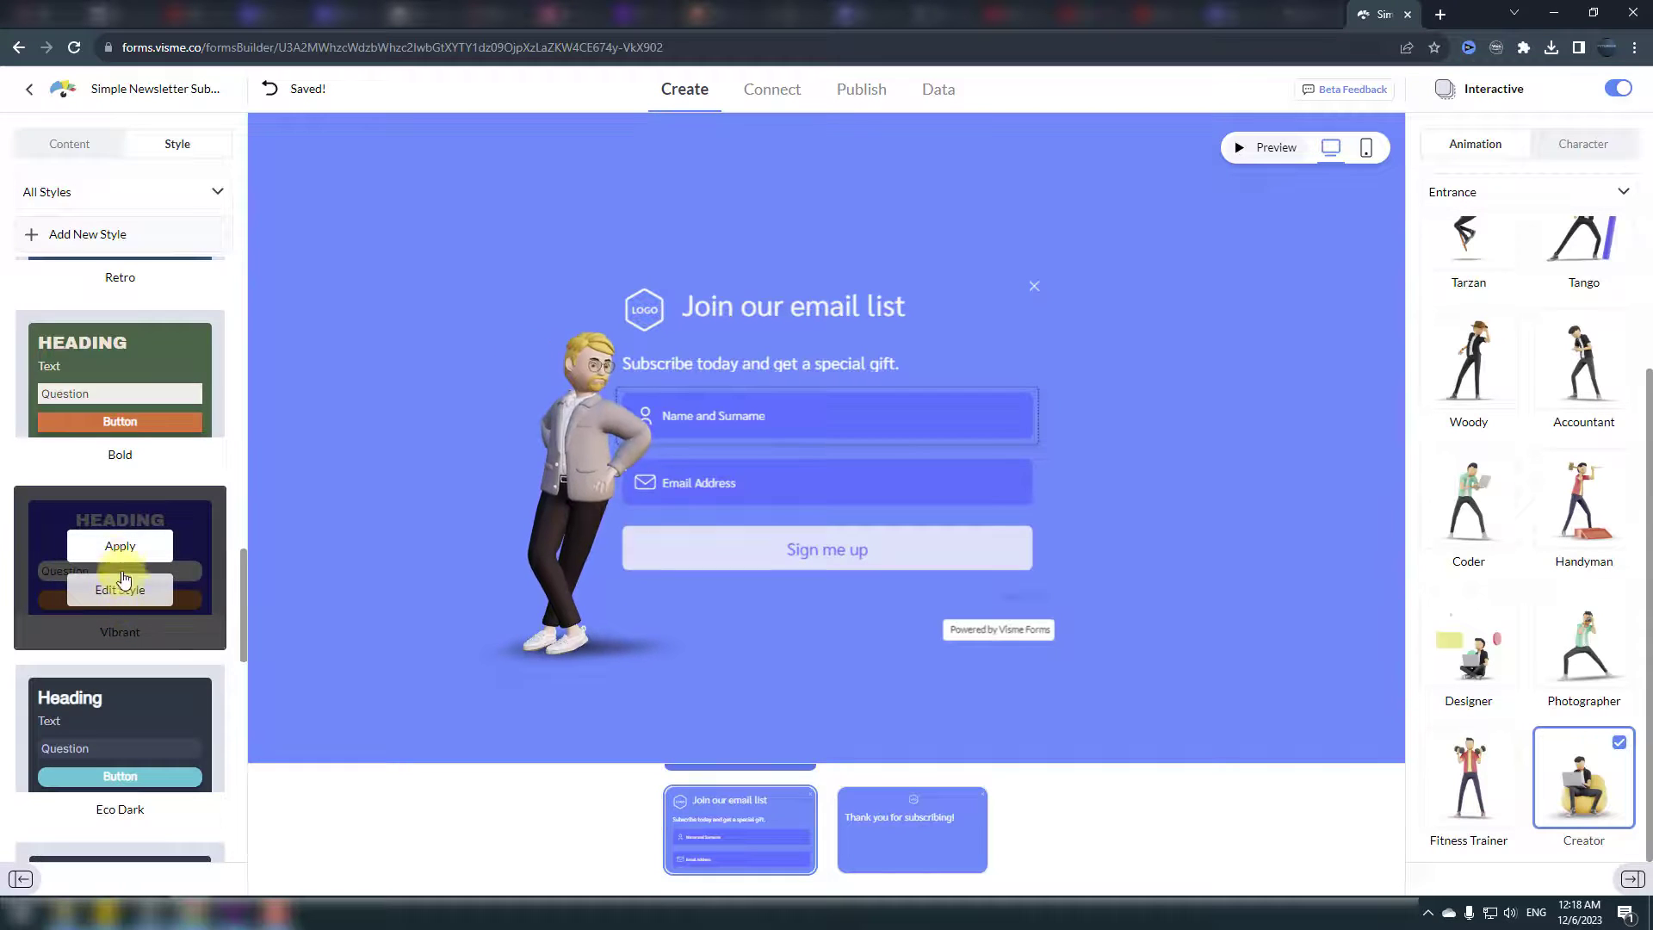
{"action": "left_click", "coordinate": [119, 546]}
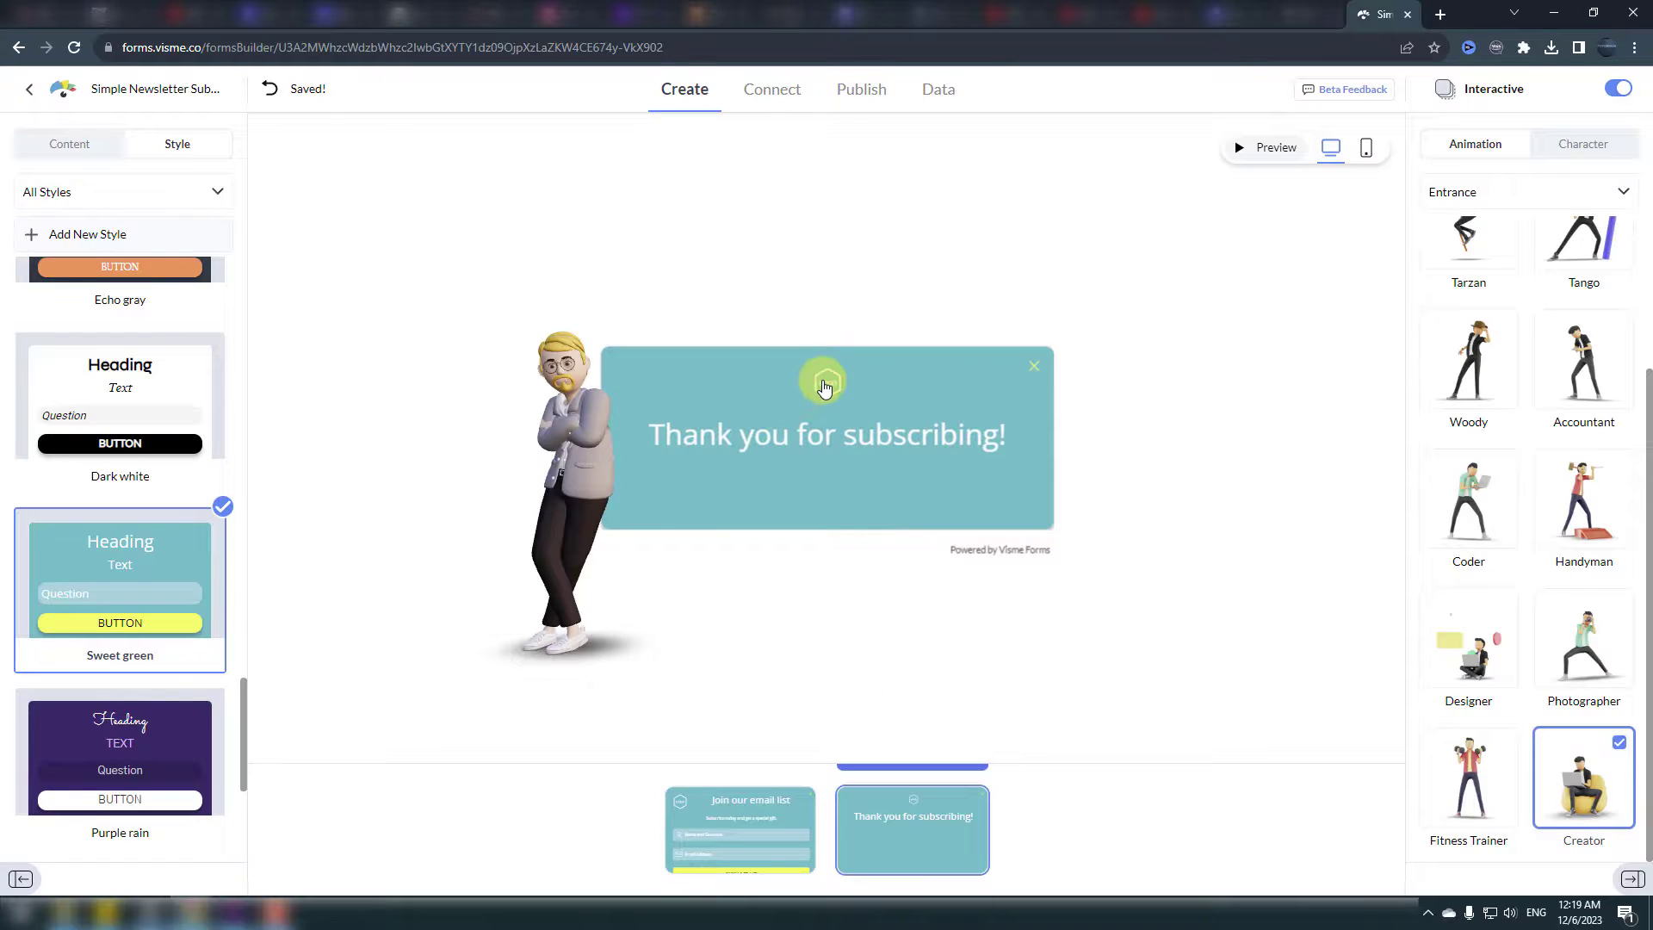
- Switch to the browser tab with Visme's YouTube channel page
{"action": "left_click", "coordinate": [69, 144]}
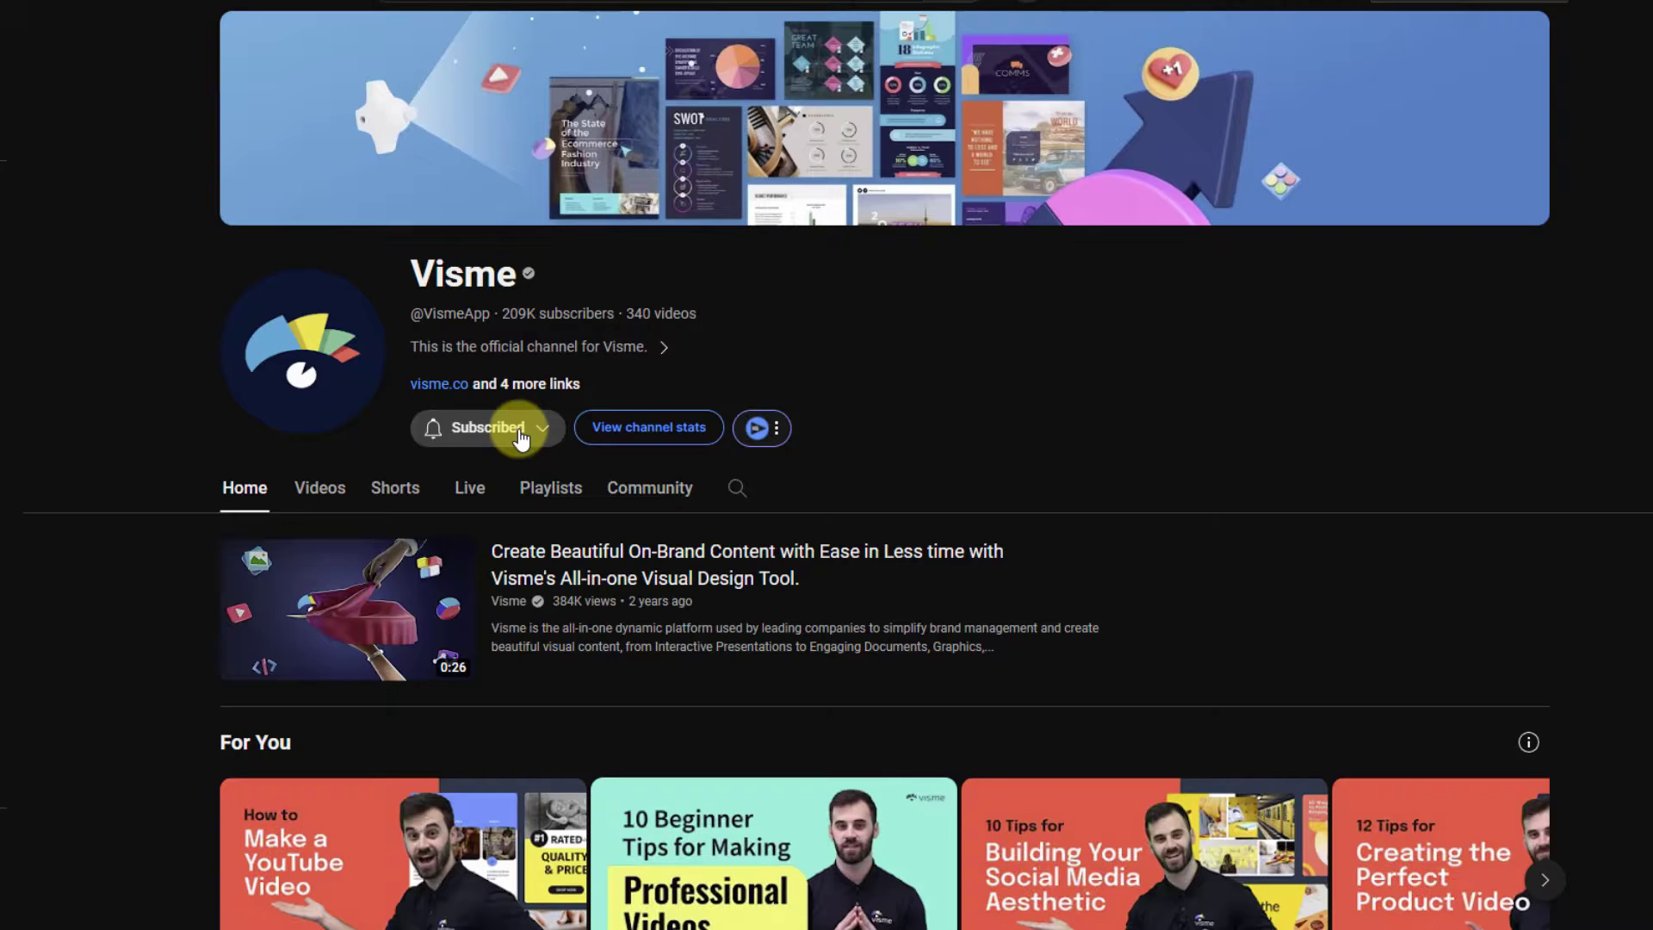
- Open the Visme channel's Videos tab and scroll through the latest uploads
{"action": "left_click", "coordinate": [319, 487]}
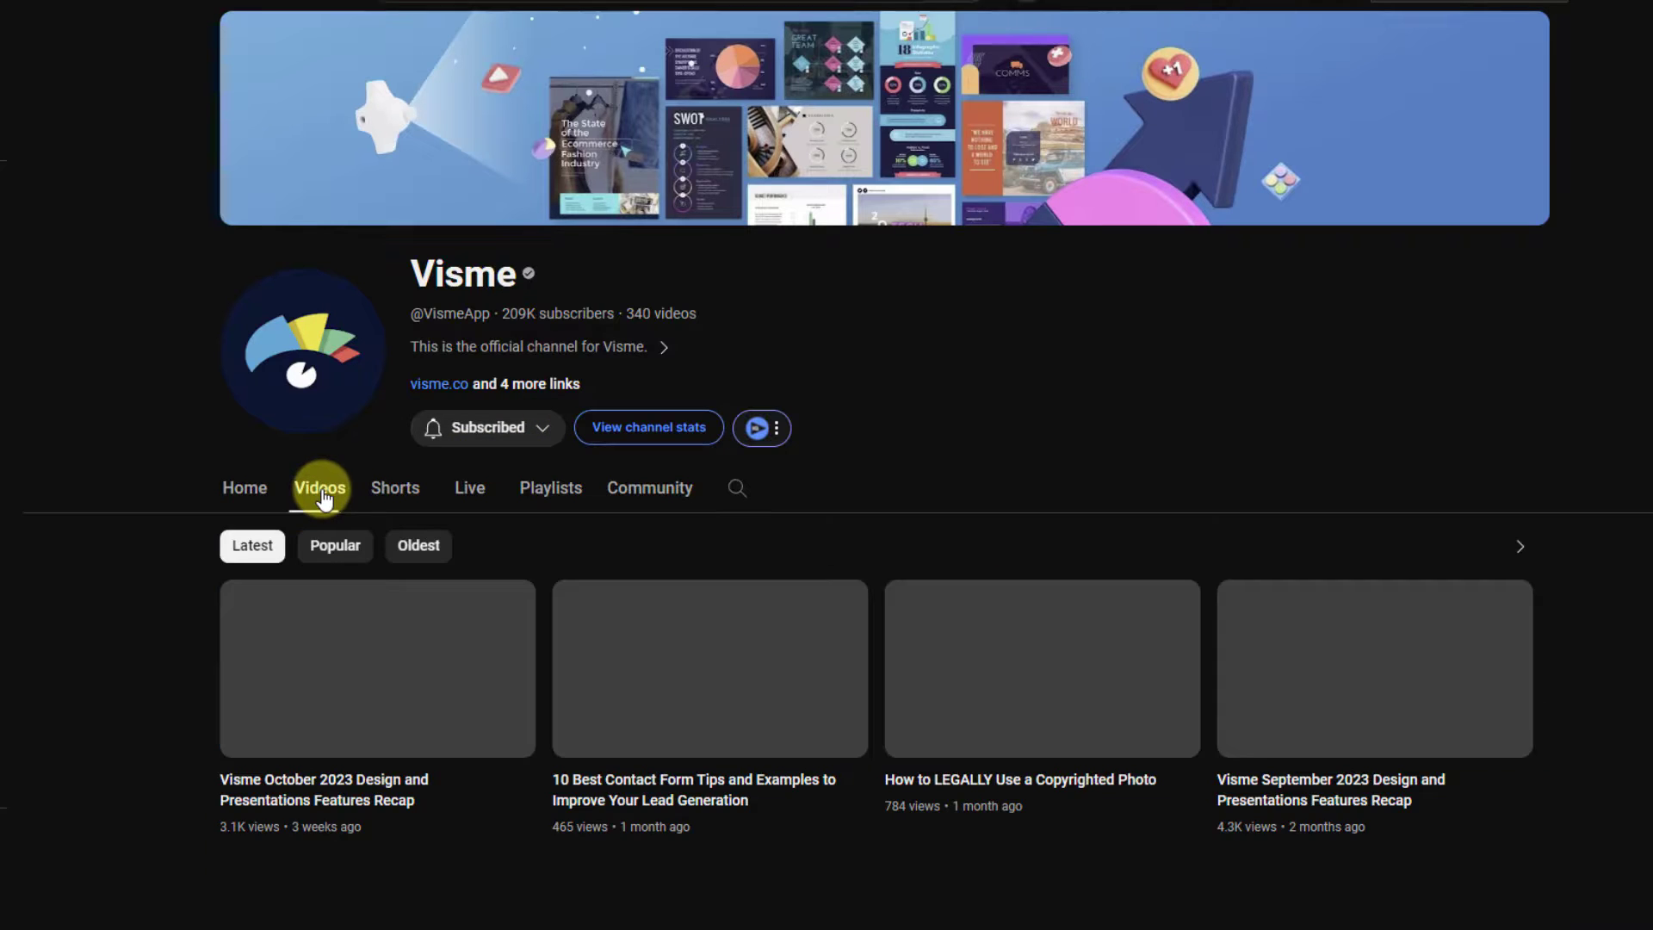
{"action": "scroll", "scroll_direction": "down", "scroll_amount": 3}
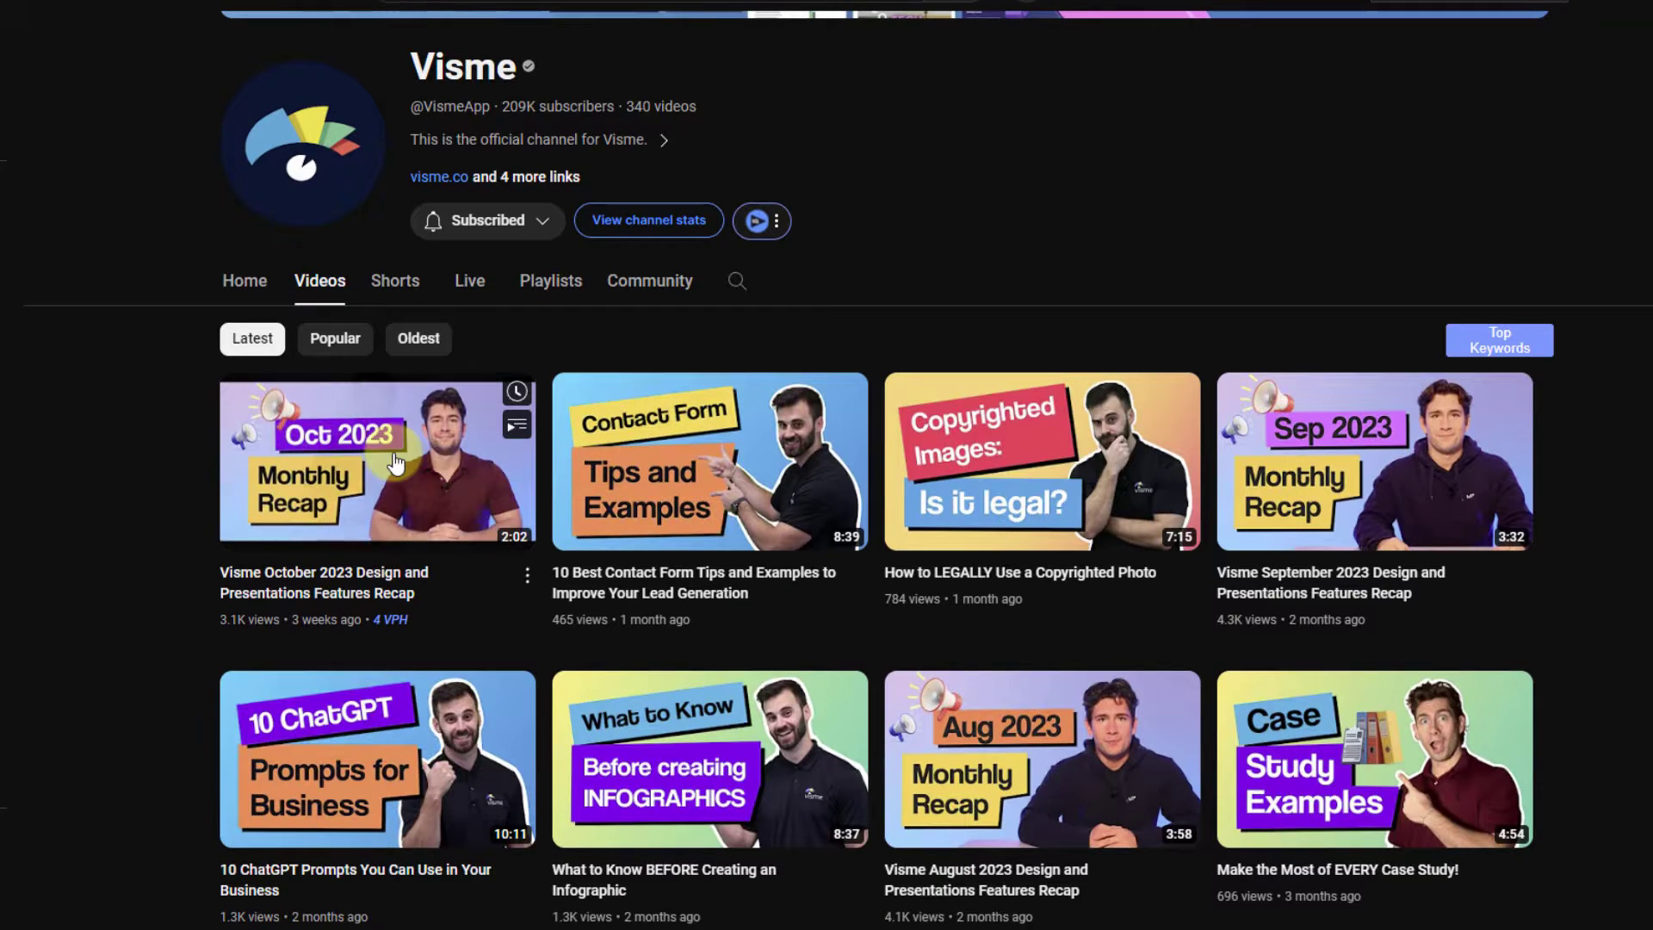
{"action": "mouse_move", "coordinate": [1064, 501]}
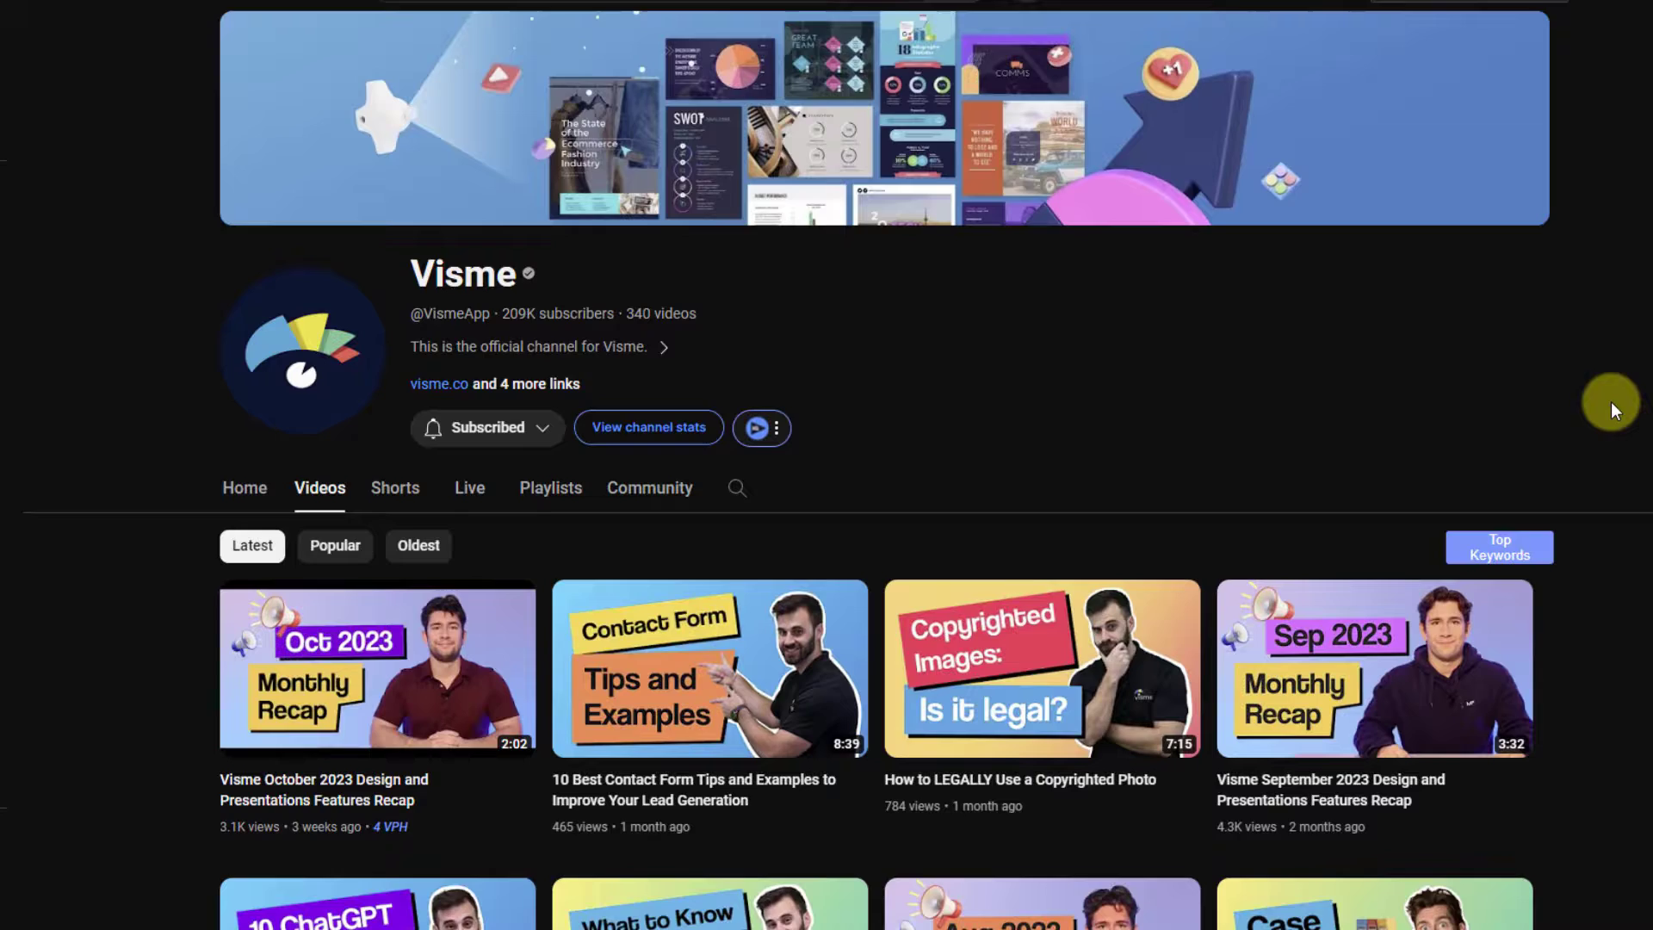
{"action": "left_click", "coordinate": [664, 346]}
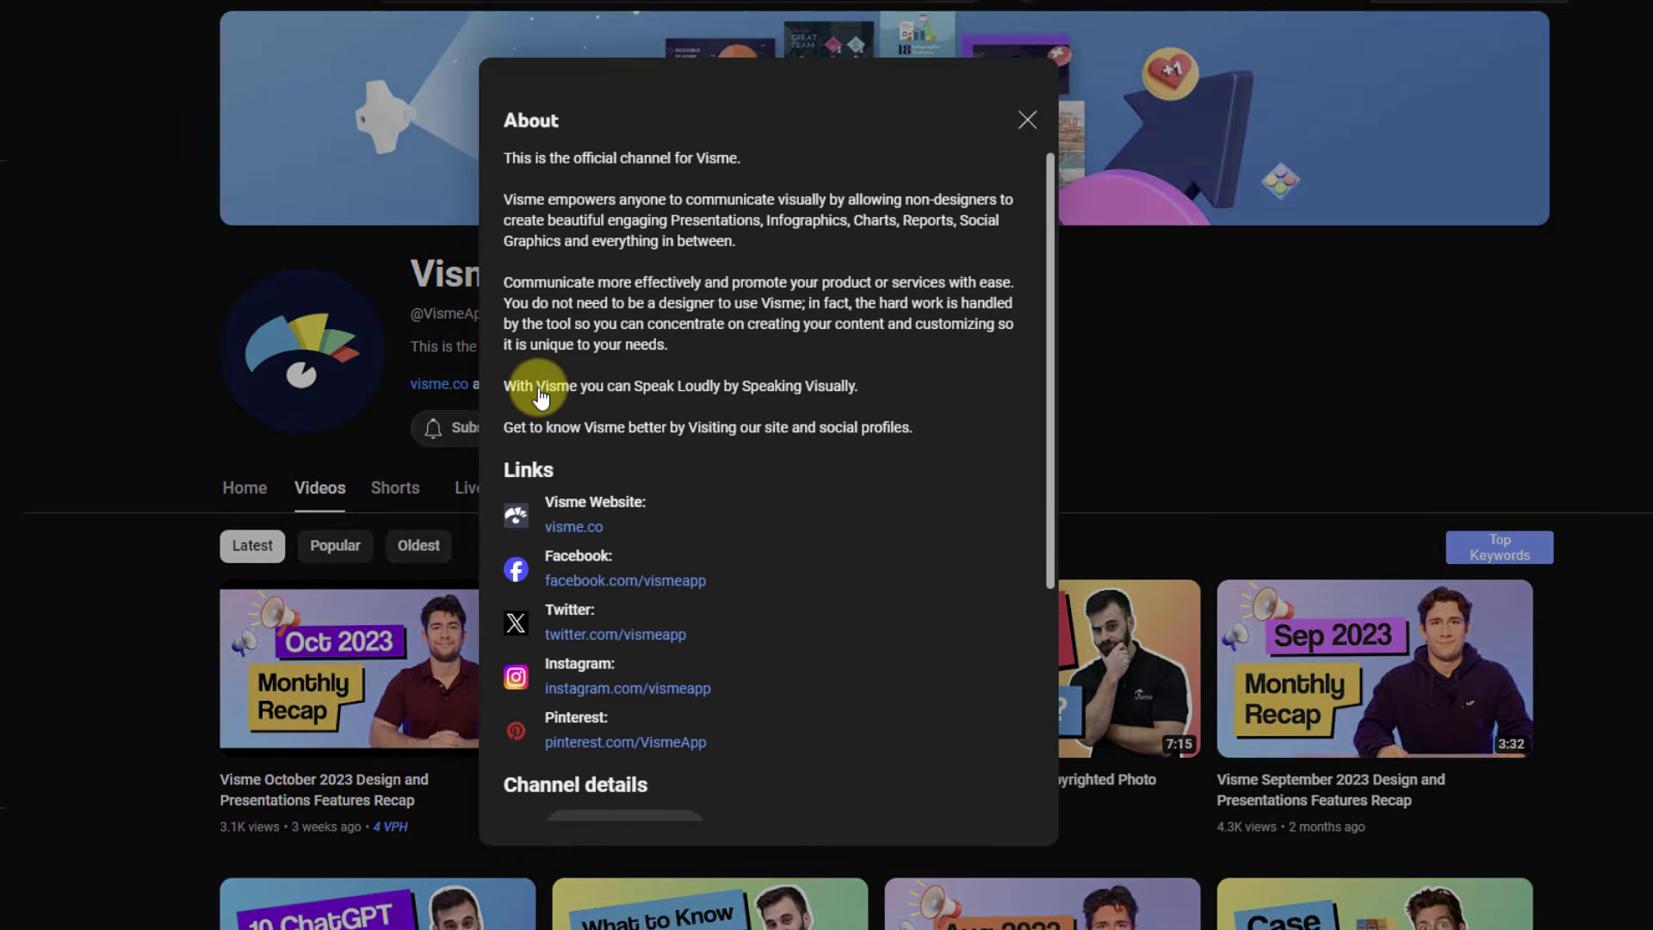
{"action": "mouse_move", "coordinate": [602, 533]}
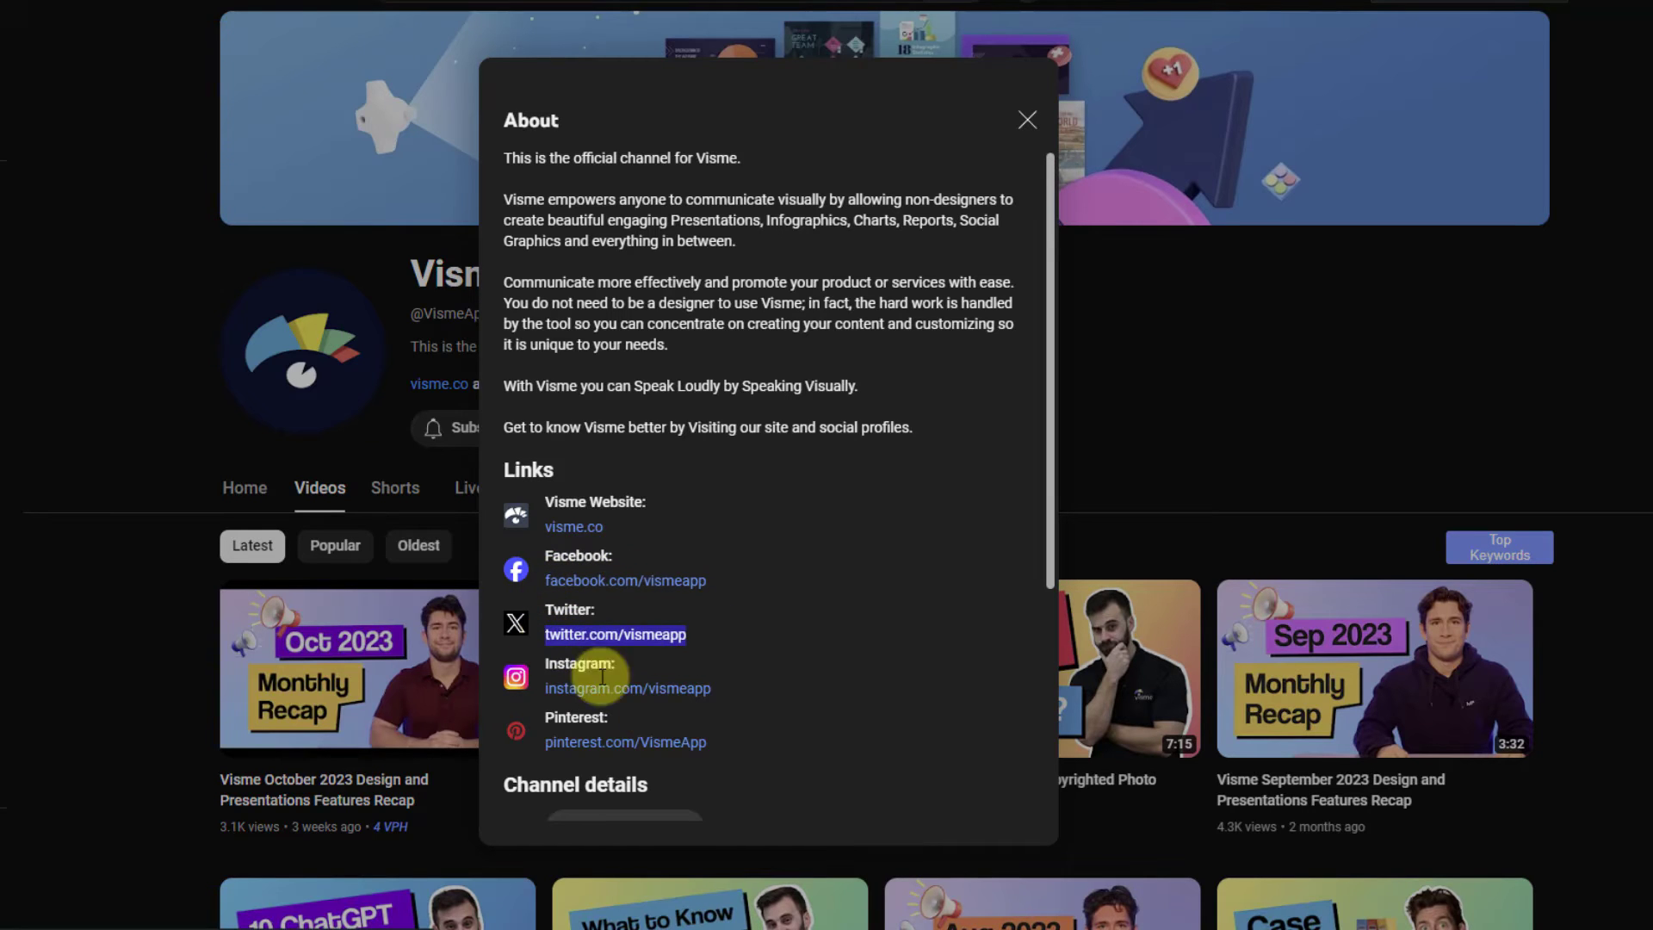
{"action": "mouse_move", "coordinate": [573, 752]}
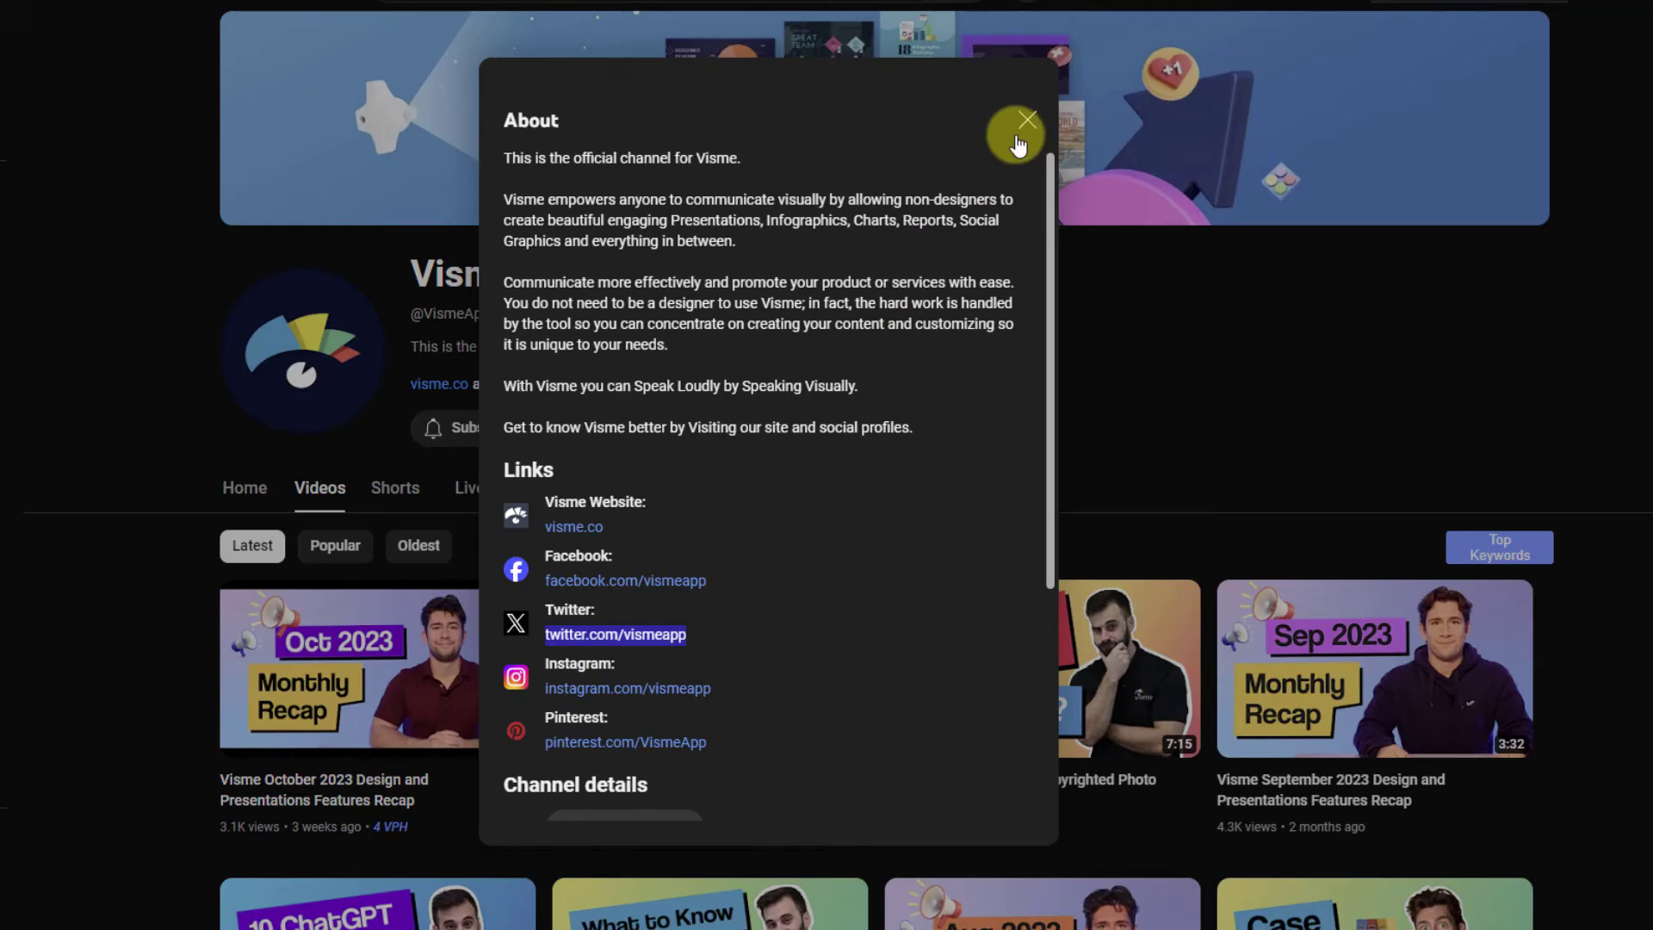
{"action": "left_click", "coordinate": [1026, 118]}
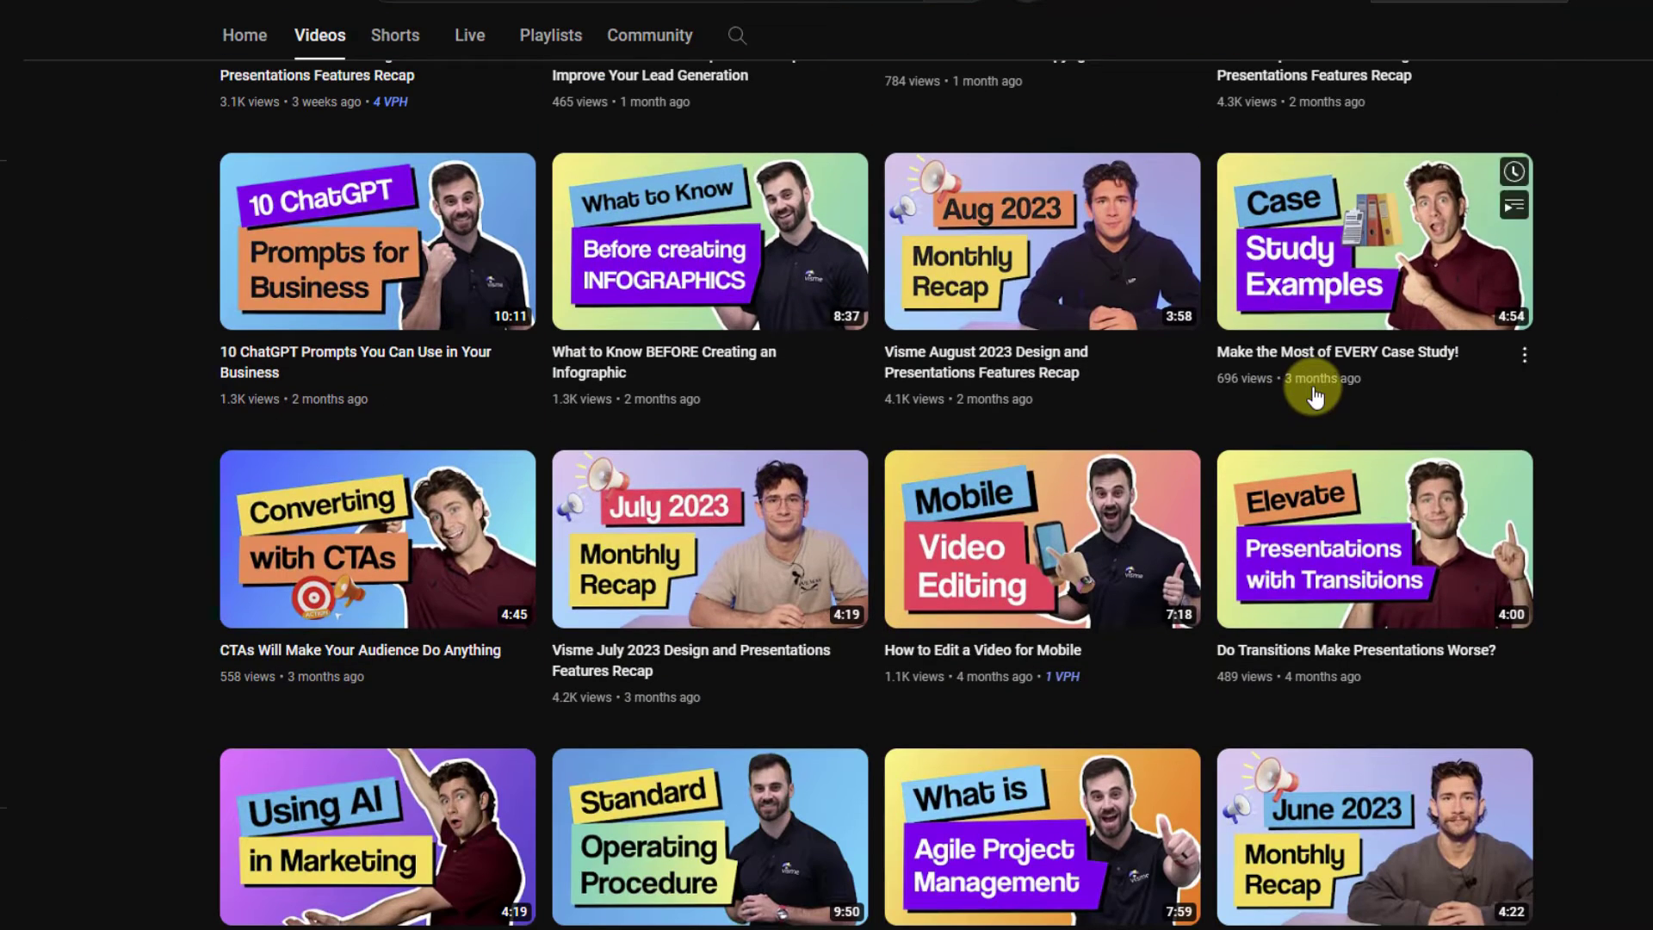
{"action": "scroll", "scroll_direction": "down", "scroll_amount": 3}
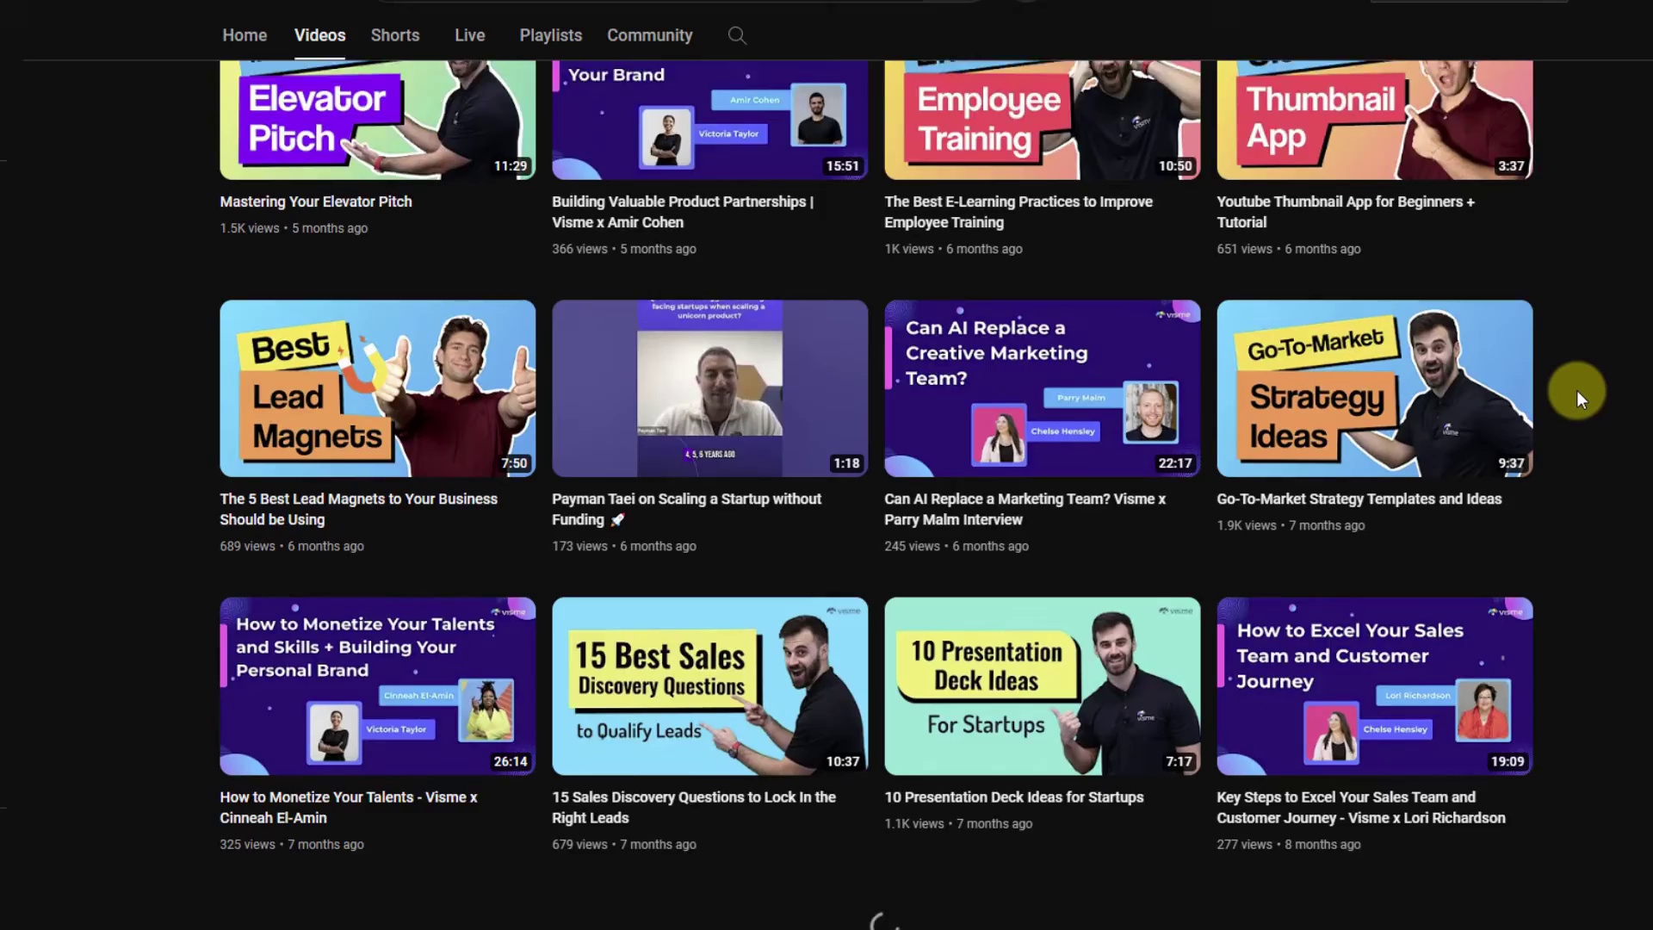
{"action": "scroll", "scroll_direction": "down", "scroll_amount": 3}
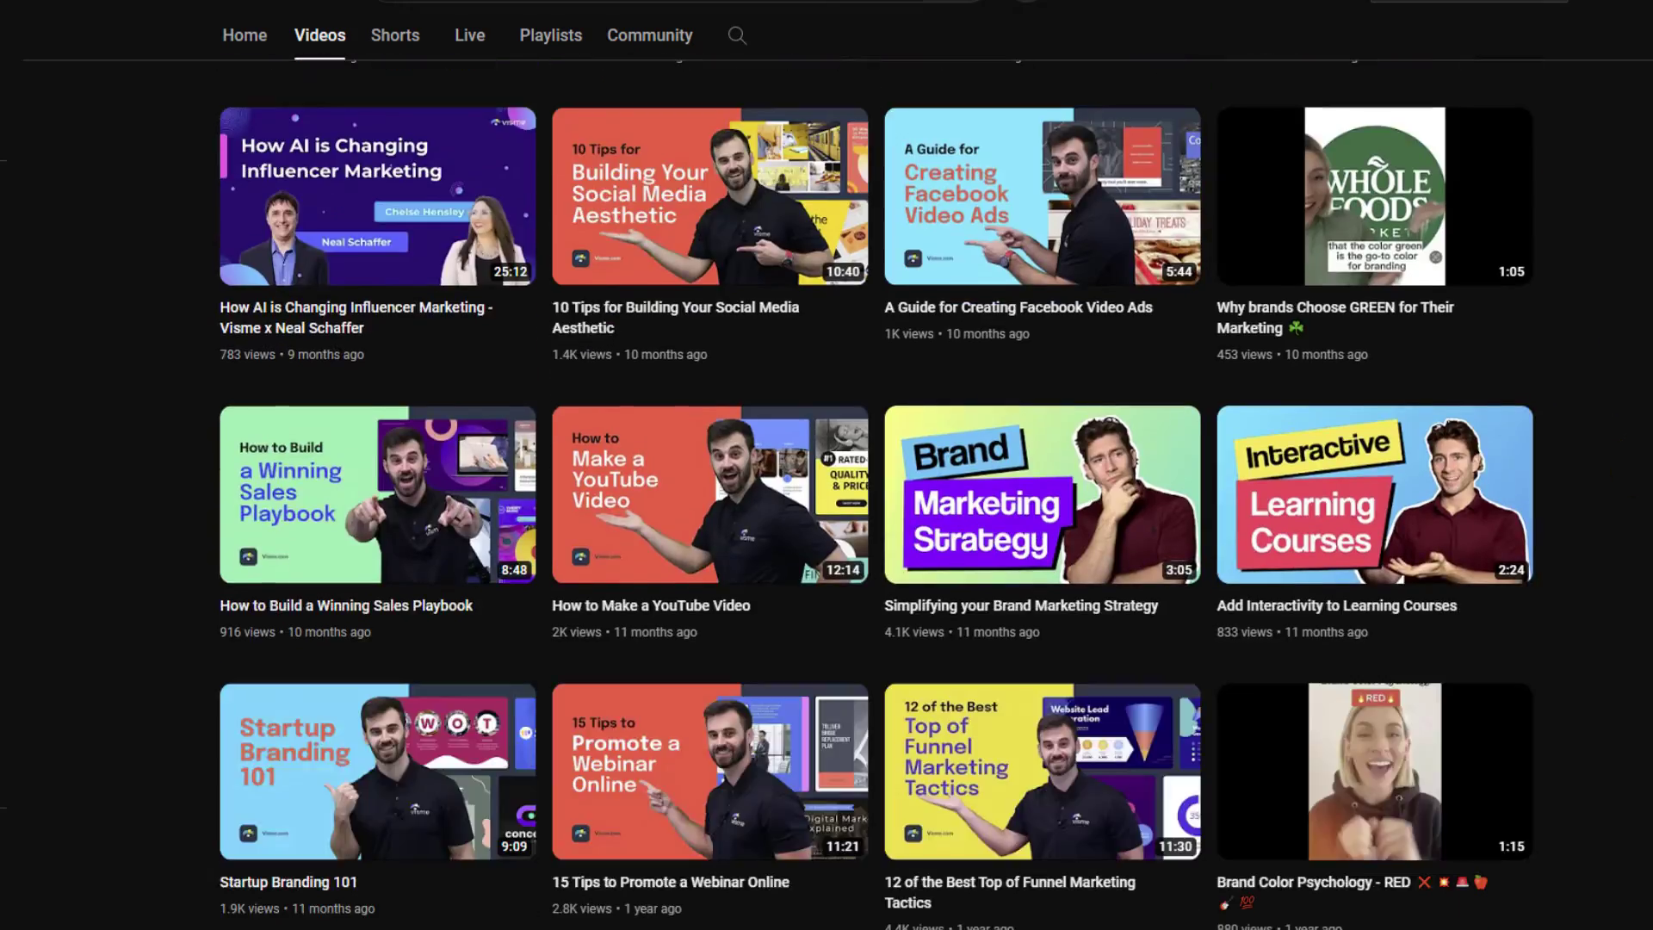